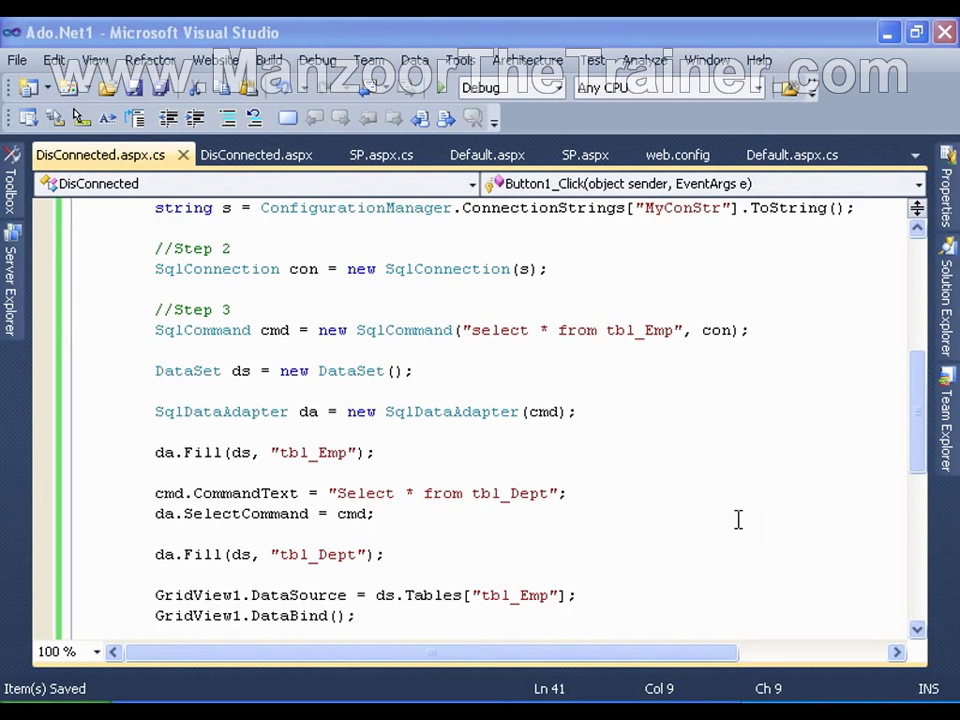
{"action": "mouse_move", "coordinate": [584, 520]}
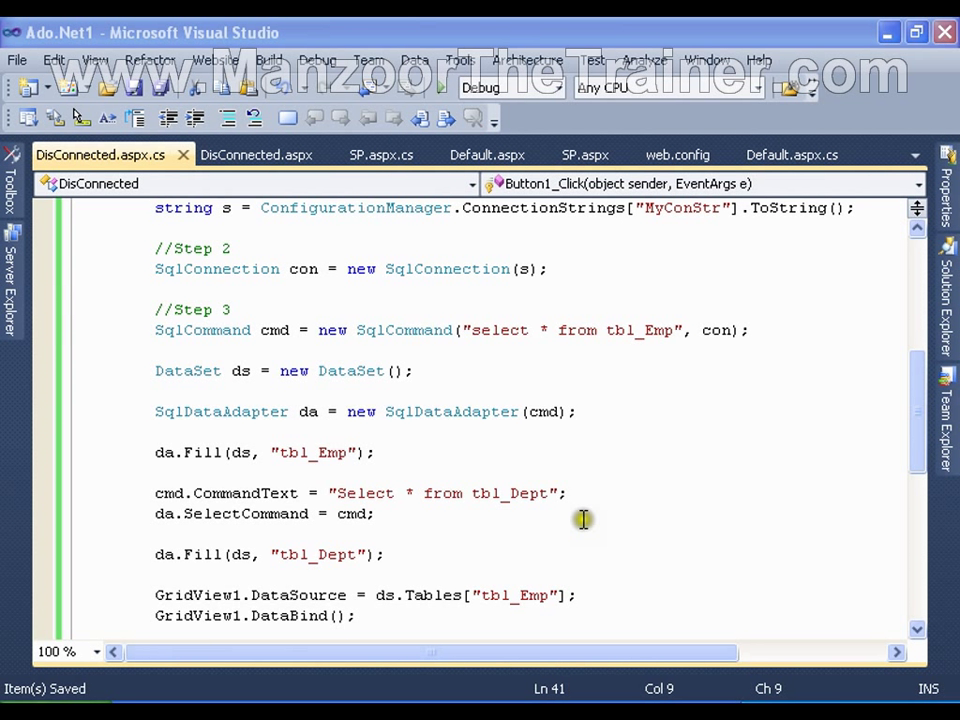
{"action": "mouse_move", "coordinate": [556, 556]}
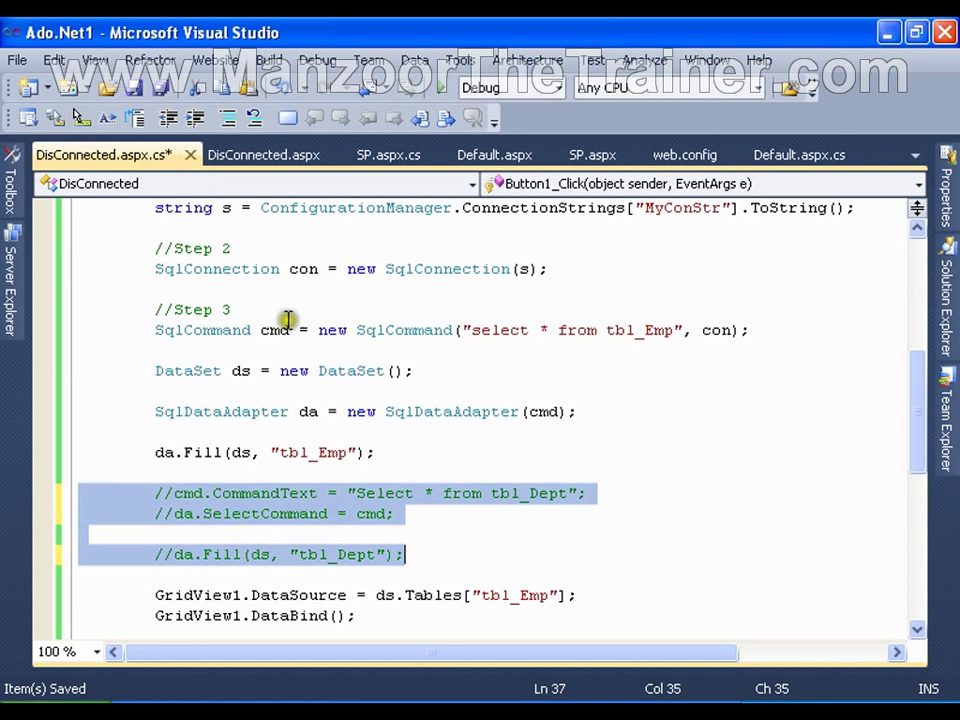
- Comment out the tbl_Dept fill and GridView2 binding, keeping GridView1 bound after tbl_Emp
{"action": "scroll", "scroll_direction": "down", "scroll_amount": 3}
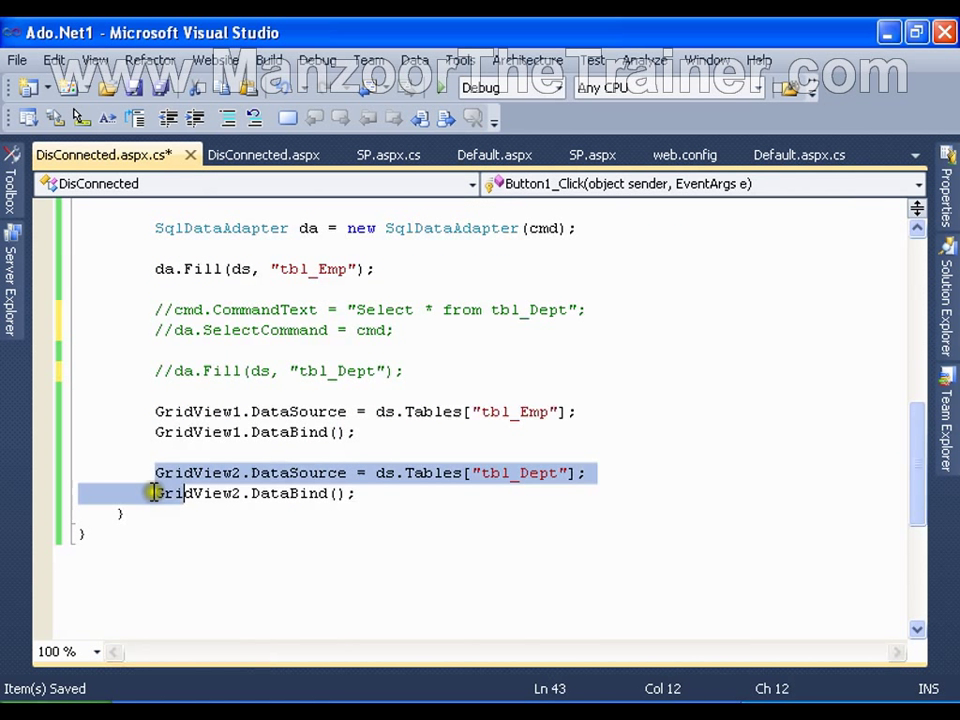
{"action": "left_click", "coordinate": [228, 118]}
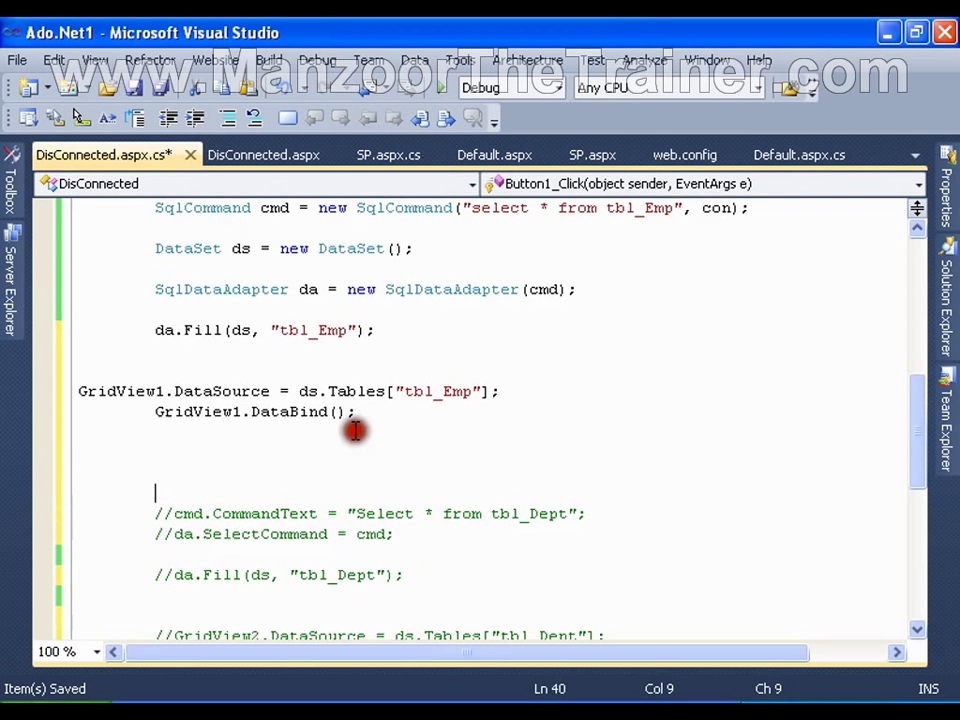
{"action": "scroll", "scroll_direction": "up", "scroll_amount": 3}
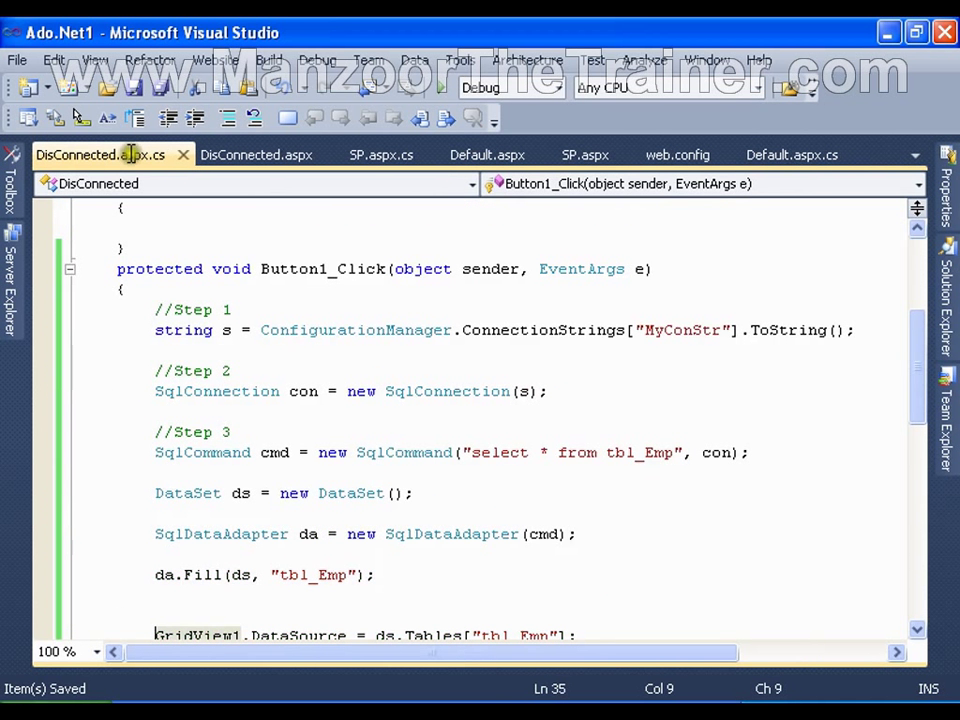
{"action": "scroll", "scroll_direction": "down", "scroll_amount": 3}
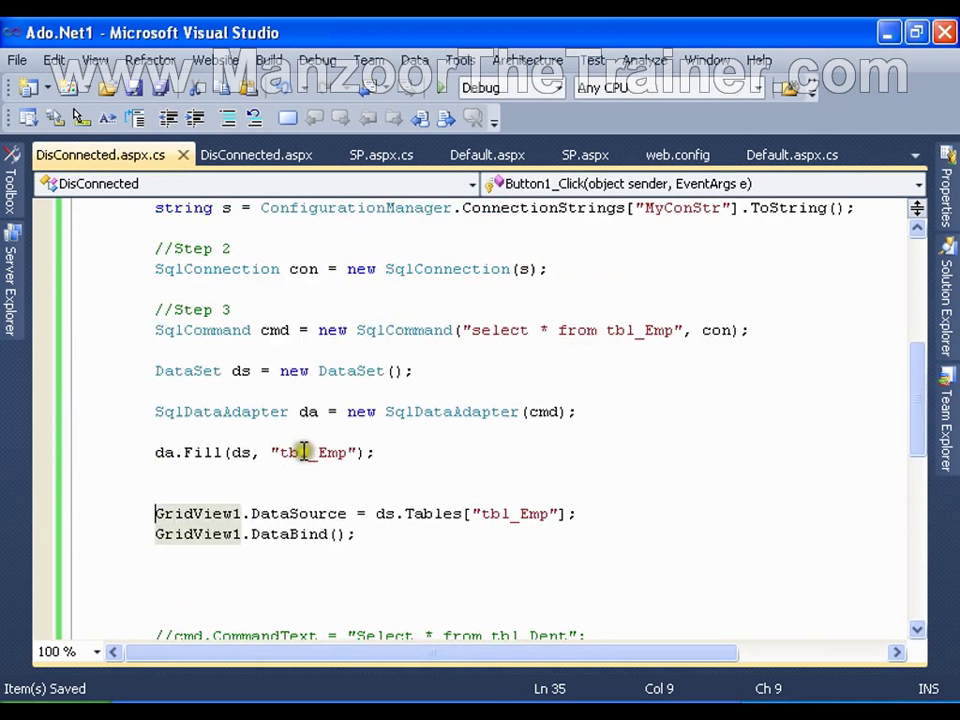
{"action": "mouse_move", "coordinate": [468, 390]}
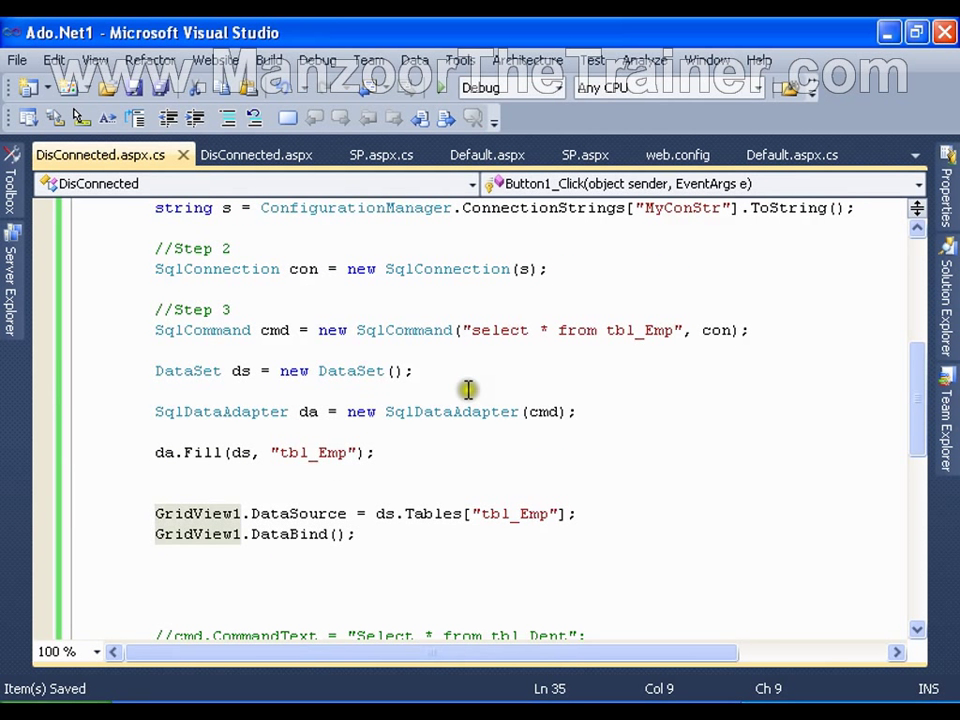
{"action": "double_click", "coordinate": [312, 452]}
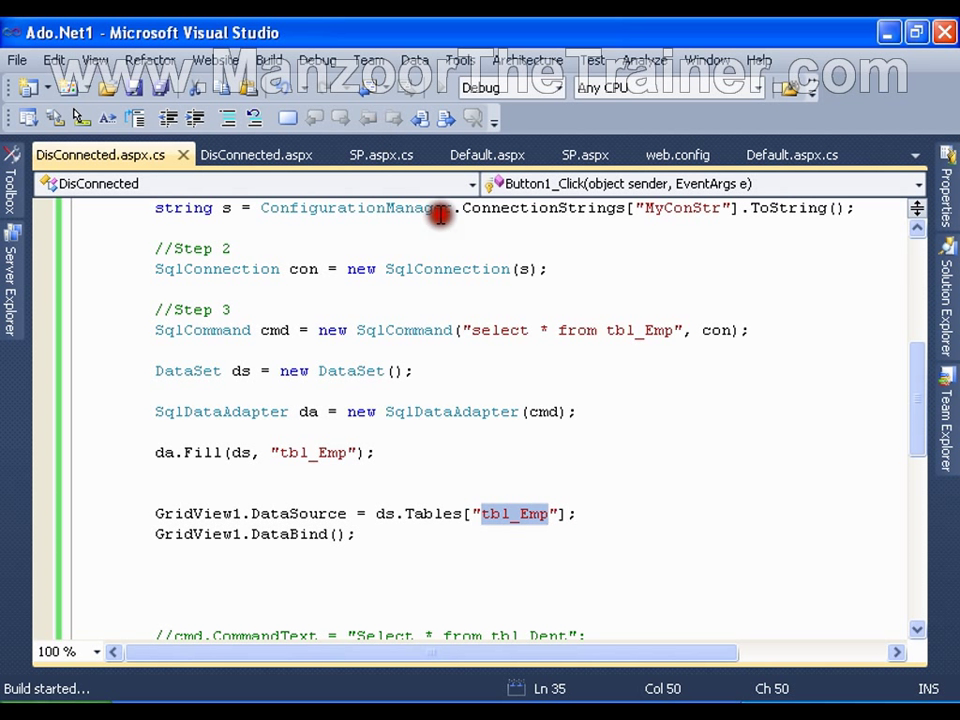
- Run DisConnected.aspx in the browser and use its Button
{"action": "key", "text": "F5"}
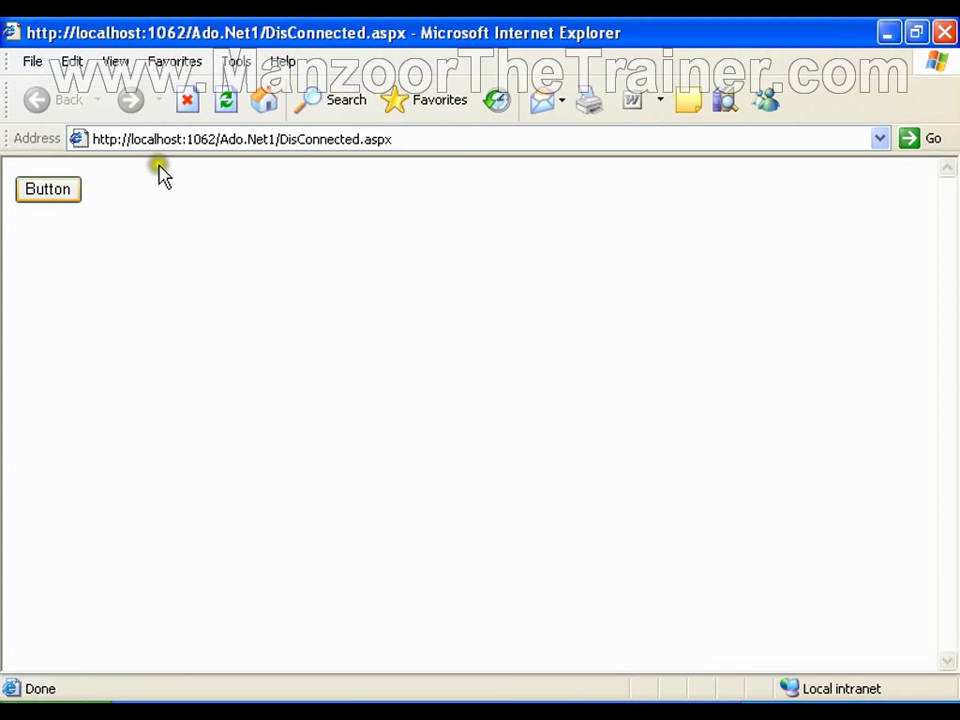
{"action": "left_click", "coordinate": [48, 188]}
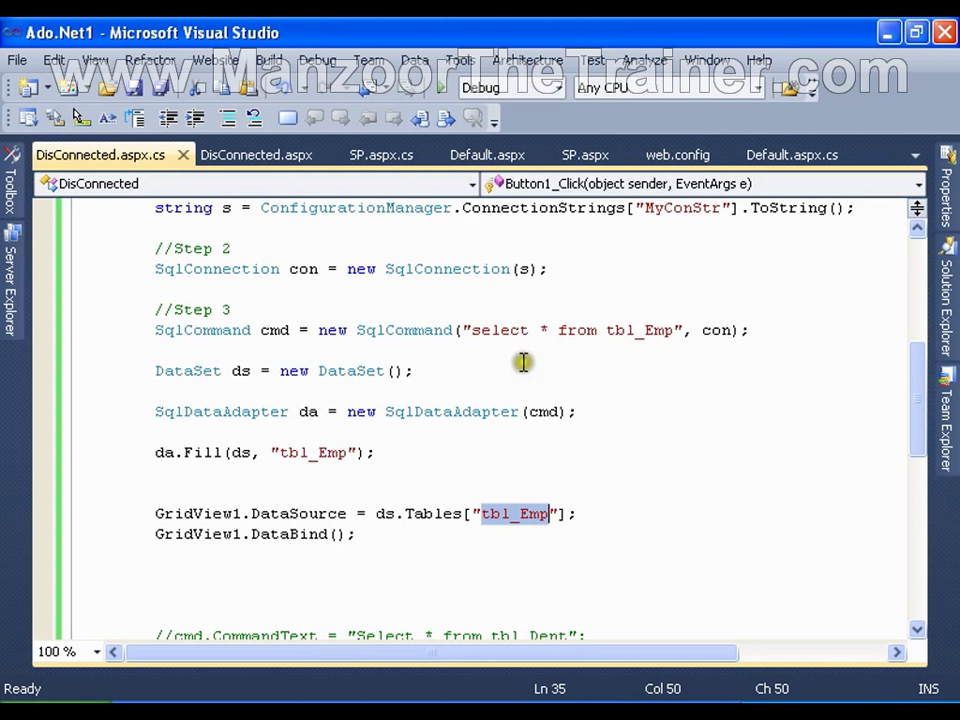
{"action": "mouse_move", "coordinate": [236, 460]}
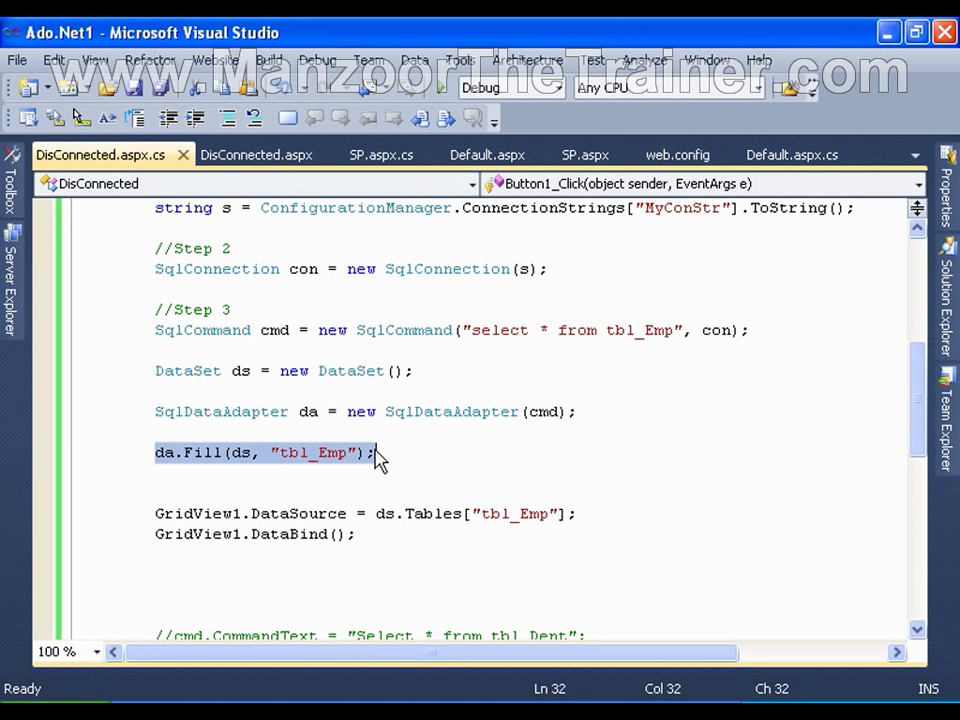
- Scroll the DisConnected.aspx.cs code to the tbl_Emp fill line
{"action": "scroll", "scroll_direction": "down", "scroll_amount": 3}
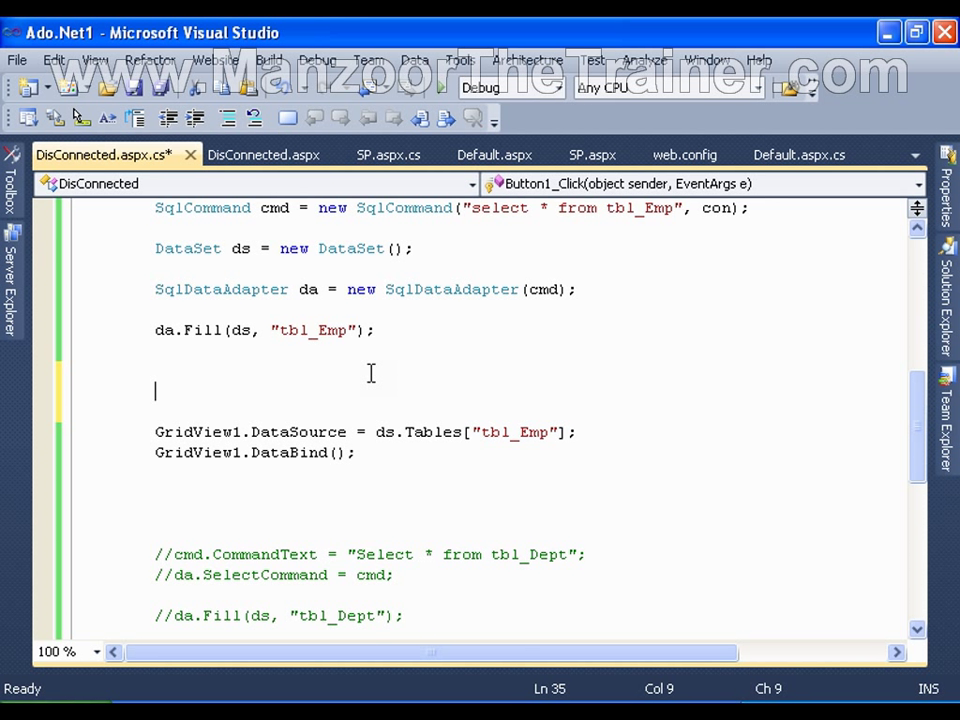
- Write DataRow dtRow = ds.Tables["tbl_Emp"].NewRow(); on the empty line
{"action": "type", "text": "Dat"}
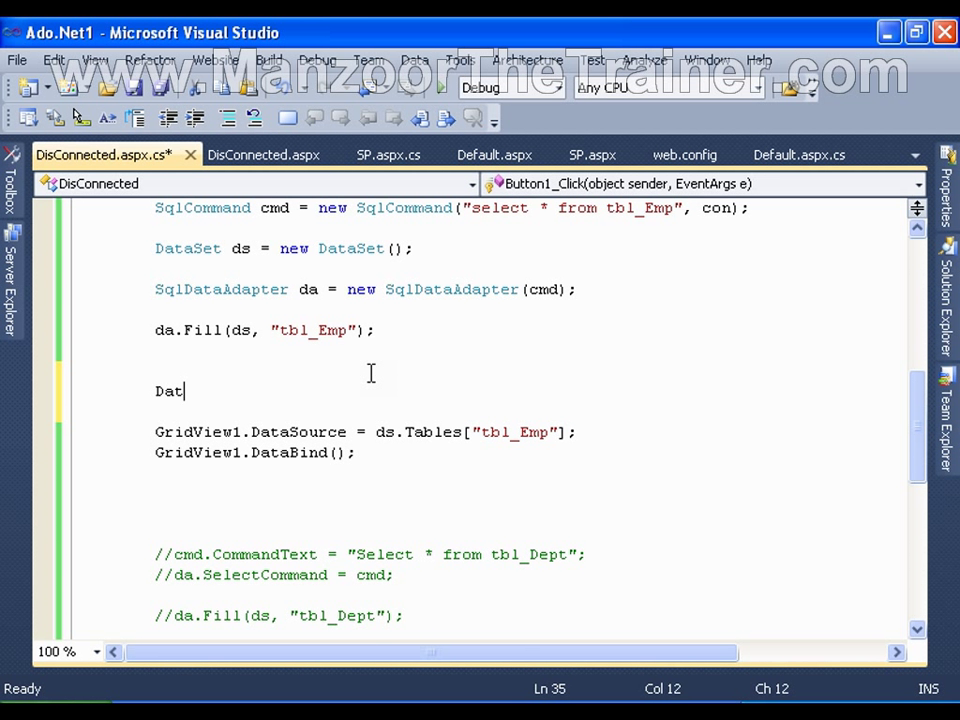
{"action": "type", "text": "aR"}
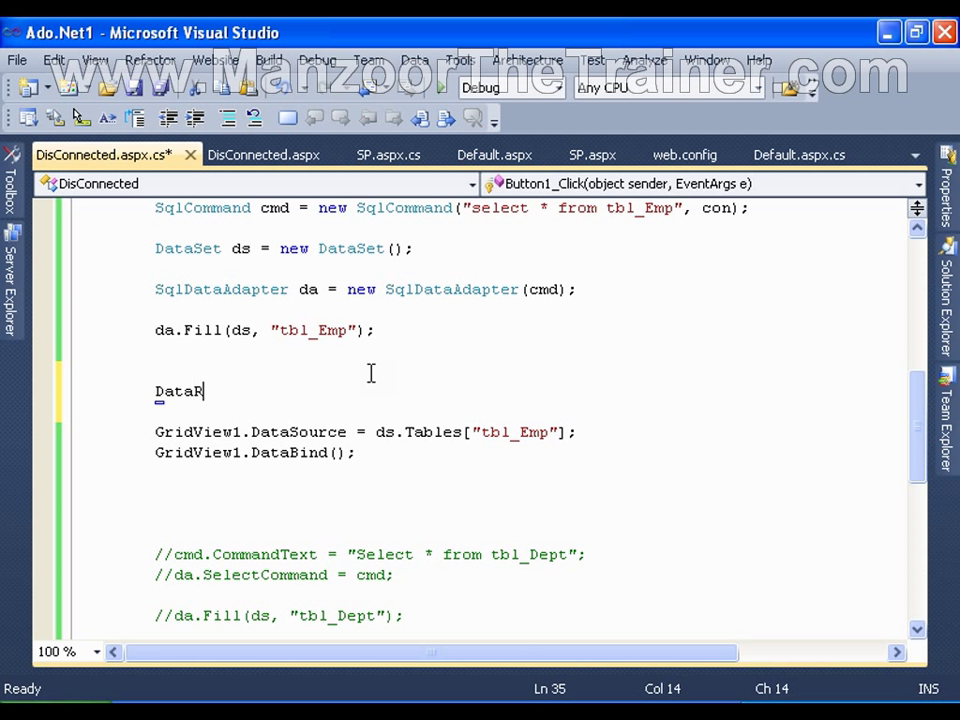
{"action": "type", "text": "ow"}
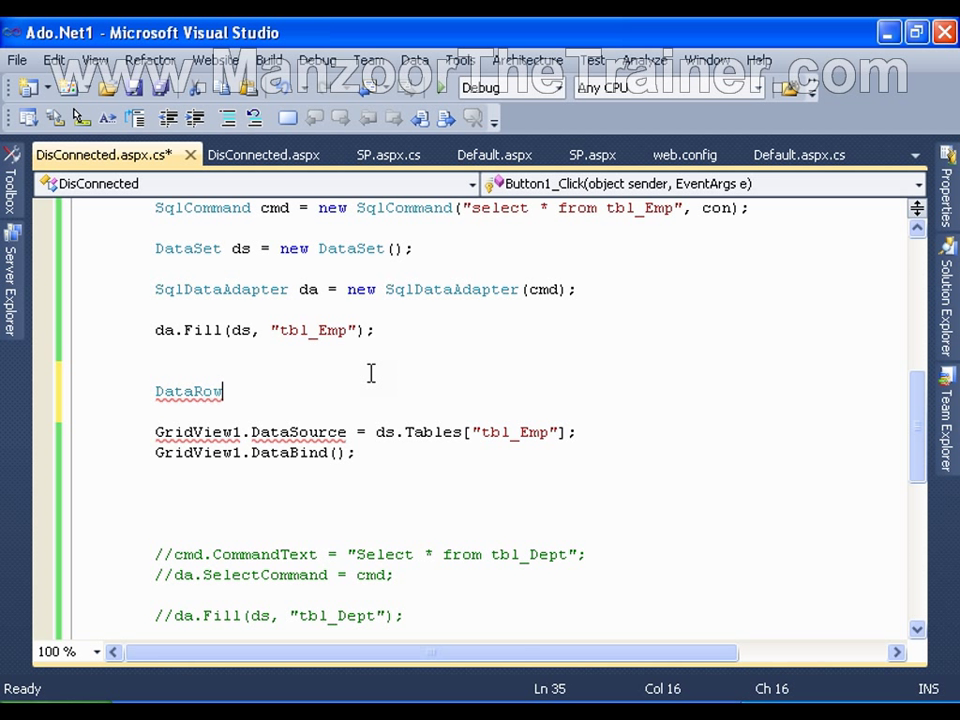
{"action": "type", "text": "dt"}
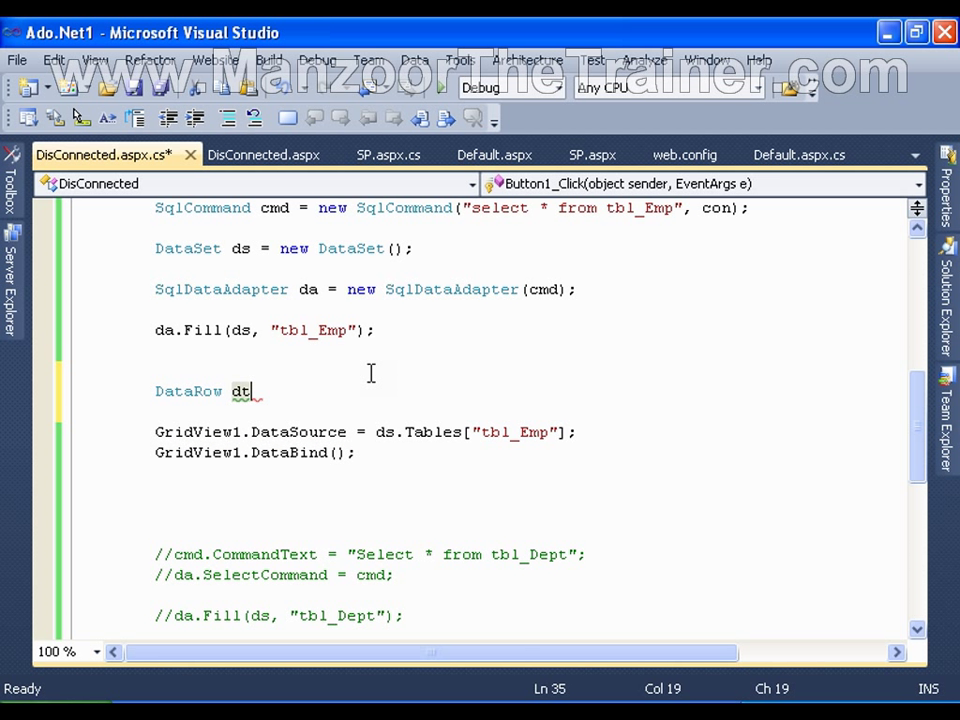
{"action": "type", "text": "Ro"}
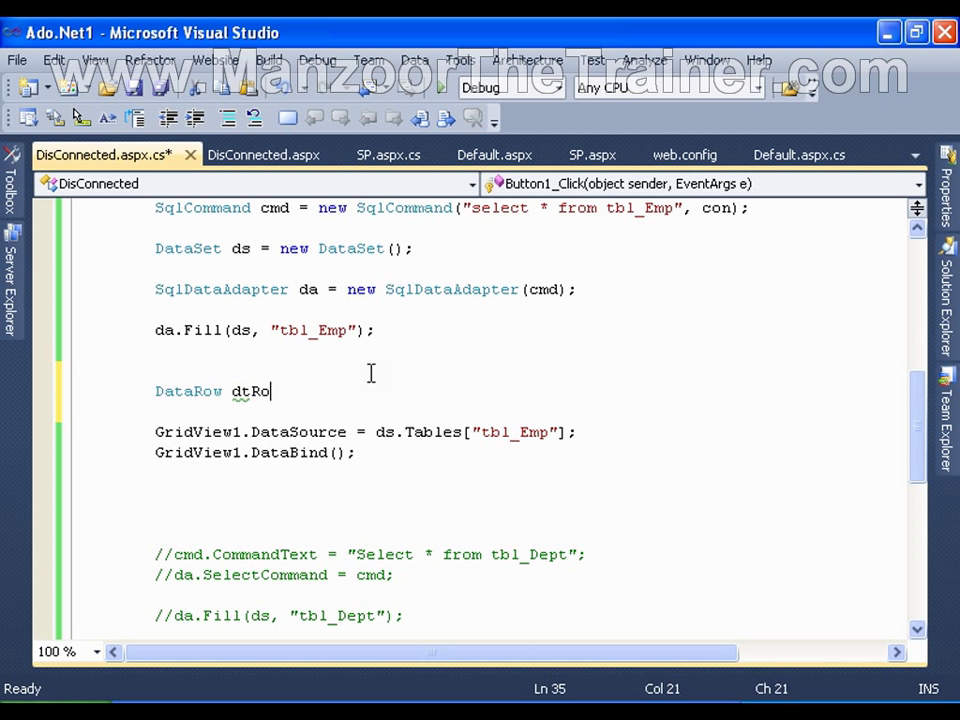
{"action": "type", "text": "w="}
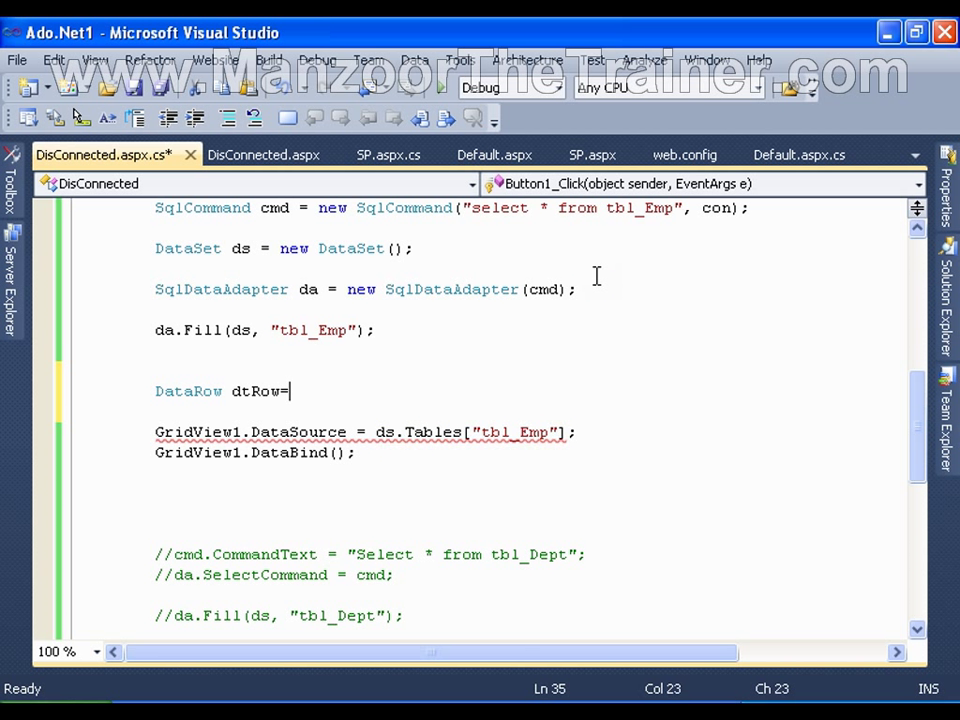
{"action": "type", "text": "ds.Tables[\"tbl_Emp\"]."}
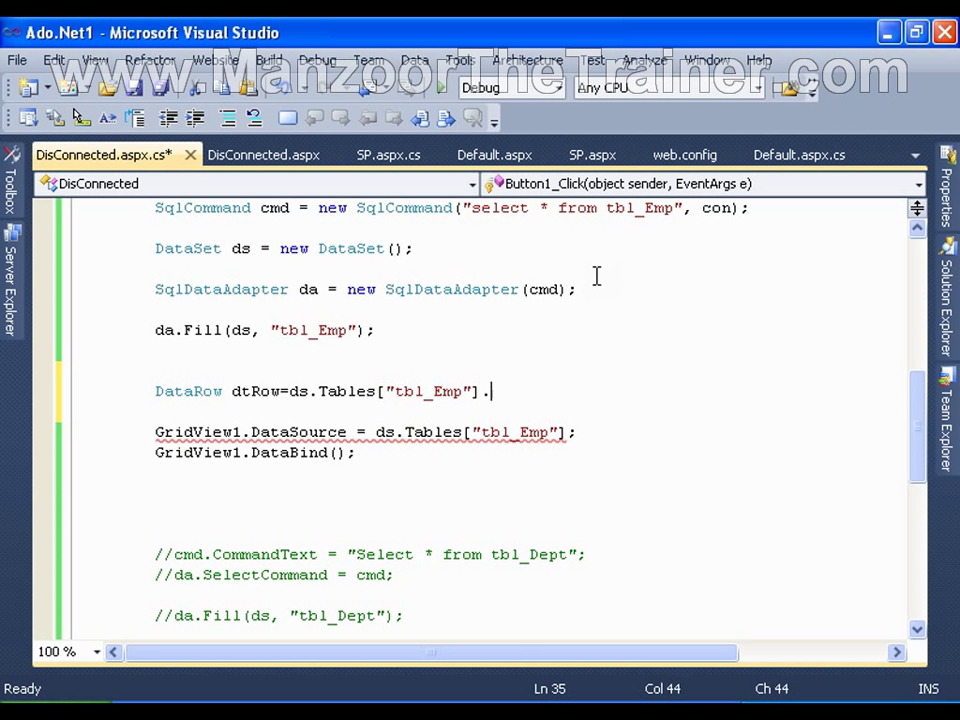
{"action": "type", "text": "New"}
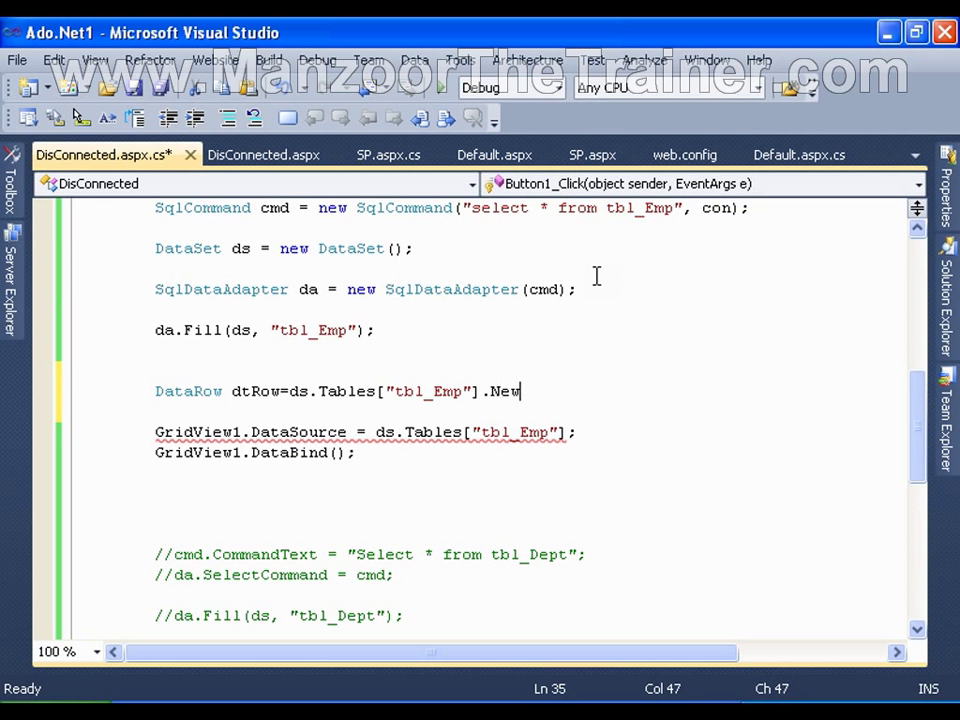
{"action": "type", "text": "Row();"}
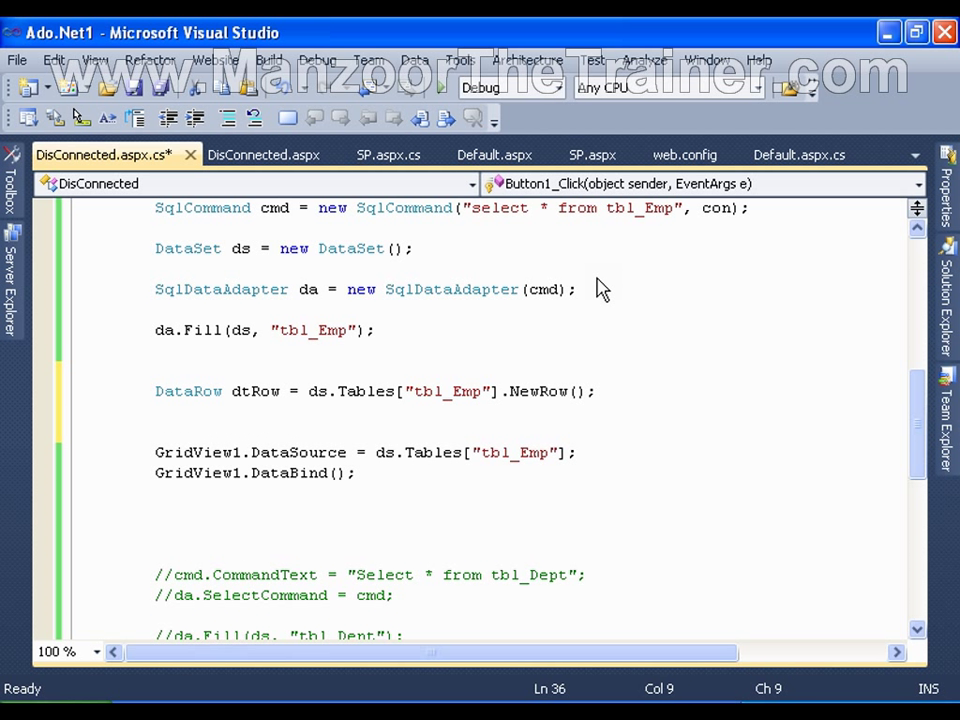
- Begin the next line with dtRow[" for the first column assignment
{"action": "type", "text": "dt"}
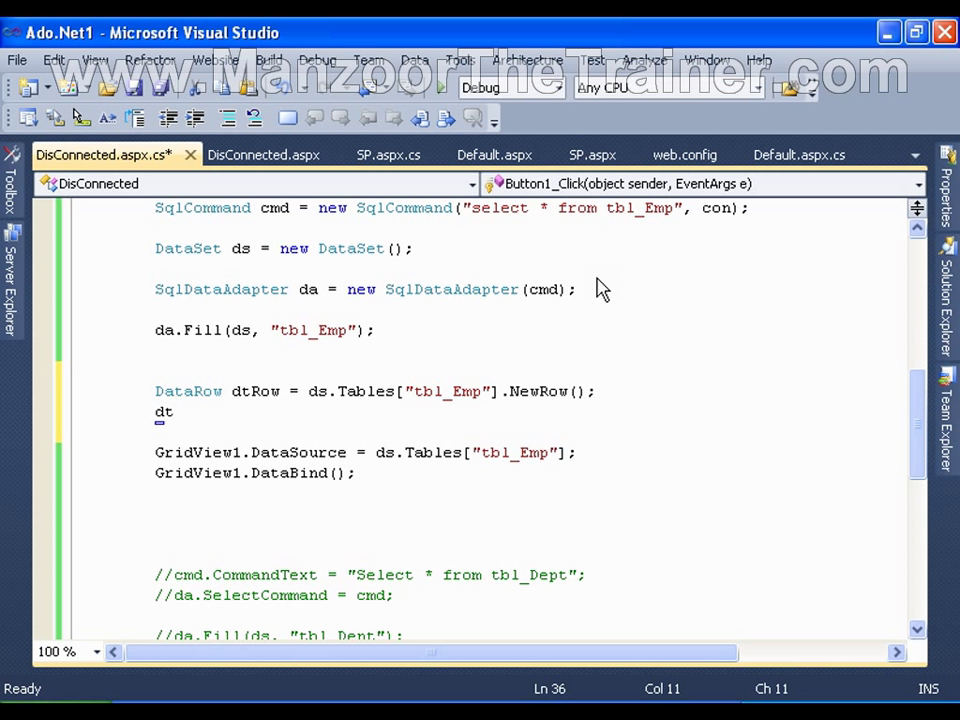
{"action": "type", "text": "Row["}
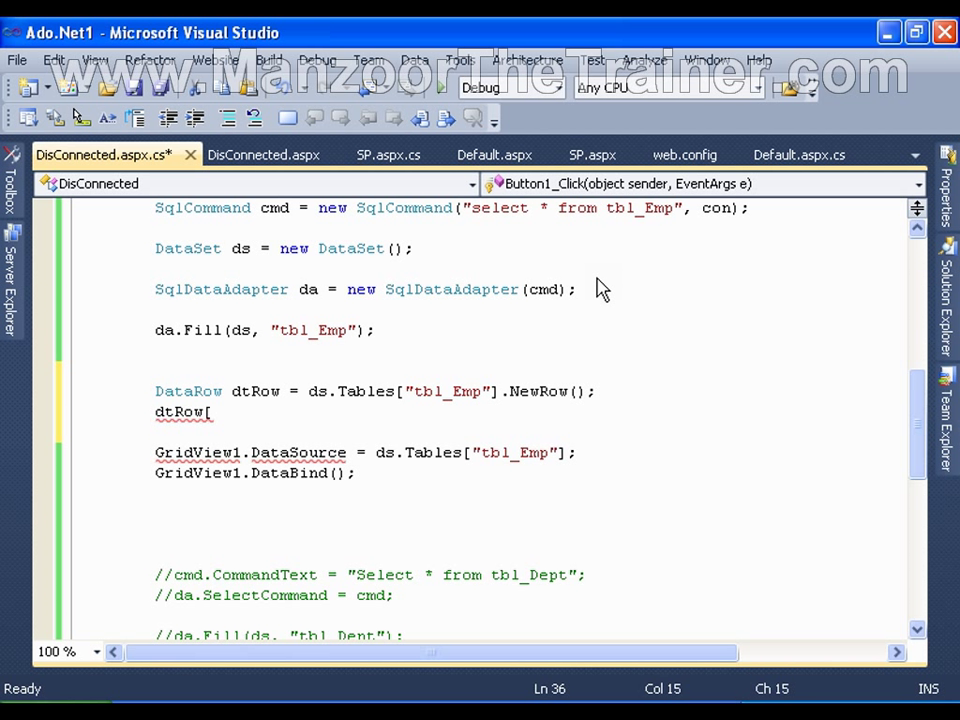
{"action": "type", "text": "\""}
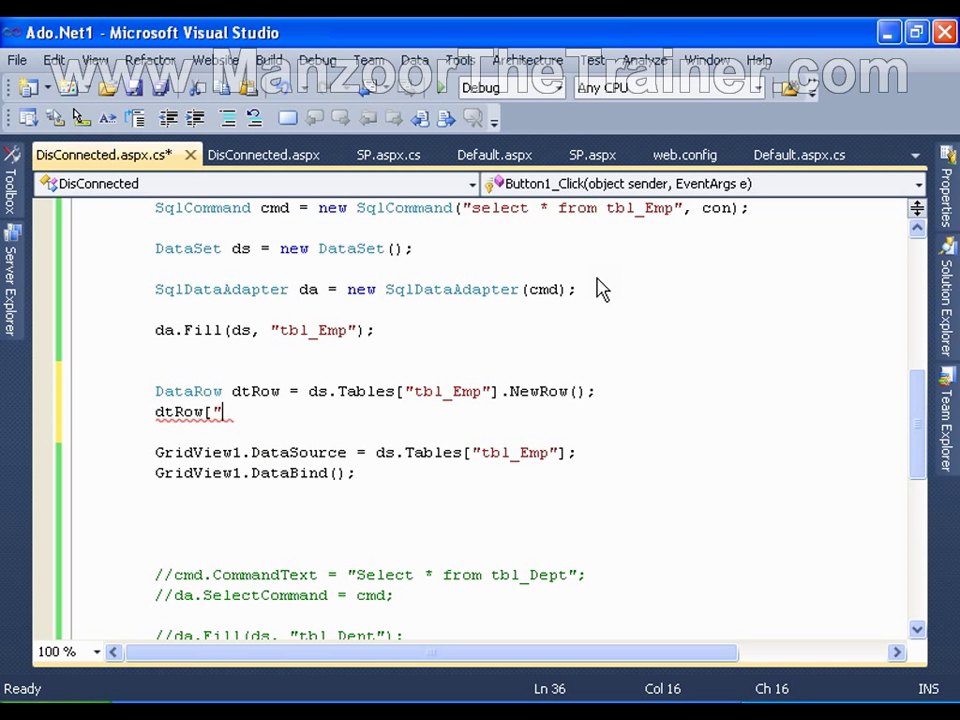
- Look up tbl_Emp's columns in Server Explorer and assign dtRow["Eid"] = 11111
{"action": "left_click", "coordinate": [12, 270]}
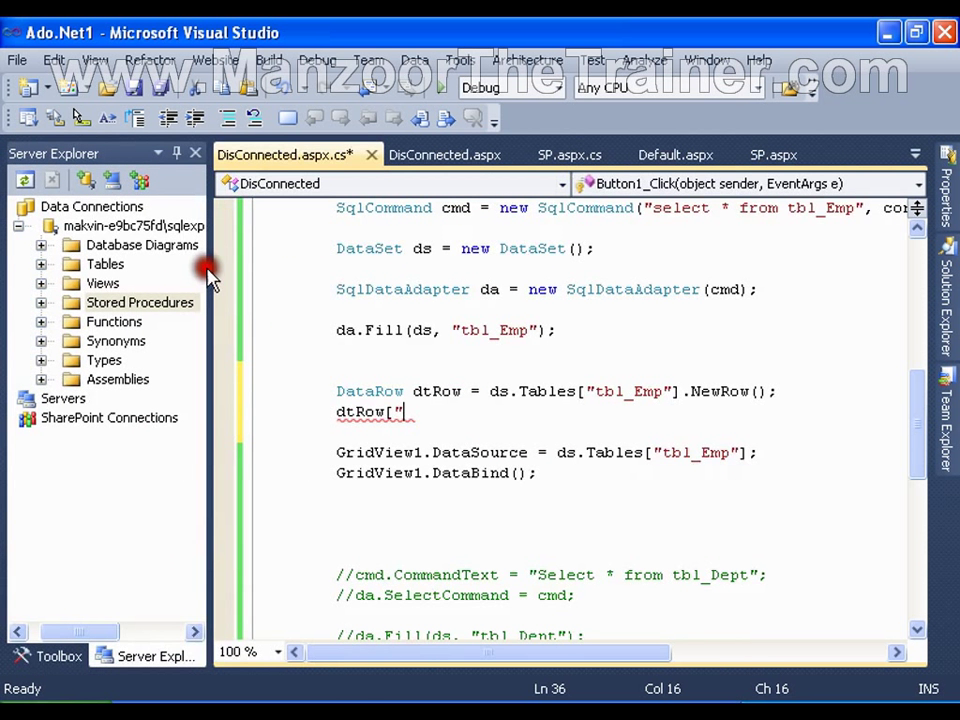
{"action": "left_click", "coordinate": [42, 264]}
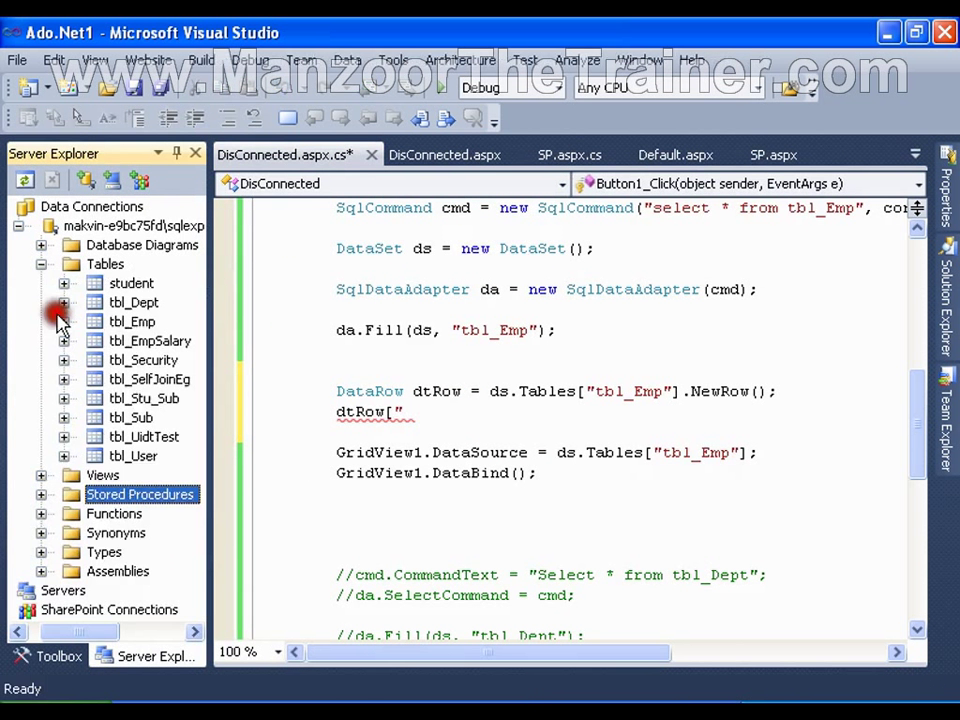
{"action": "left_click", "coordinate": [64, 320]}
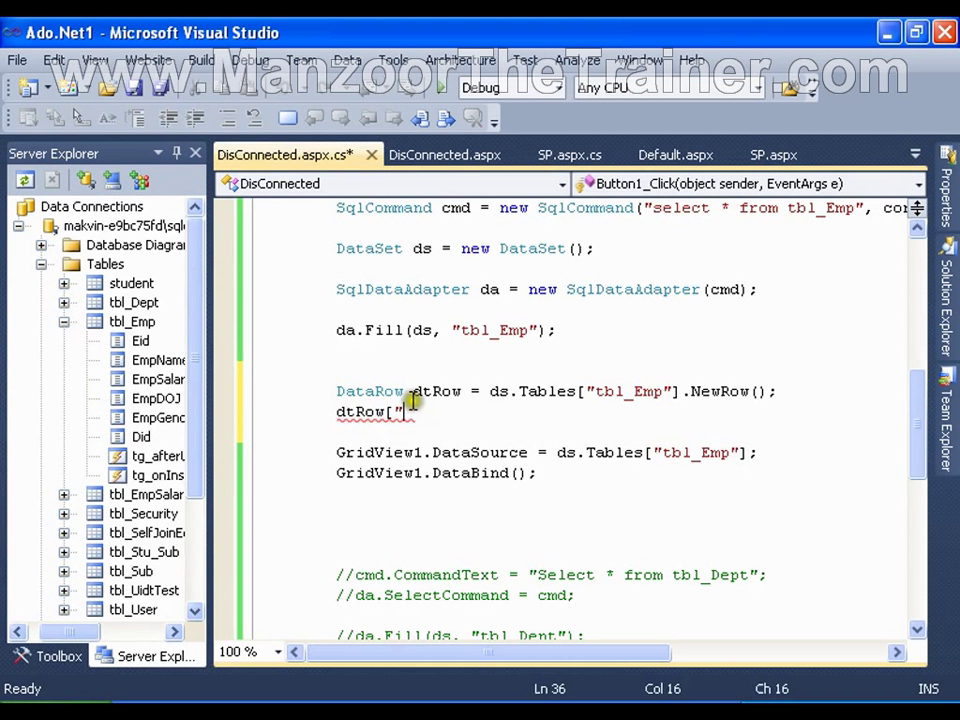
{"action": "type", "text": "Eid"}
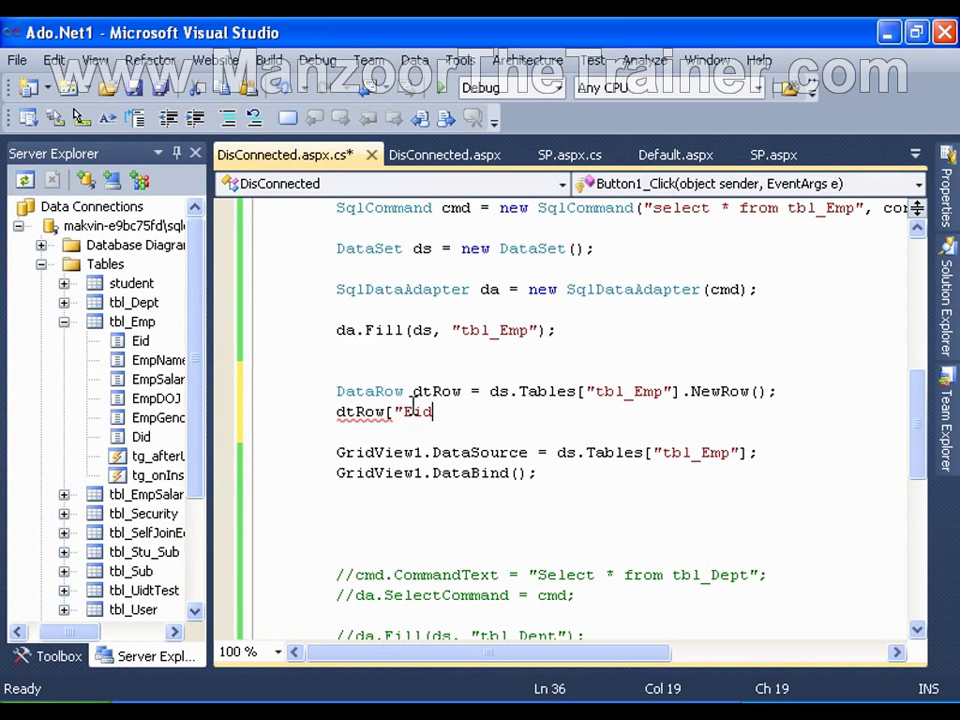
{"action": "type", "text": "\"]"}
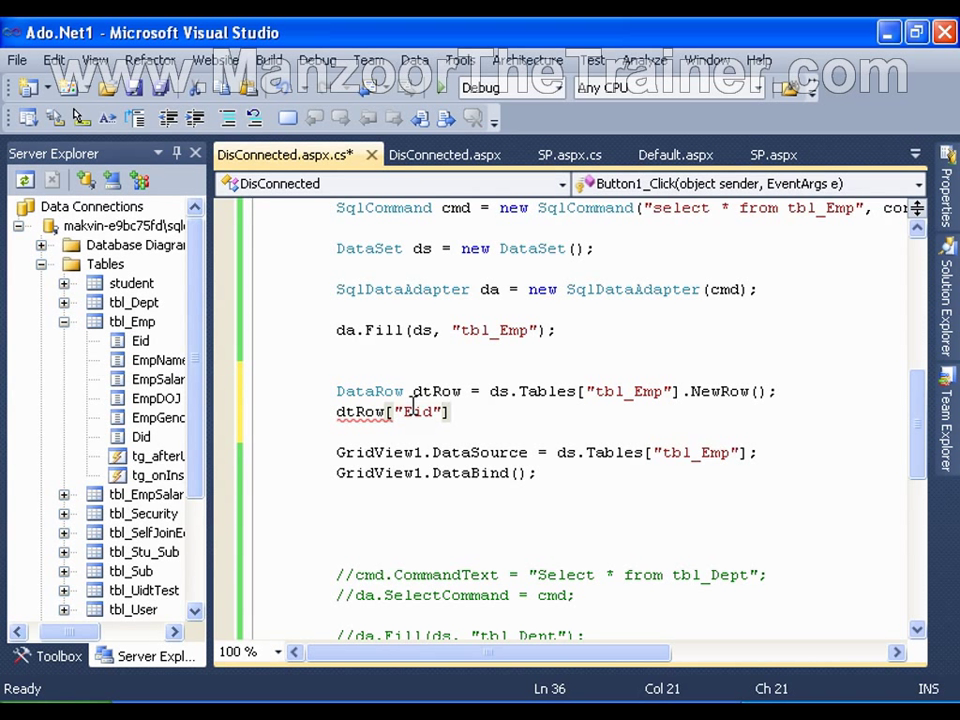
{"action": "type", "text": "="}
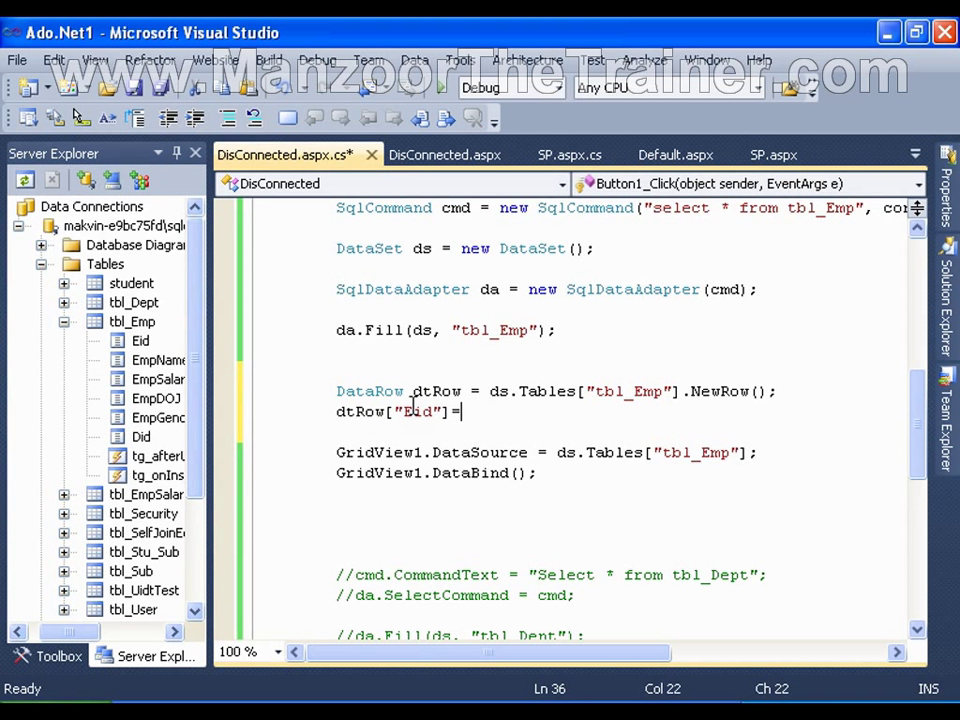
{"action": "type", "text": "11111;"}
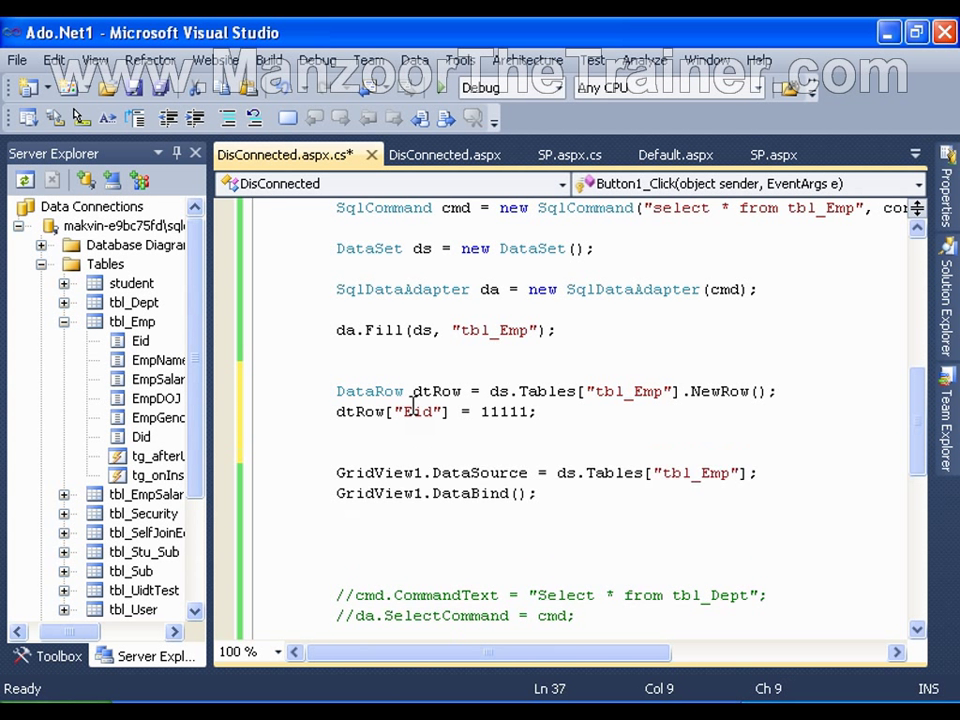
- Assign dtRow["EmpName"] = "ManzoorTheTrainer"
{"action": "type", "text": "dtRow["}
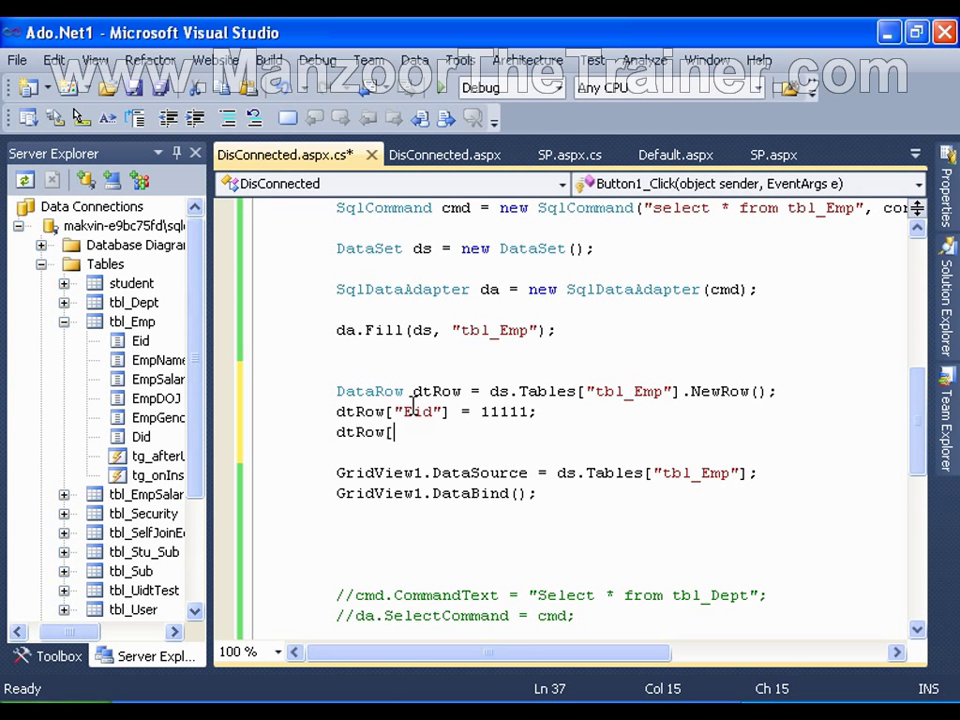
{"action": "type", "text": "Em"}
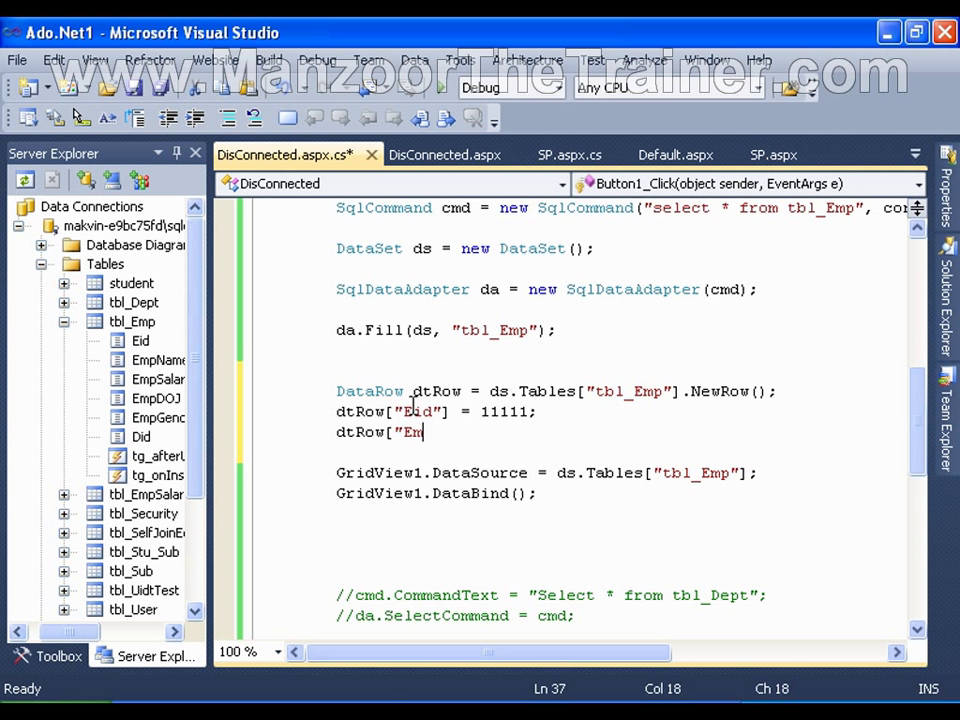
{"action": "type", "text": "pName"}
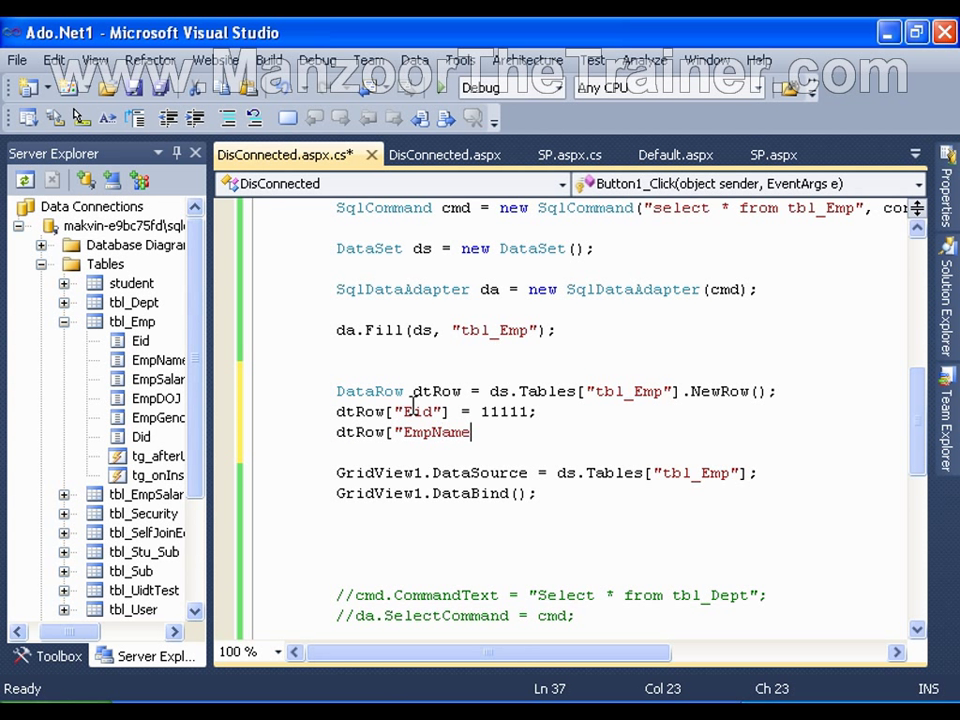
{"action": "type", "text": "]="}
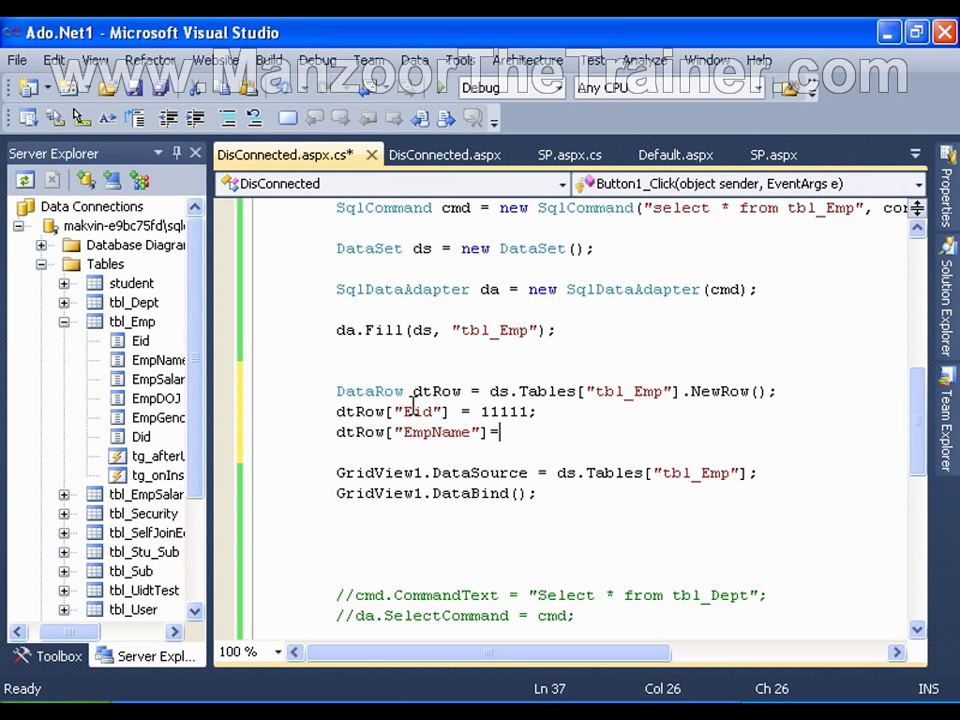
{"action": "type", "text": "\"Manz"}
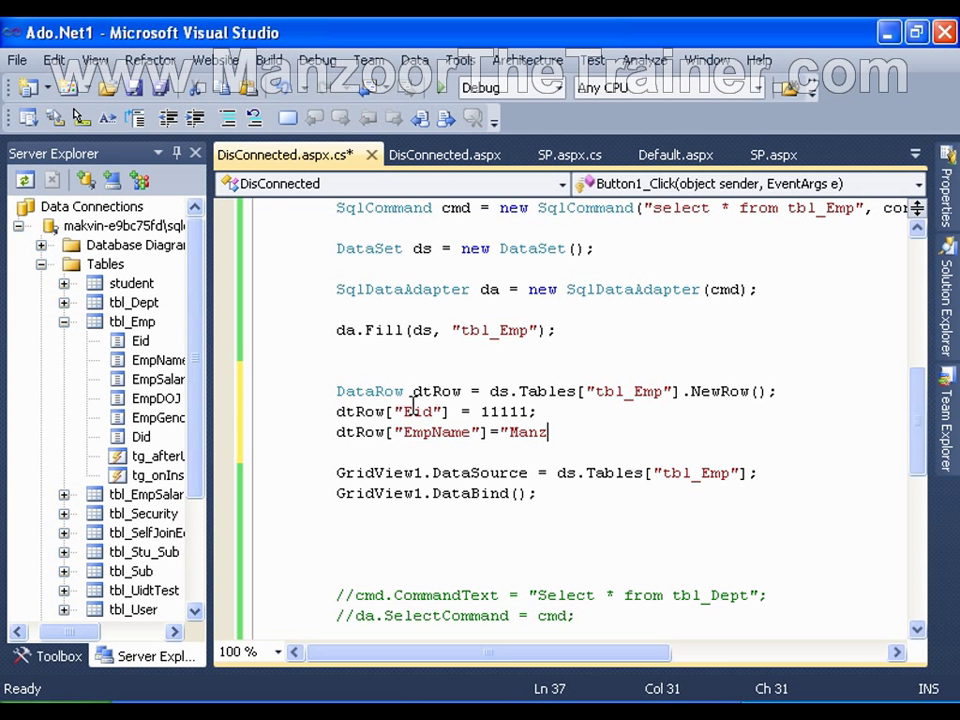
{"action": "type", "text": "oorTheTrainer"}
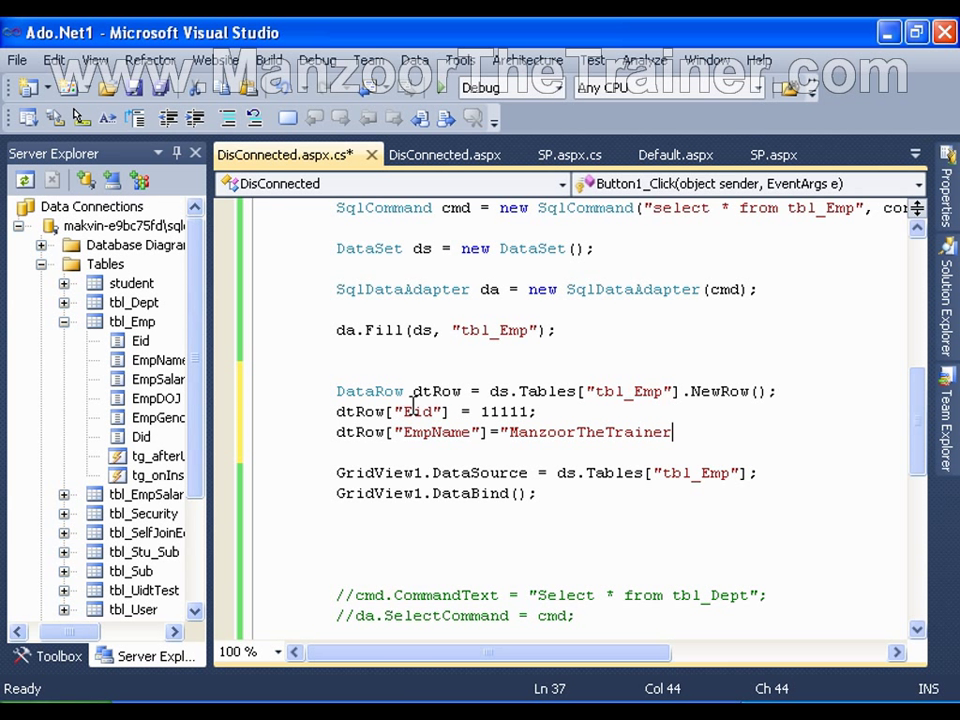
{"action": "type", "text": ";"}
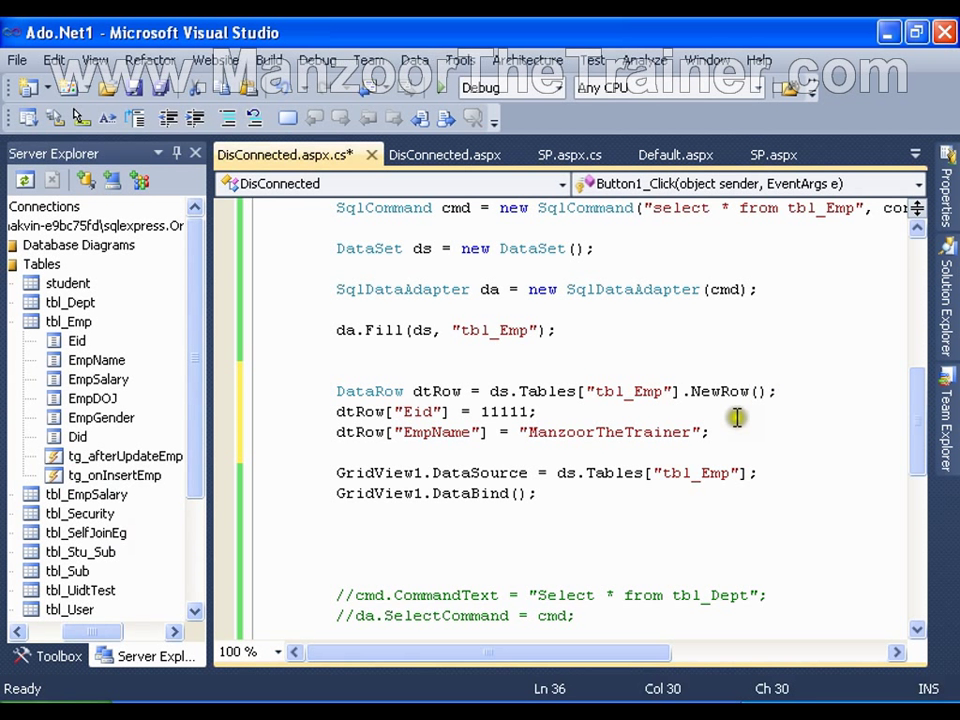
- Assign dtRow["EmpSalary"] = 77777 on the following line
{"action": "left_click", "coordinate": [704, 432]}
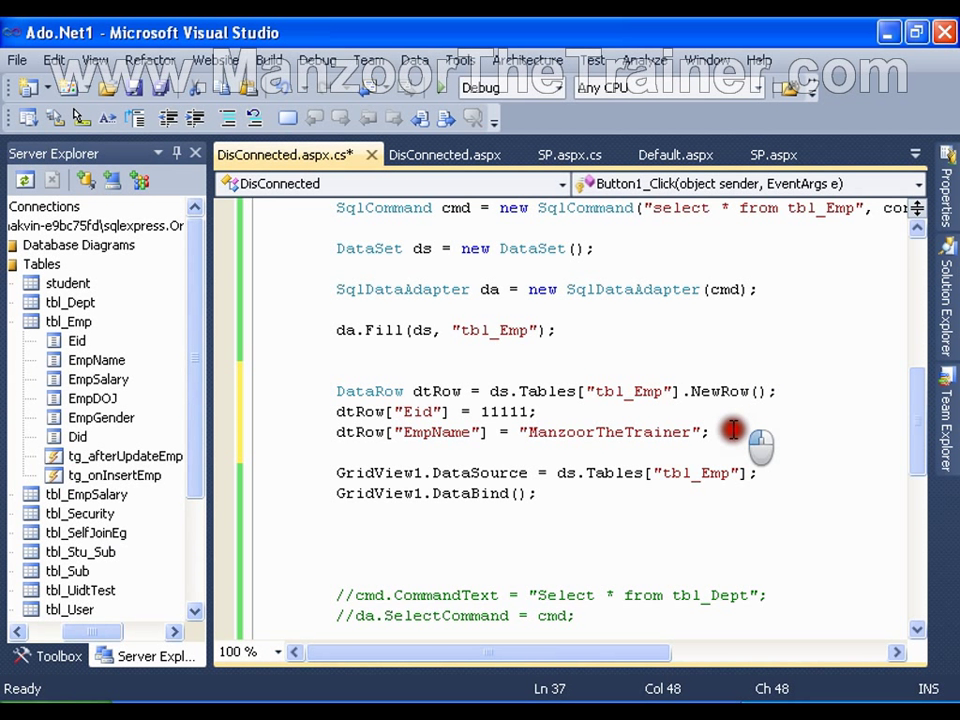
{"action": "type", "text": "dt"}
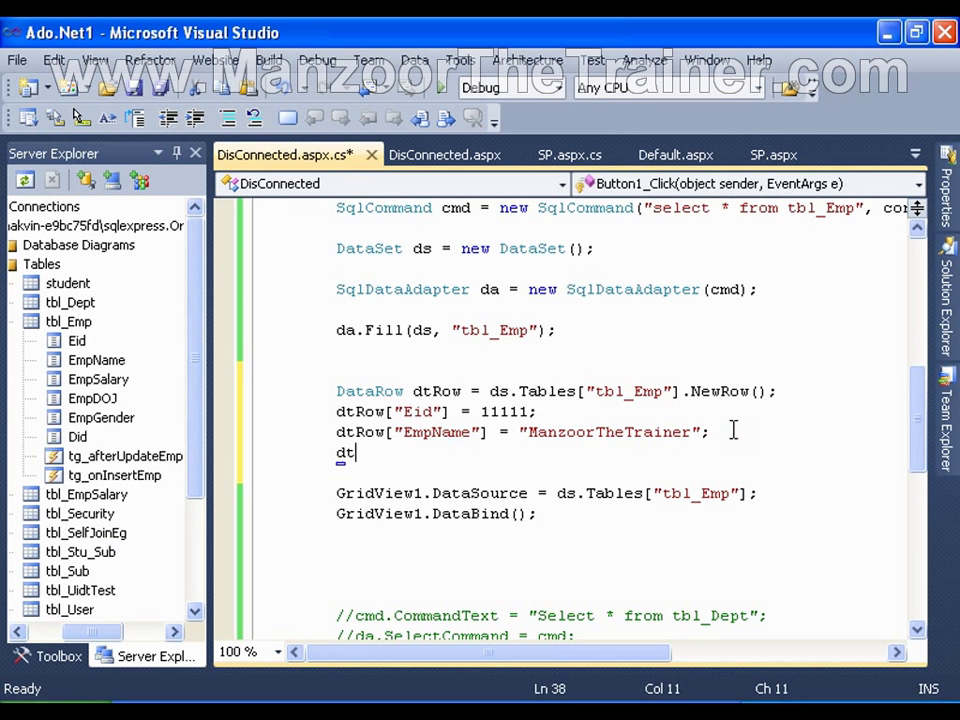
{"action": "type", "text": "Row[\""}
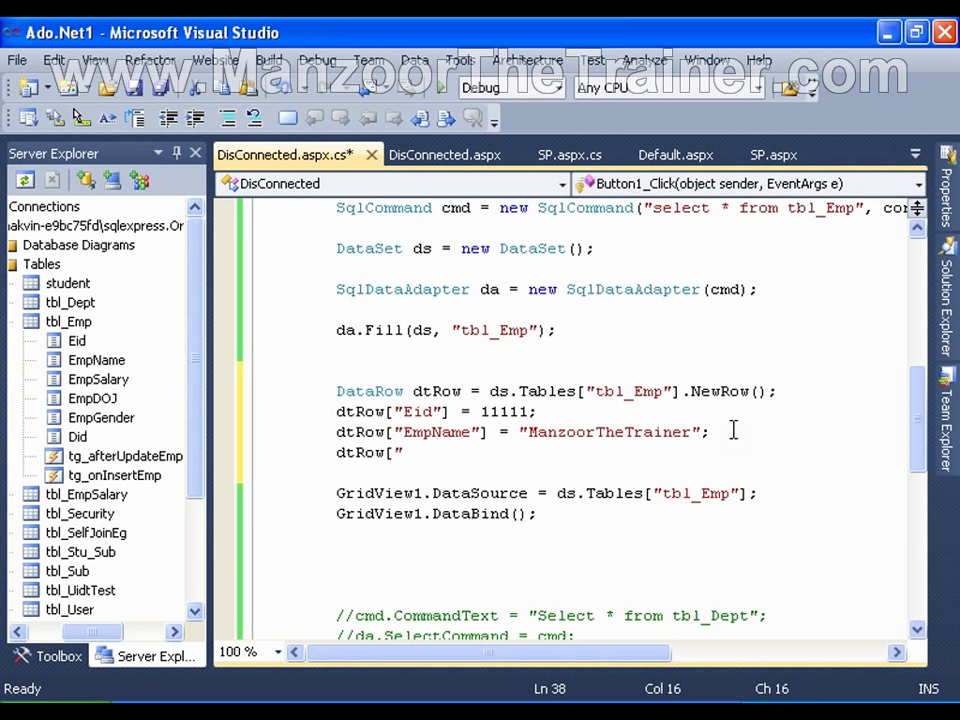
{"action": "type", "text": "EmpSalary"}
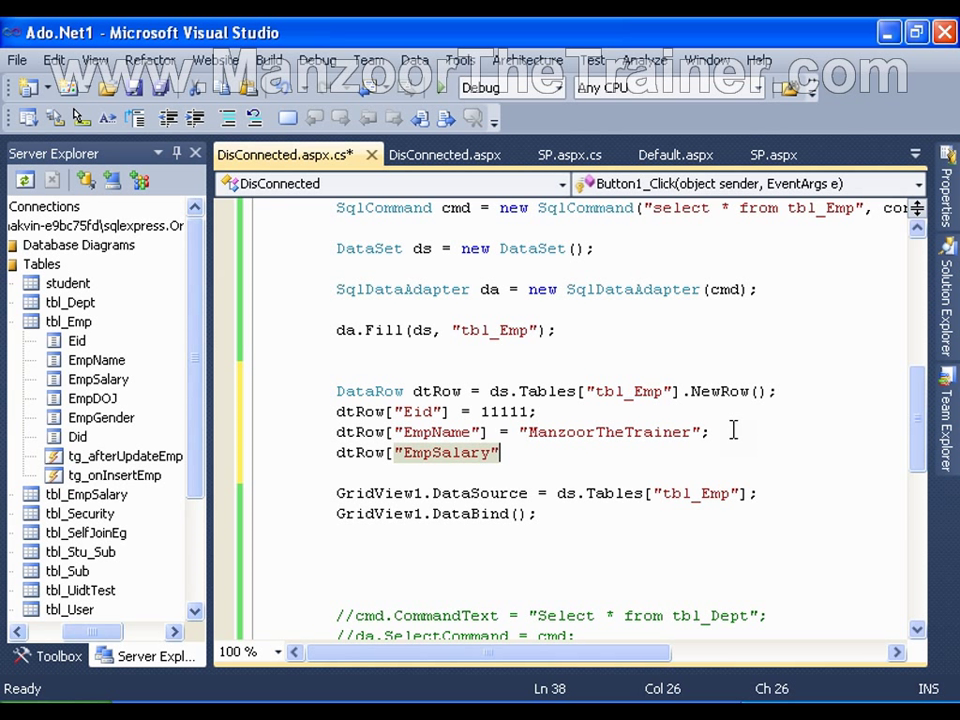
{"action": "type", "text": "]="}
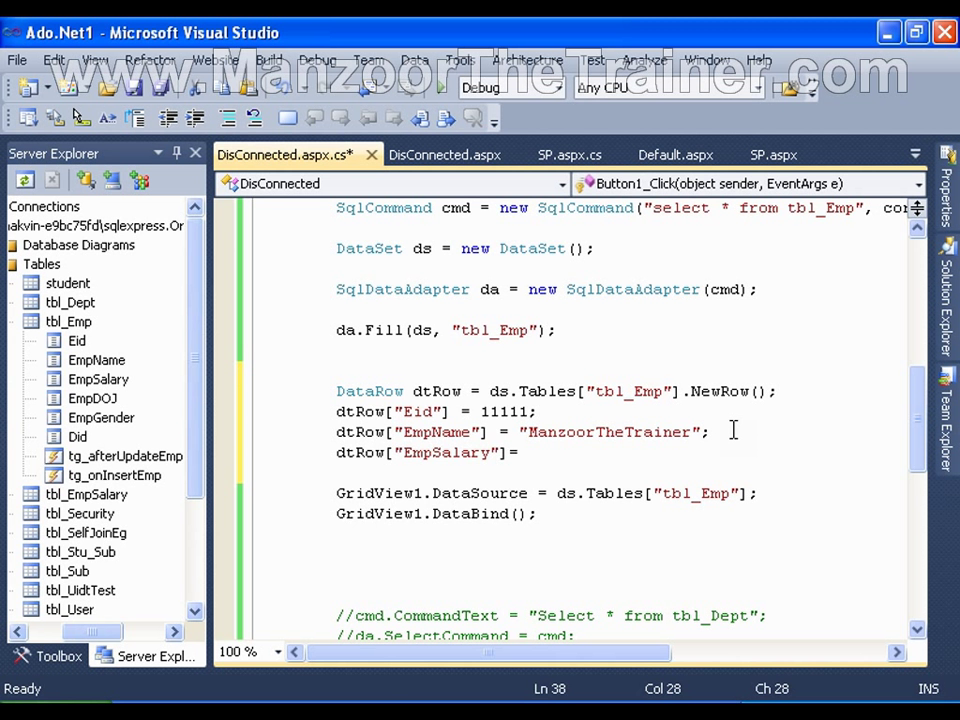
{"action": "type", "text": "77777;"}
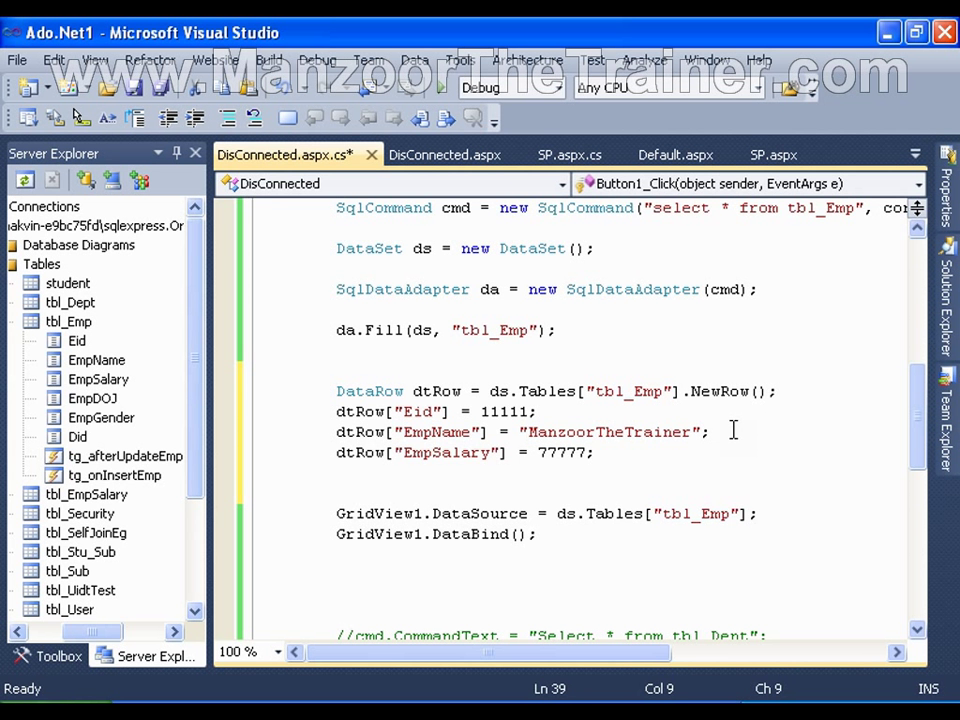
- Assign dtRow["EmpDOJ"] = "12/13/2011"
{"action": "type", "text": "dtRow["}
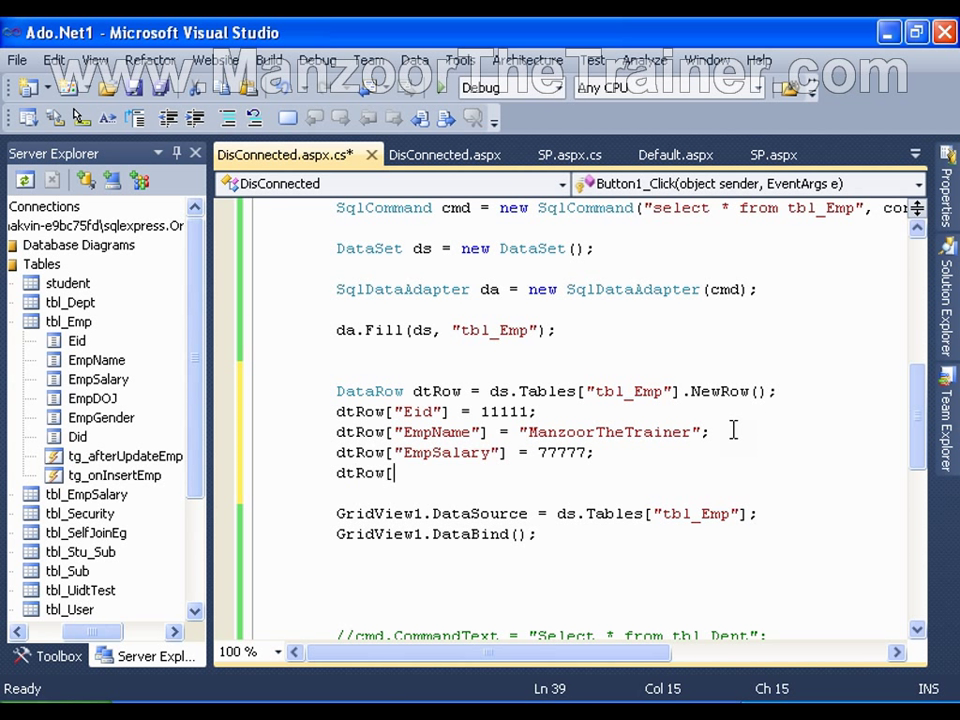
{"action": "type", "text": "\""}
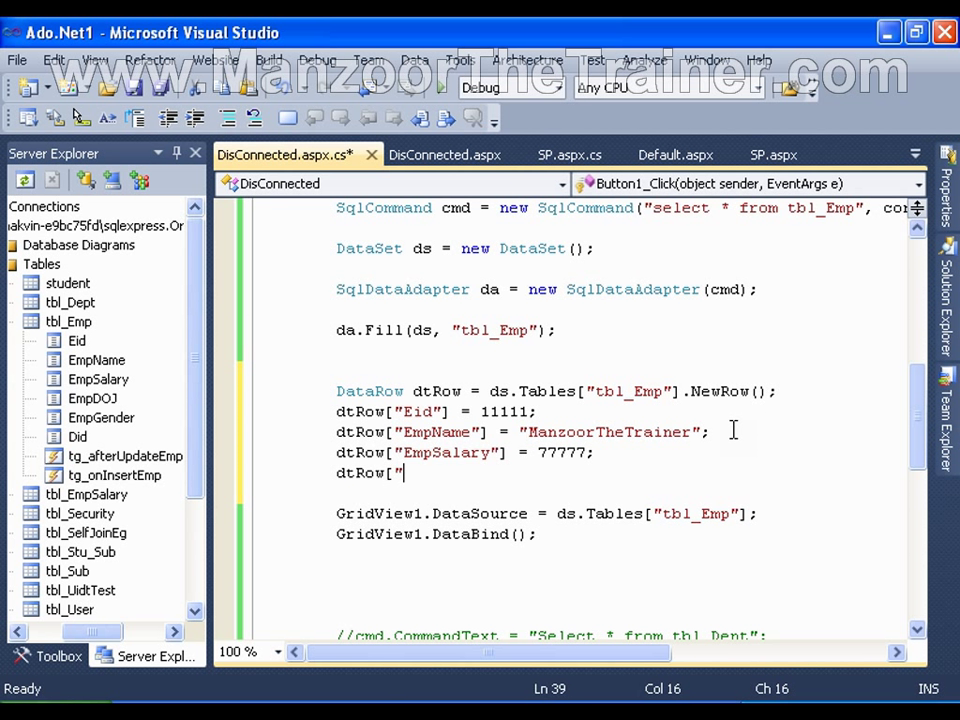
{"action": "type", "text": "Emp"}
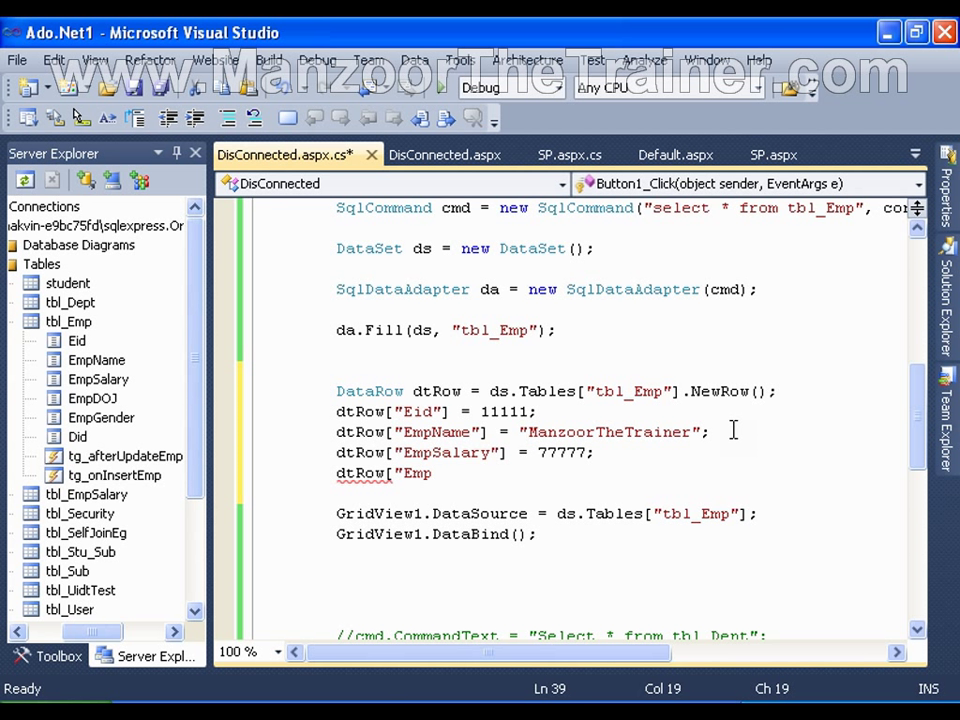
{"action": "type", "text": "D"}
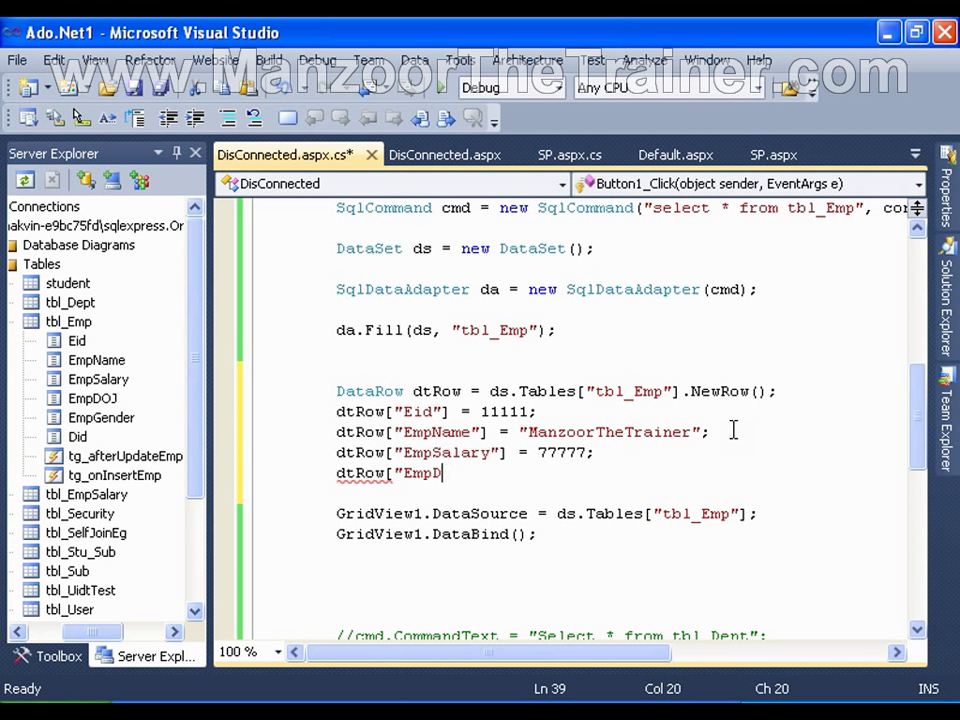
{"action": "type", "text": "OJ\""}
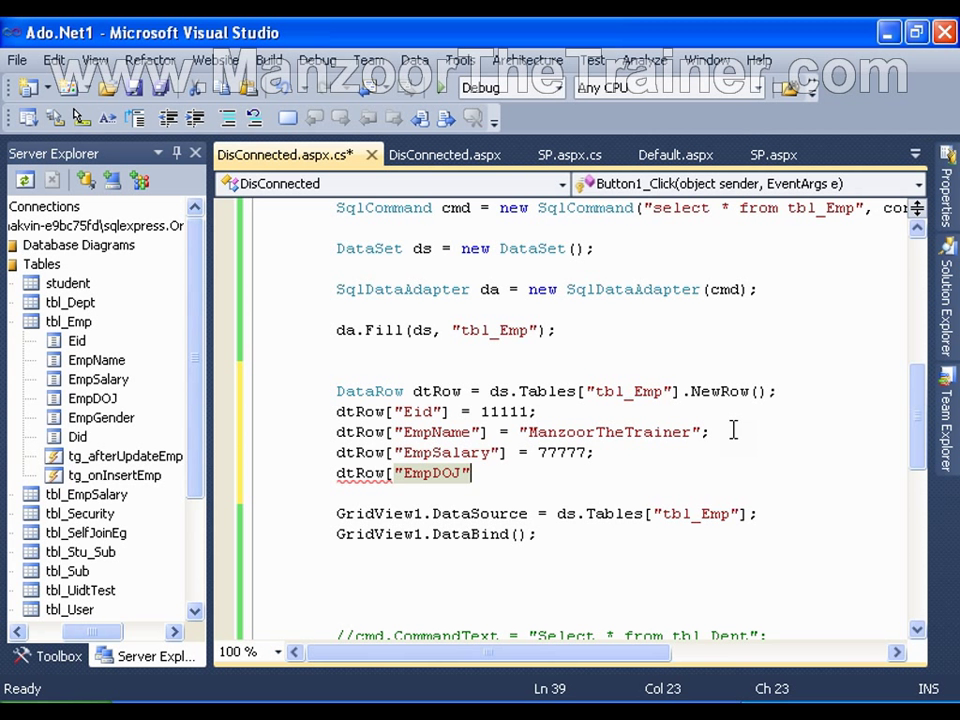
{"action": "type", "text": "]="}
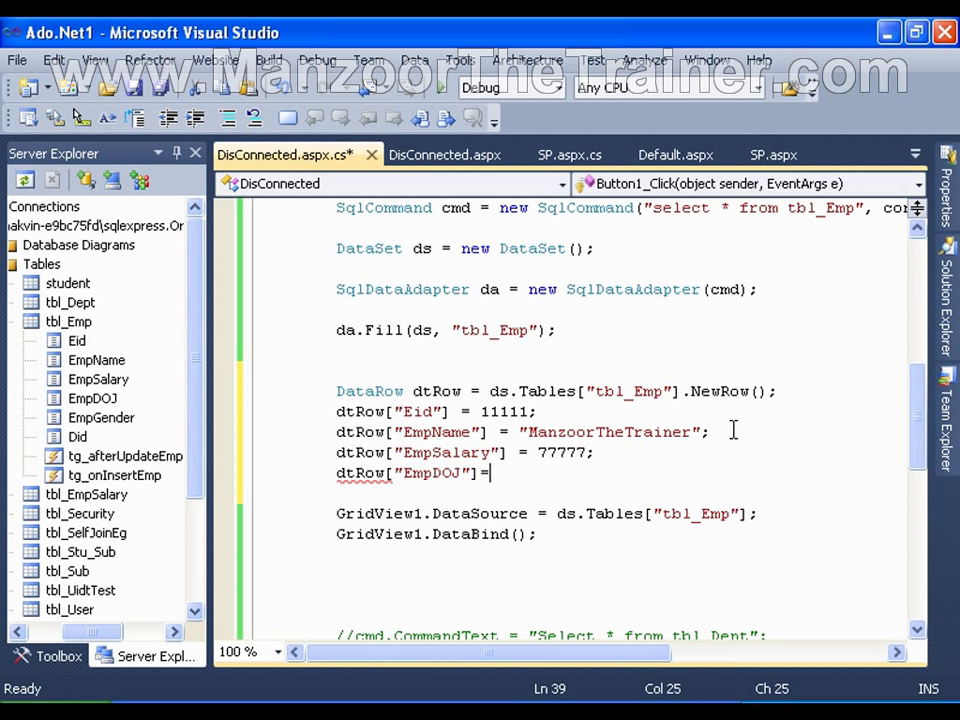
{"action": "type", "text": "\""}
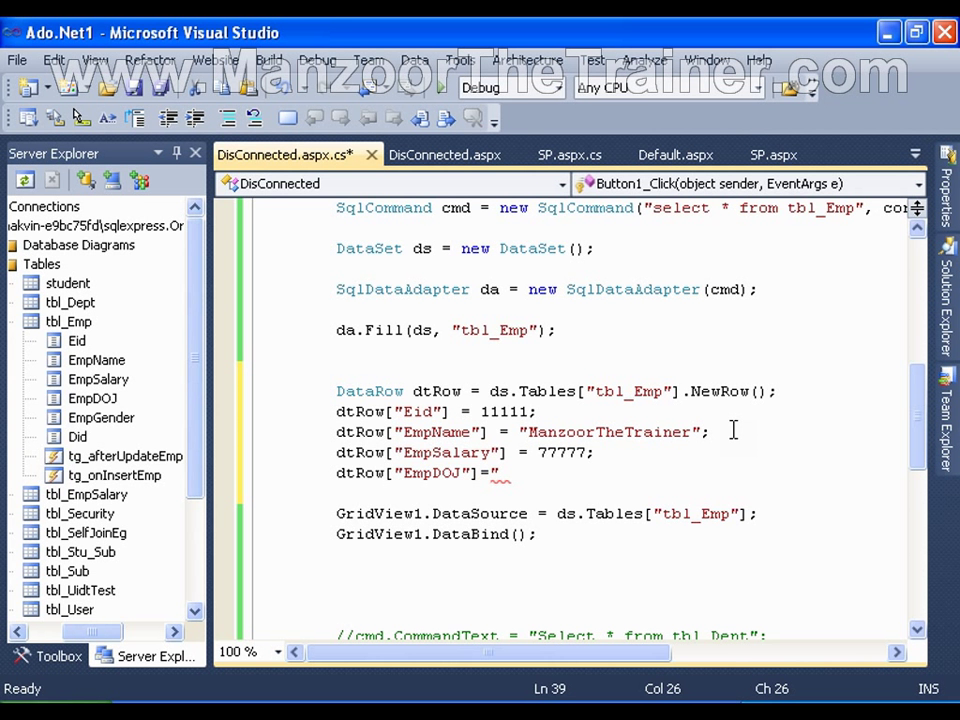
{"action": "type", "text": "12/"}
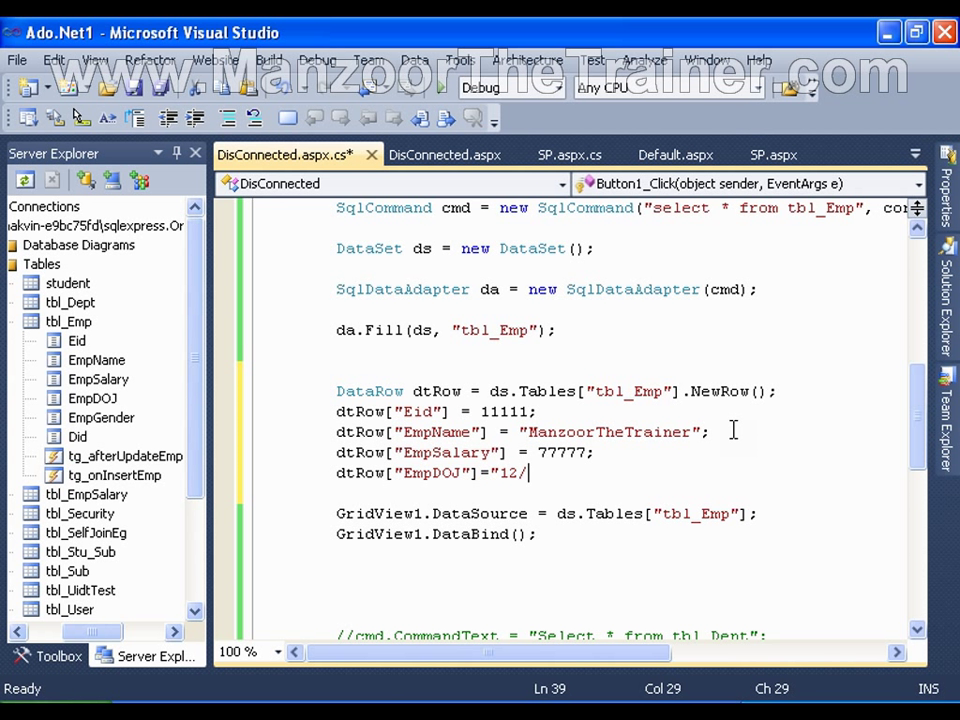
{"action": "type", "text": "13"}
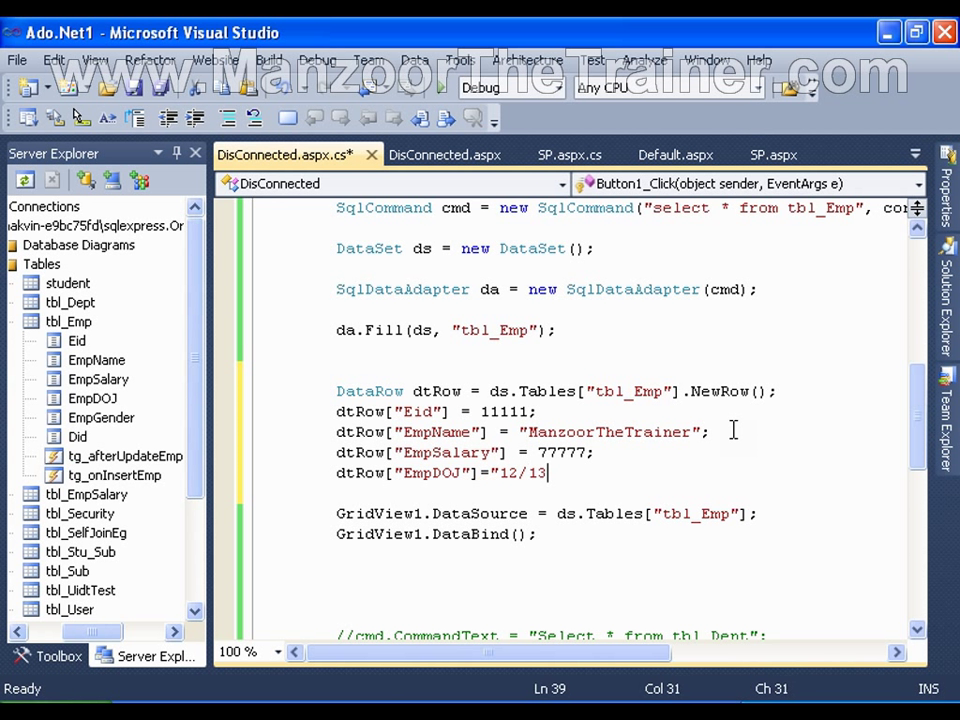
{"action": "type", "text": "/"}
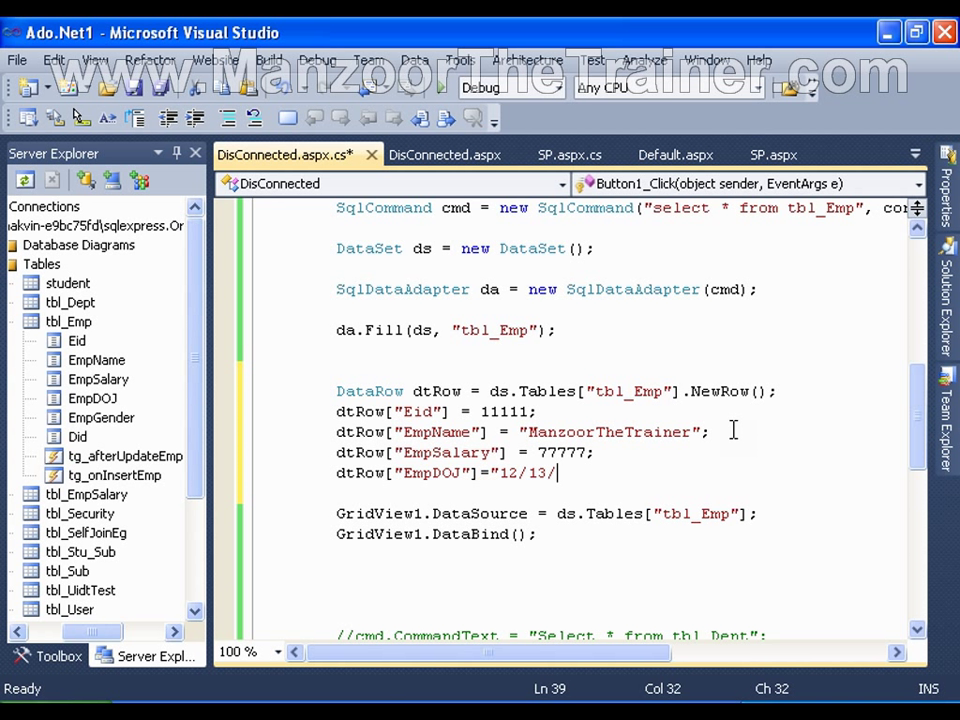
{"action": "type", "text": "2011\";"}
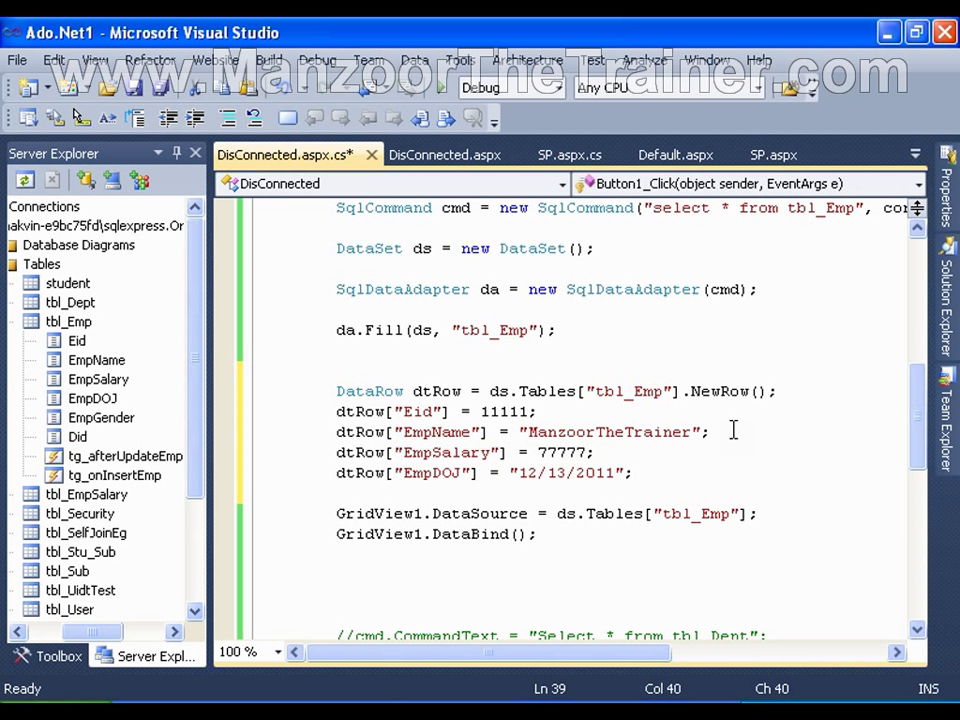
{"action": "key", "text": "Return"}
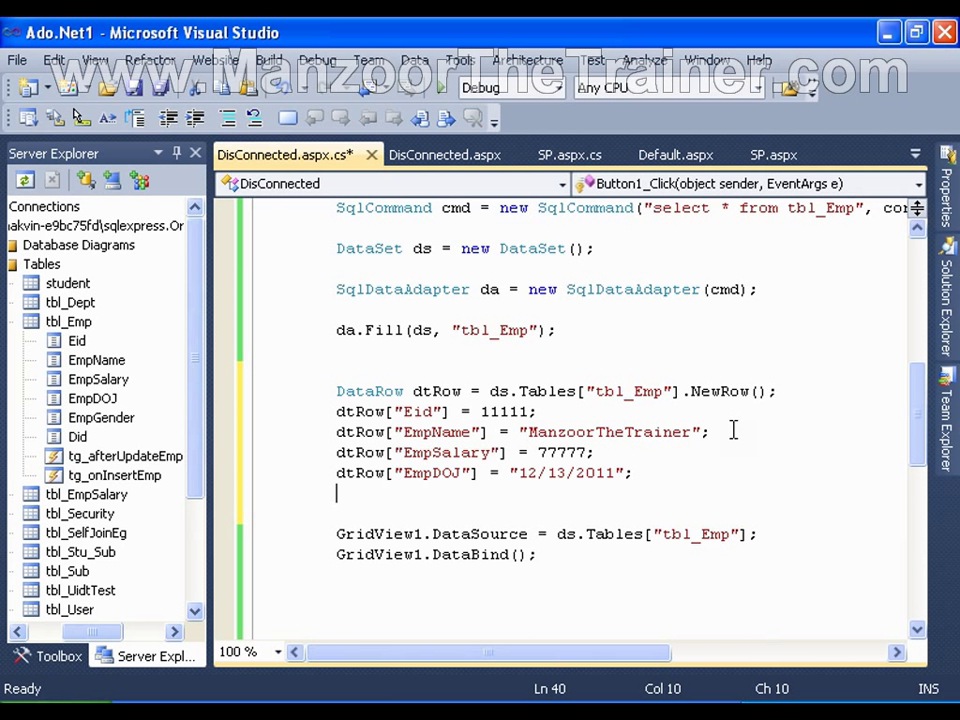
- Assign dtRow["EmpGender"] = "M" and dtRow["Did"] = 1009
{"action": "type", "text": "dtRow["}
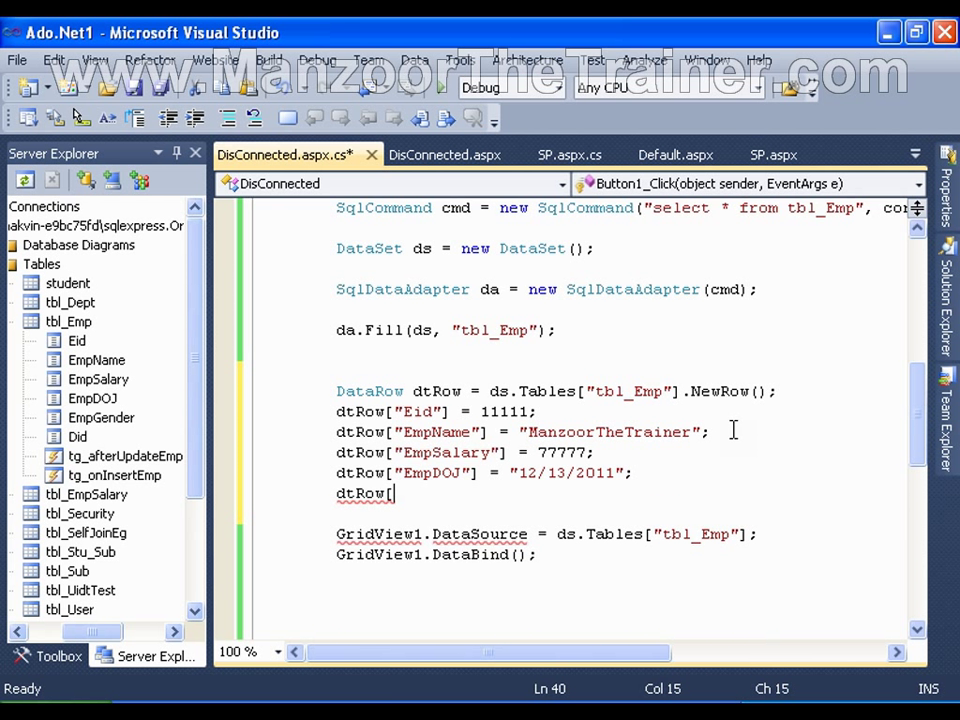
{"action": "type", "text": "\""}
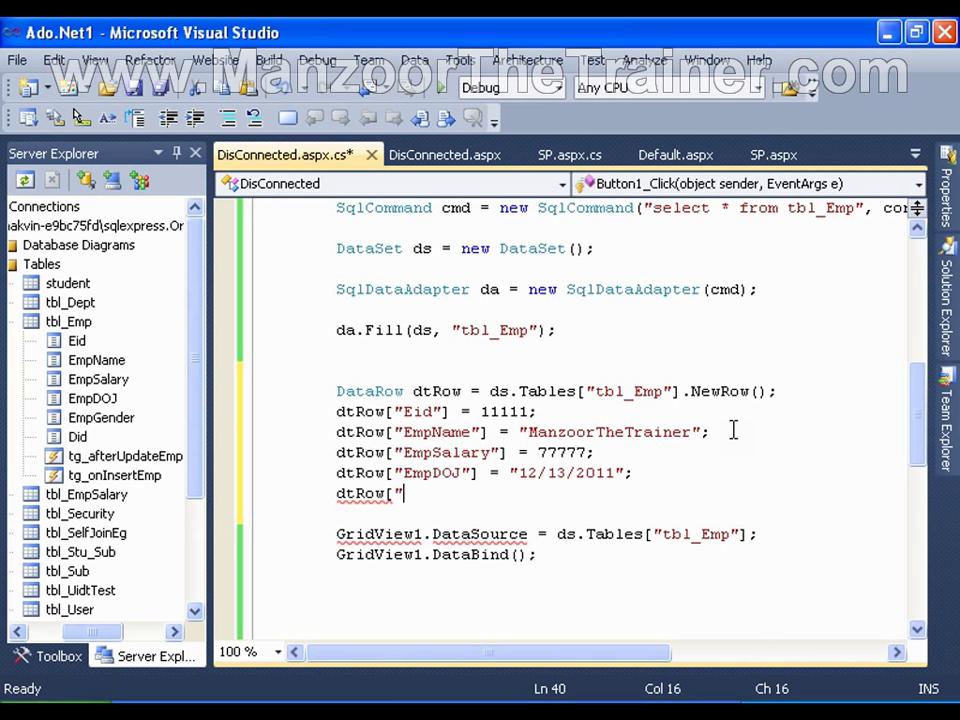
{"action": "type", "text": "EmpGende"}
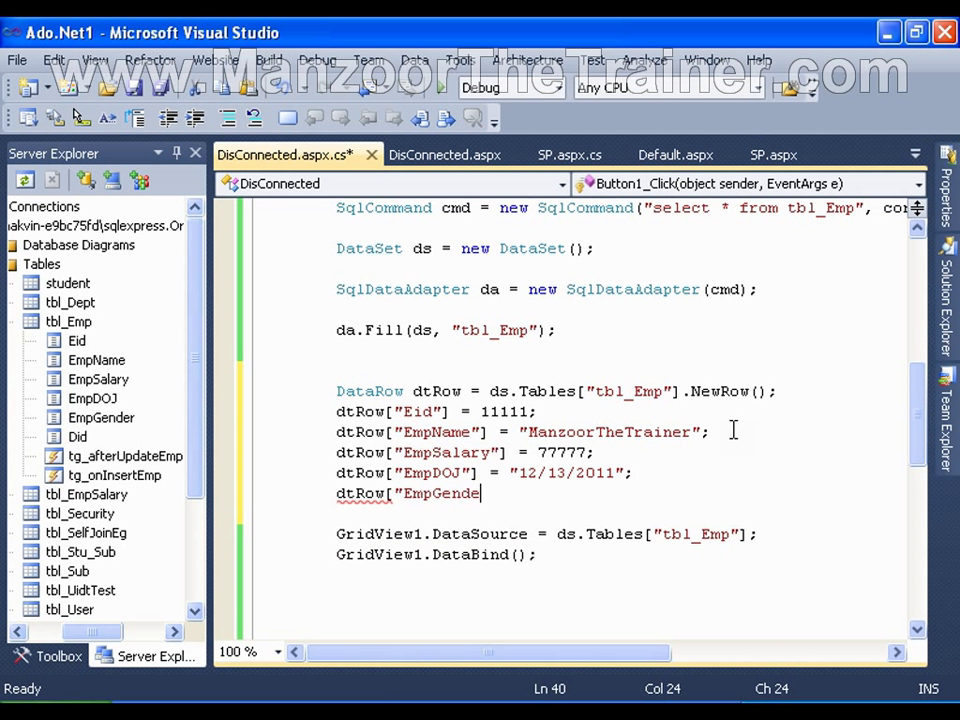
{"action": "type", "text": "r\"] ="}
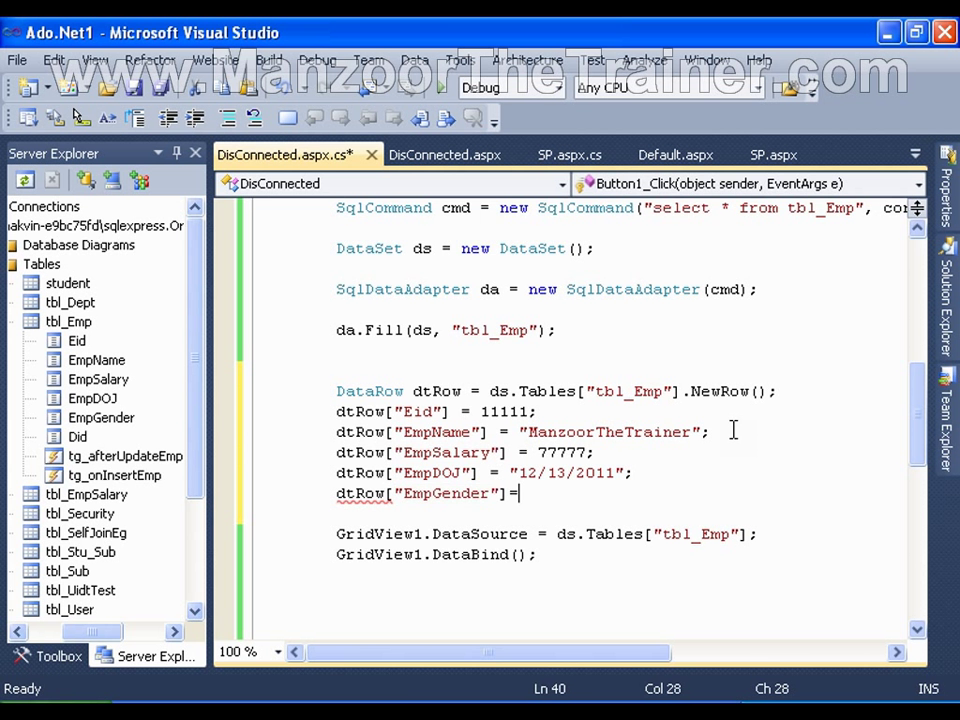
{"action": "type", "text": "\"M\";"}
{"action": "type", "text": "dt"}
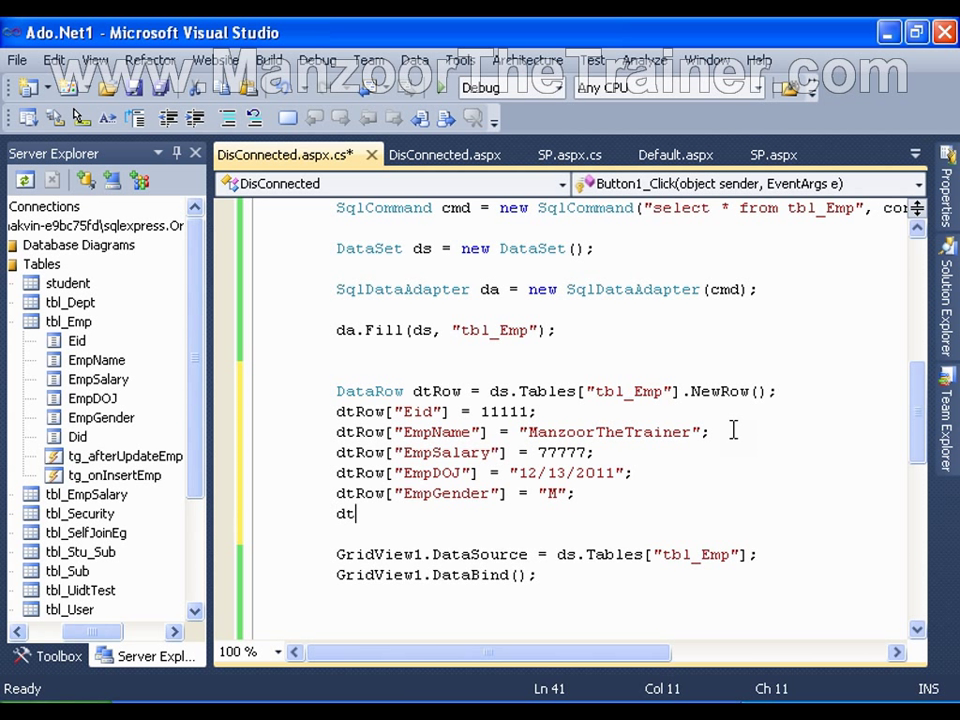
{"action": "type", "text": "Row["}
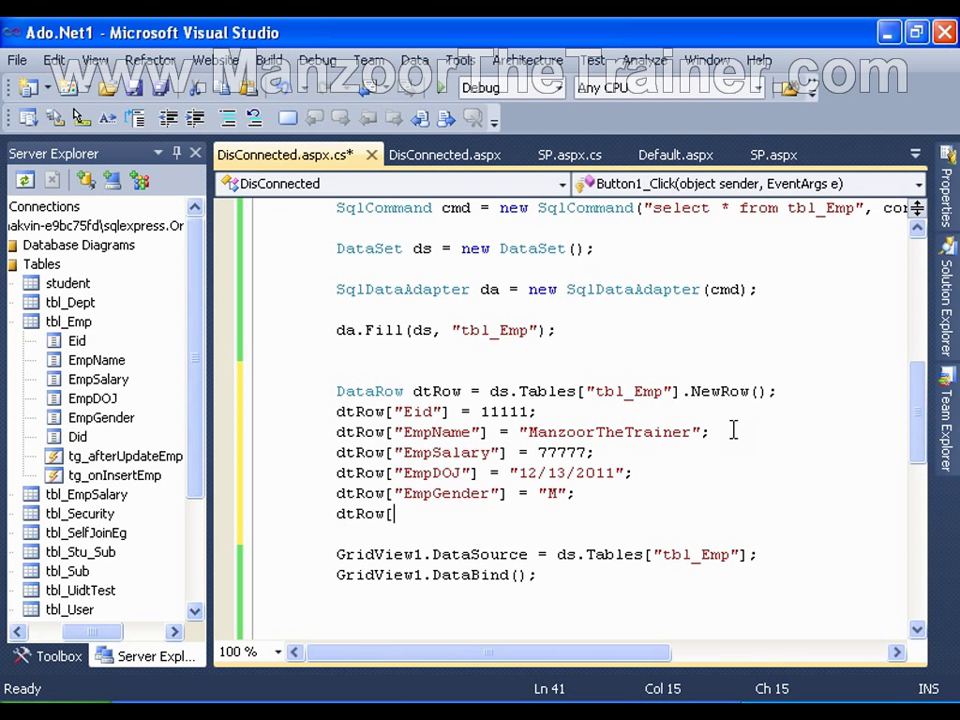
{"action": "type", "text": "\""}
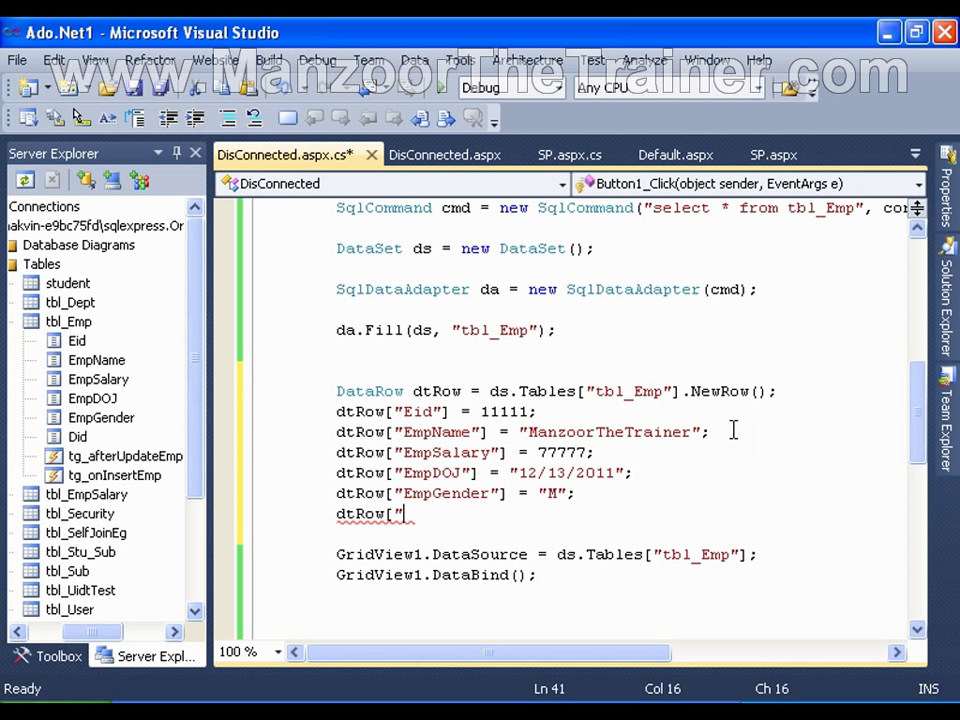
{"action": "type", "text": "Did\"]="}
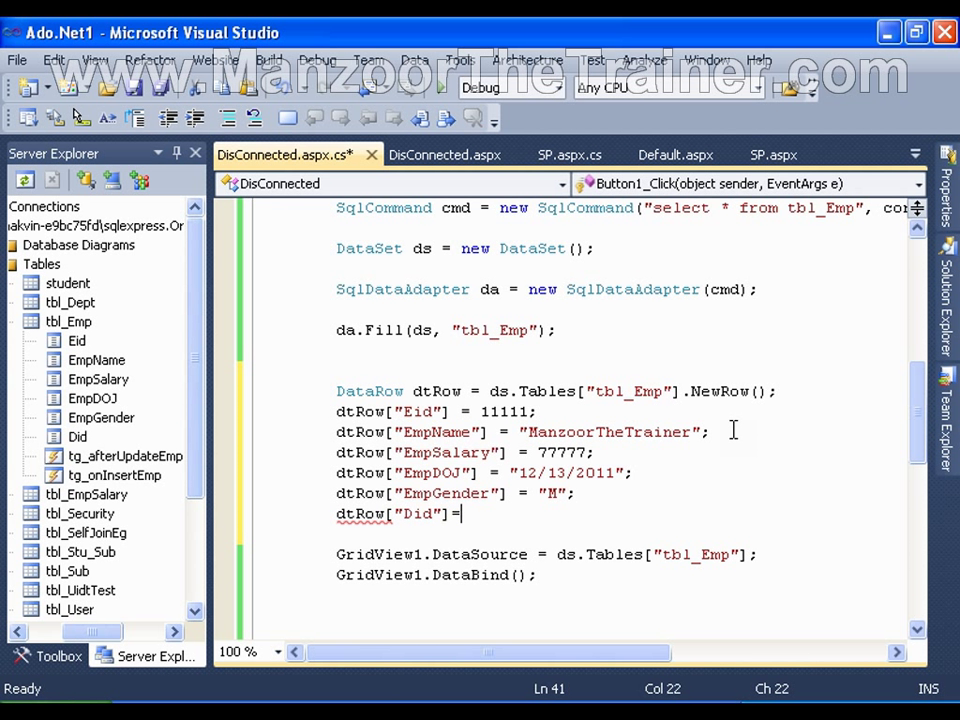
{"action": "type", "text": "1009;"}
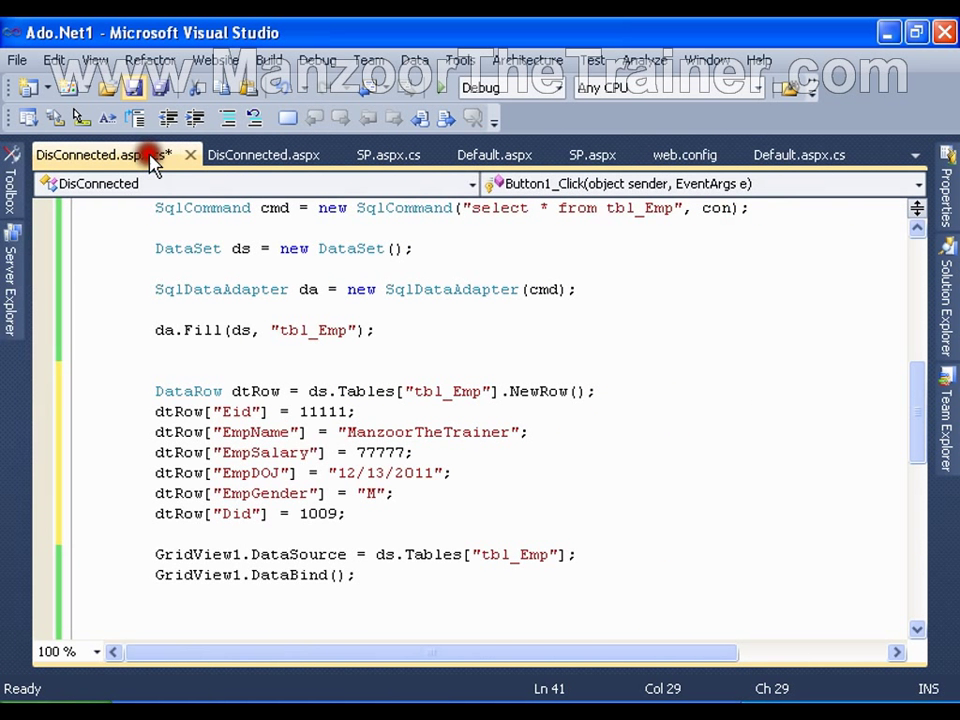
- Add ds.Tables["tbl_Emp"].Rows.Add(dtRow); and run the page in the browser
{"action": "key", "text": "ctrl+s"}
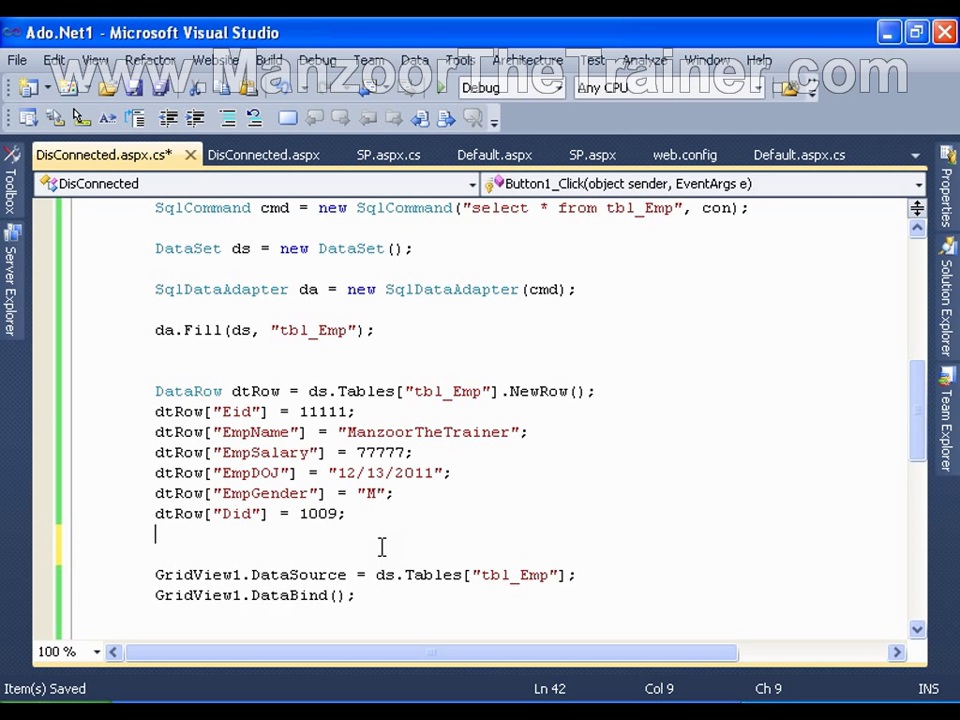
{"action": "type", "text": "ds."}
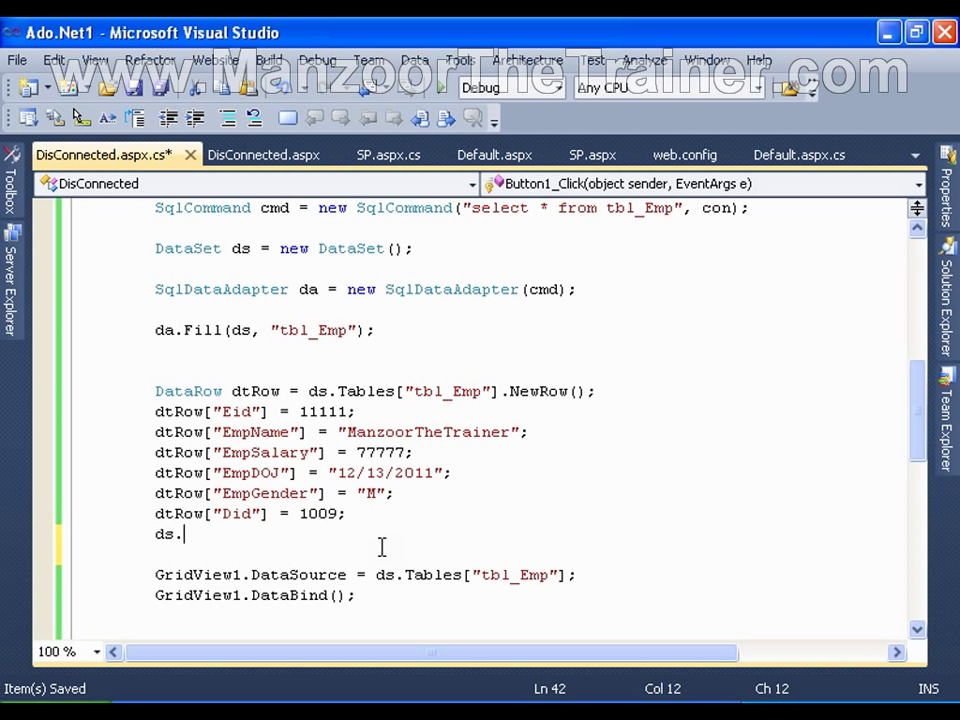
{"action": "type", "text": "Tables[\""}
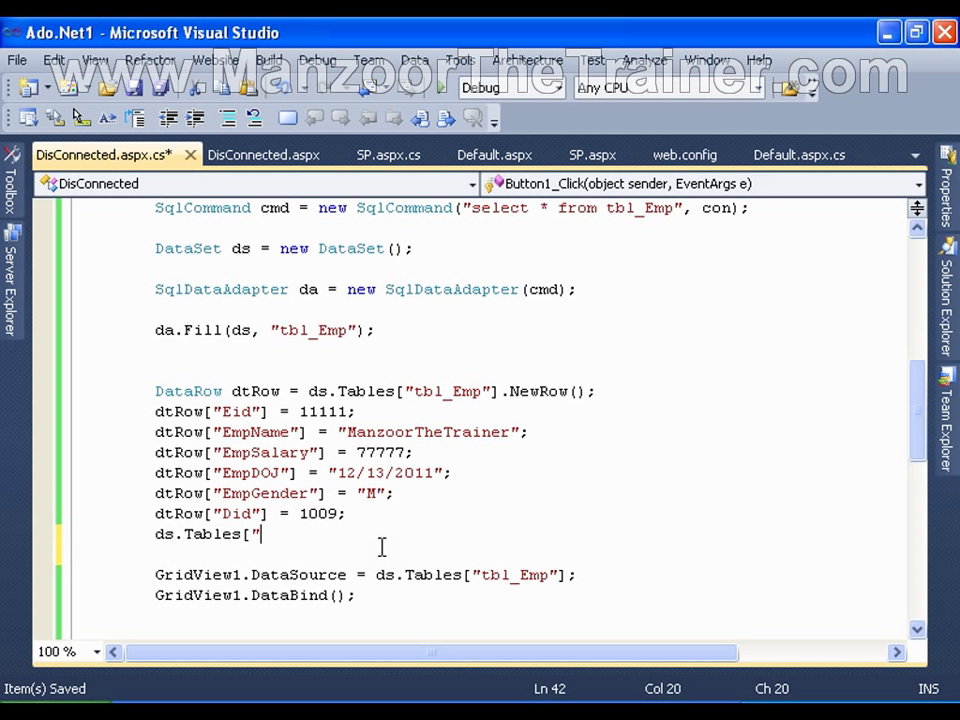
{"action": "type", "text": "tbl_"}
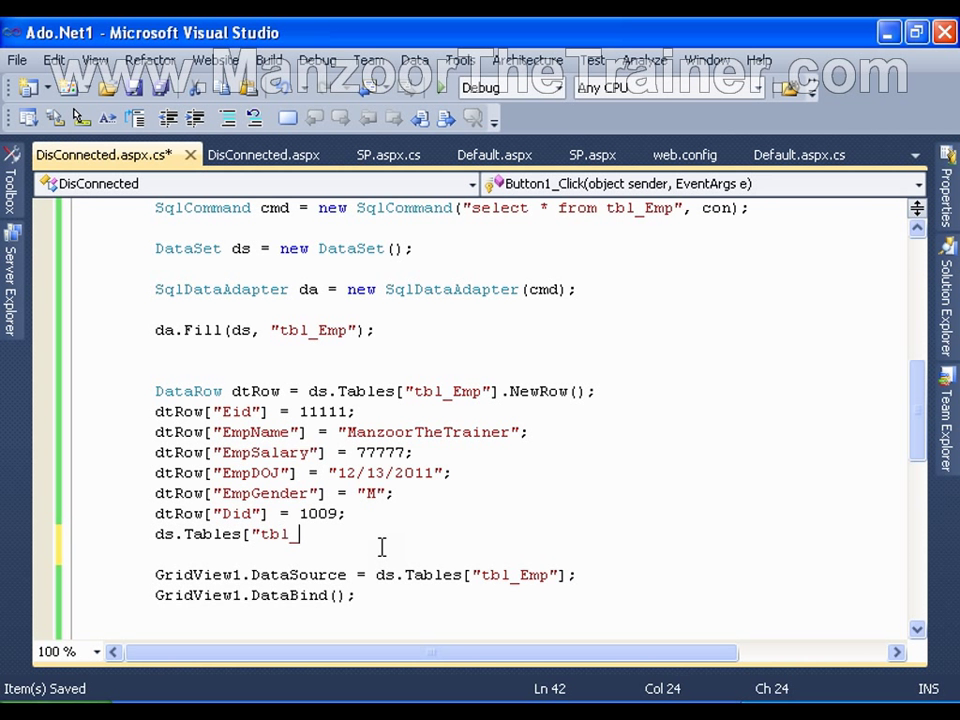
{"action": "type", "text": "Emp\"]"}
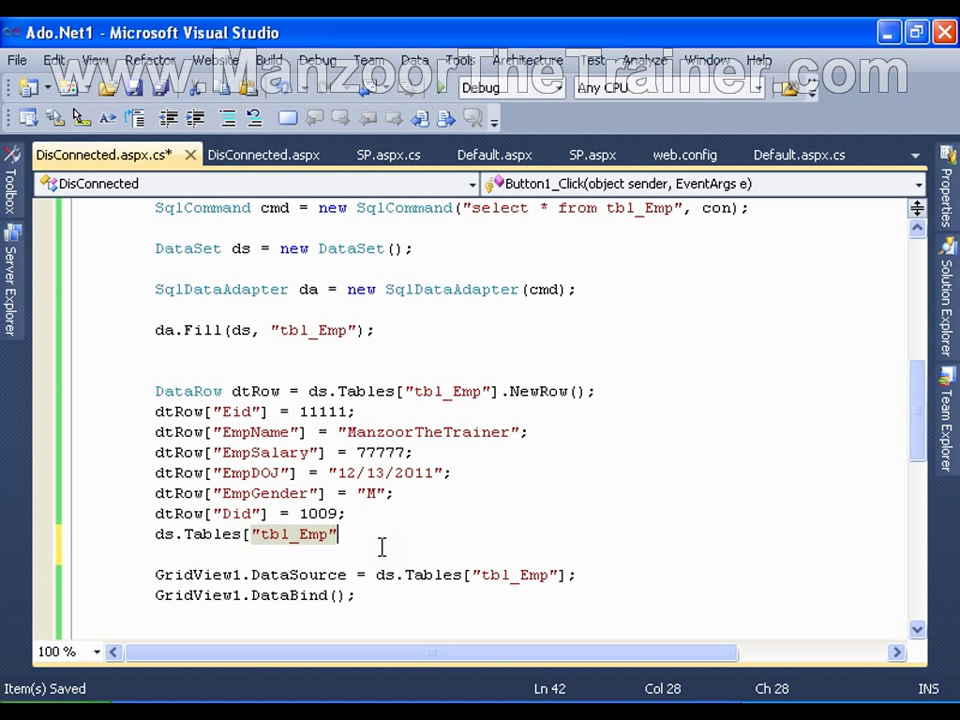
{"action": "type", "text": ".R"}
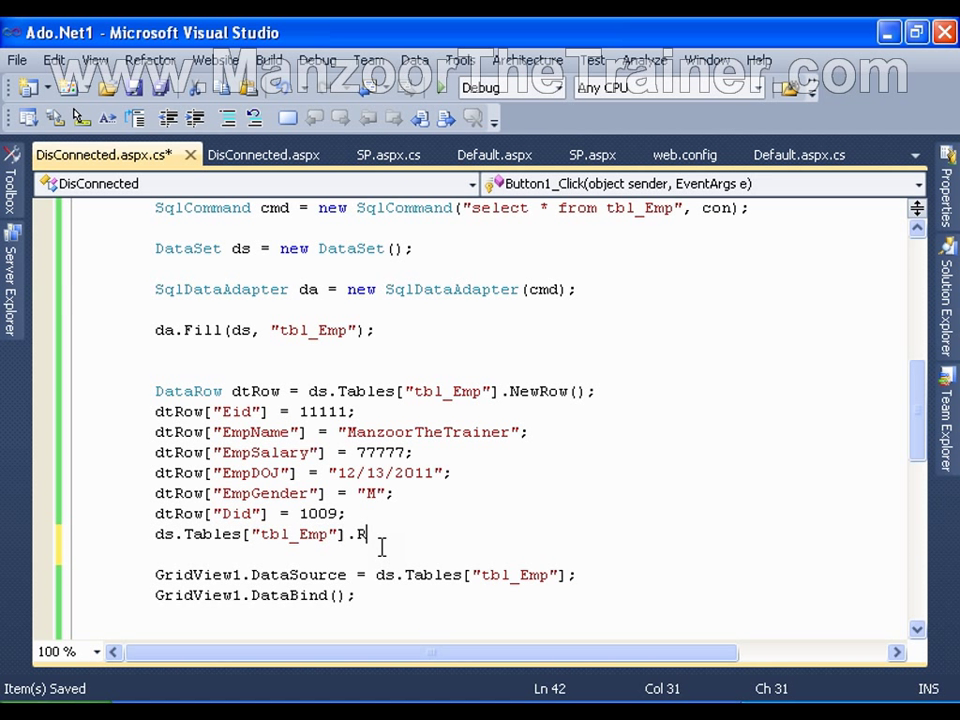
{"action": "type", "text": "ows"}
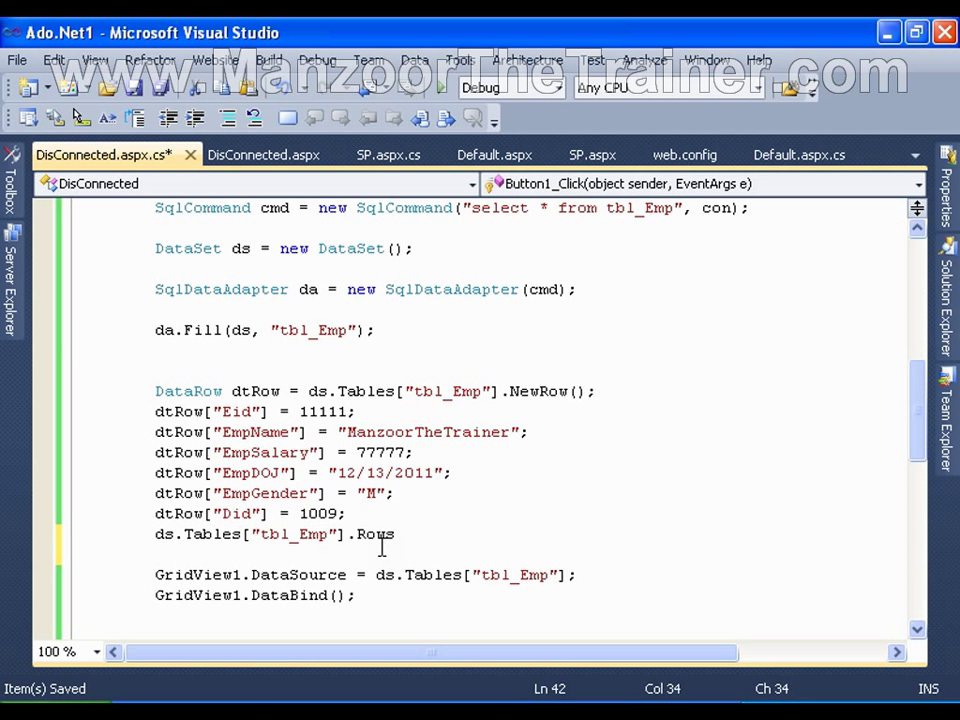
{"action": "type", "text": ".Add("}
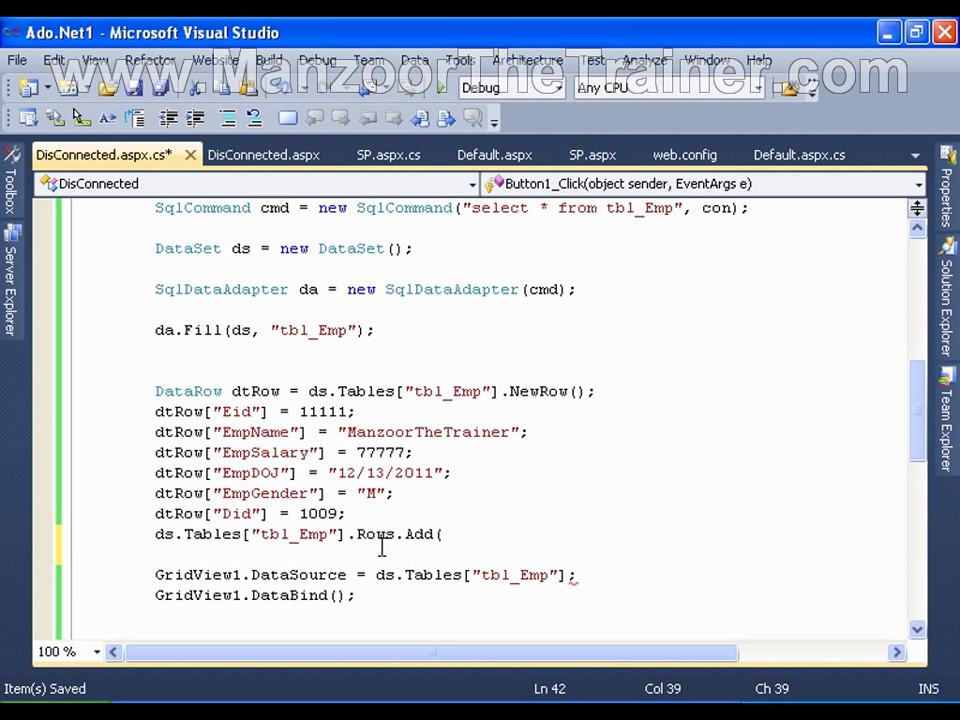
{"action": "type", "text": "dt"}
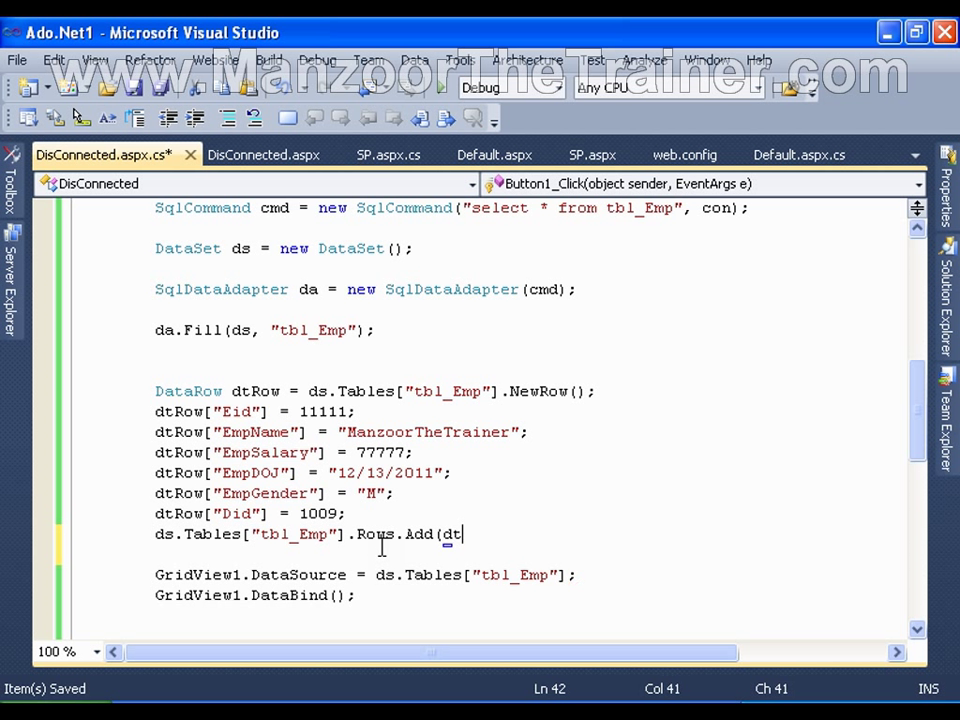
{"action": "type", "text": "Row);"}
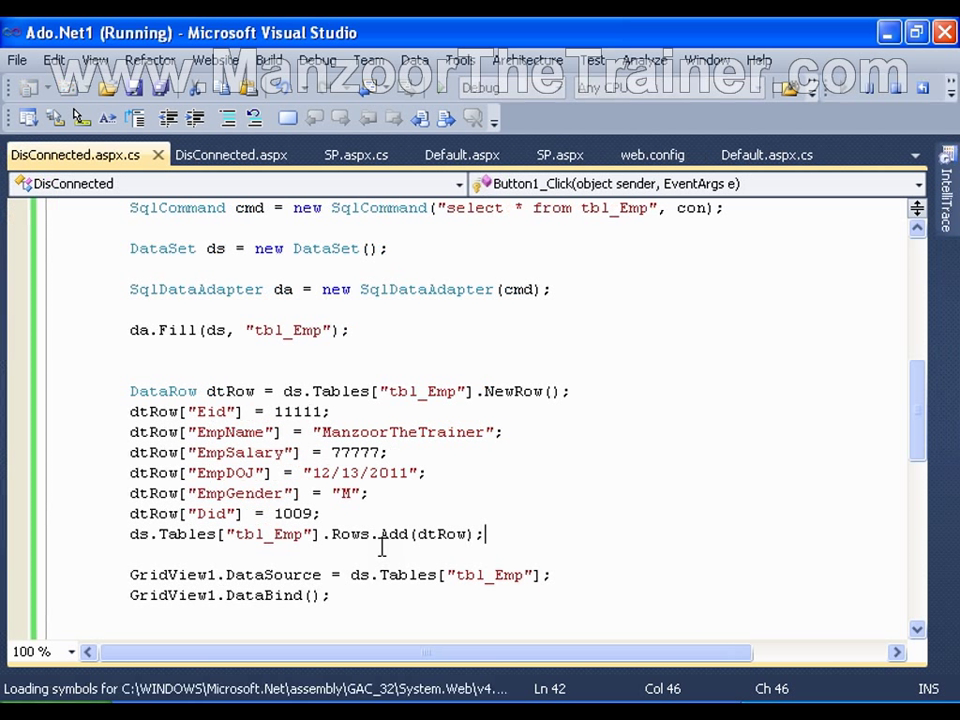
{"action": "key", "text": "F5"}
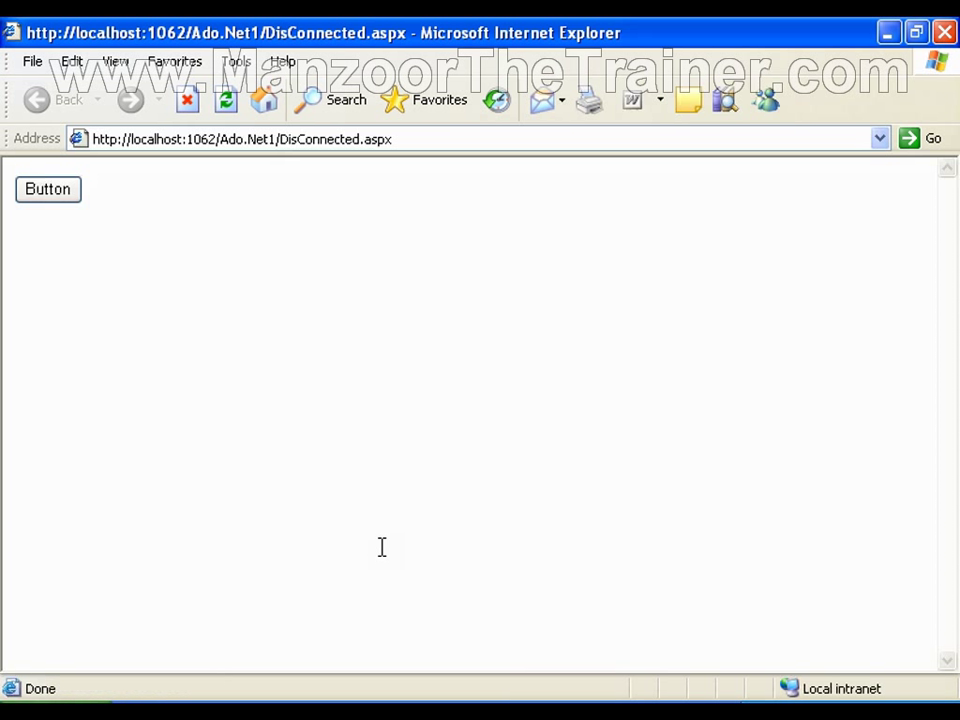
- Show the grid ending with row 11111 ManzoorTheTrainer, 77777, Did 1009, then leave the browser
{"action": "left_click", "coordinate": [48, 188]}
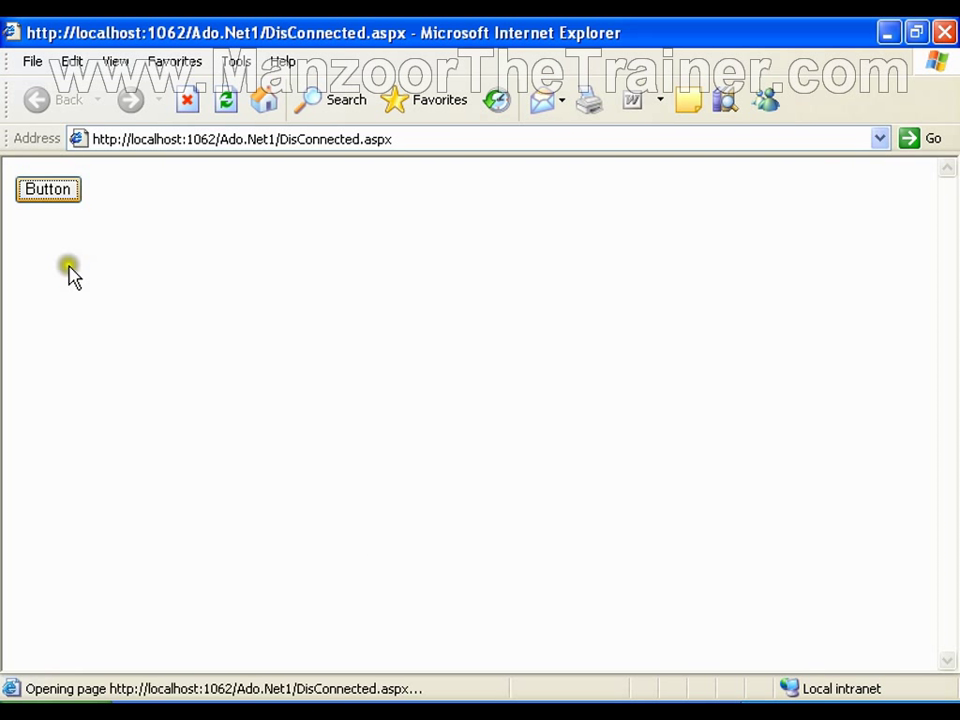
{"action": "left_click", "coordinate": [48, 188]}
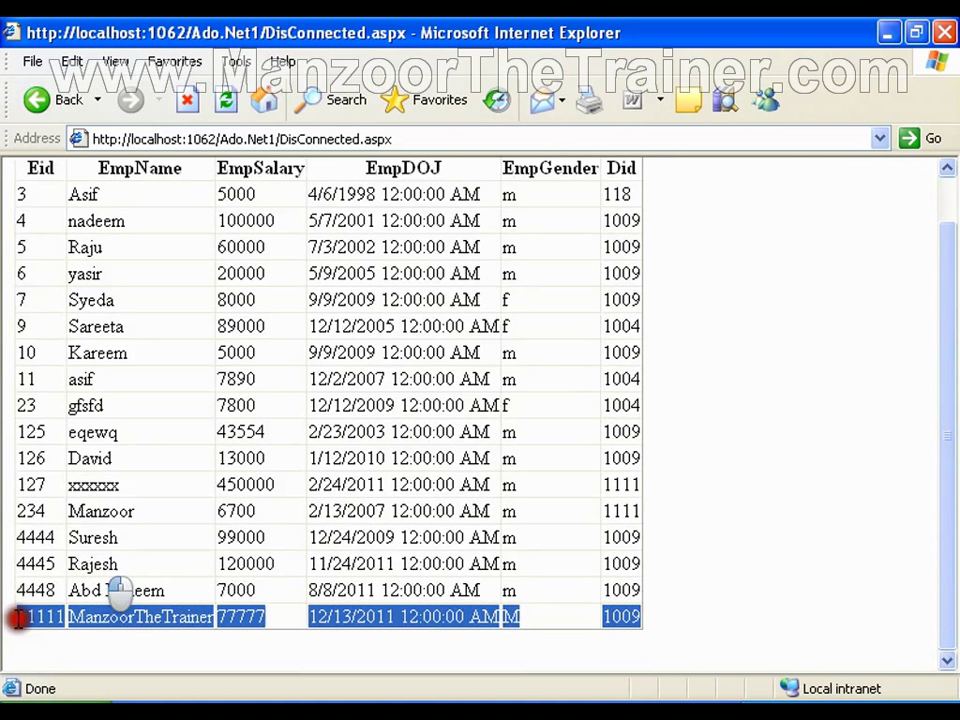
{"action": "left_click", "coordinate": [676, 618]}
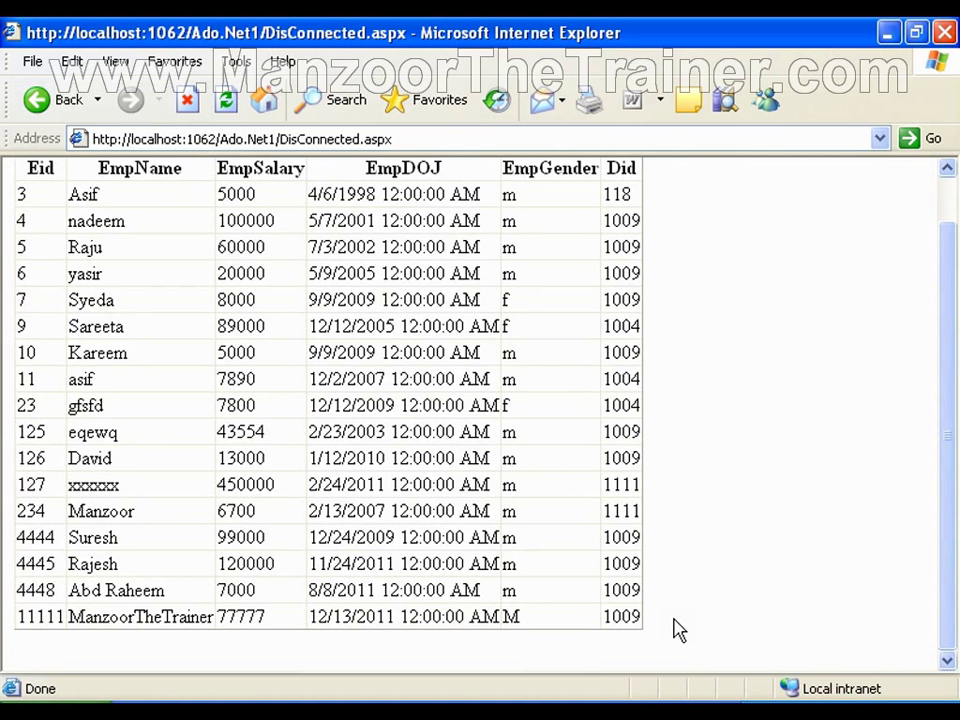
{"action": "key", "text": "alt+tab"}
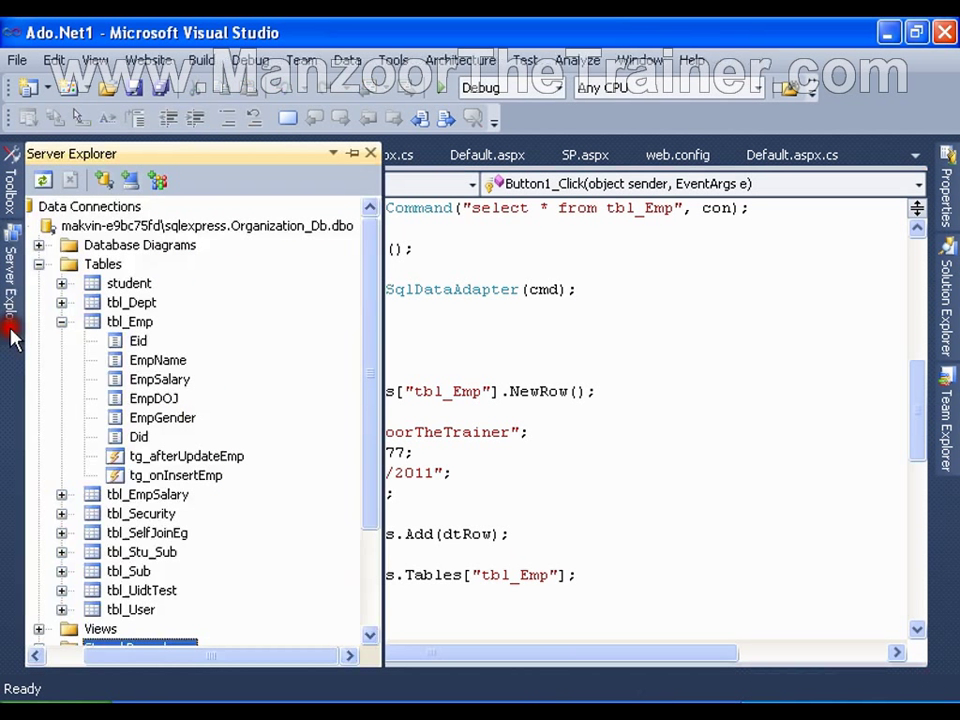
- View tbl_Emp's stored data in Server Explorer, confirming no 12/13/2011 row exists
{"action": "left_click", "coordinate": [82, 320]}
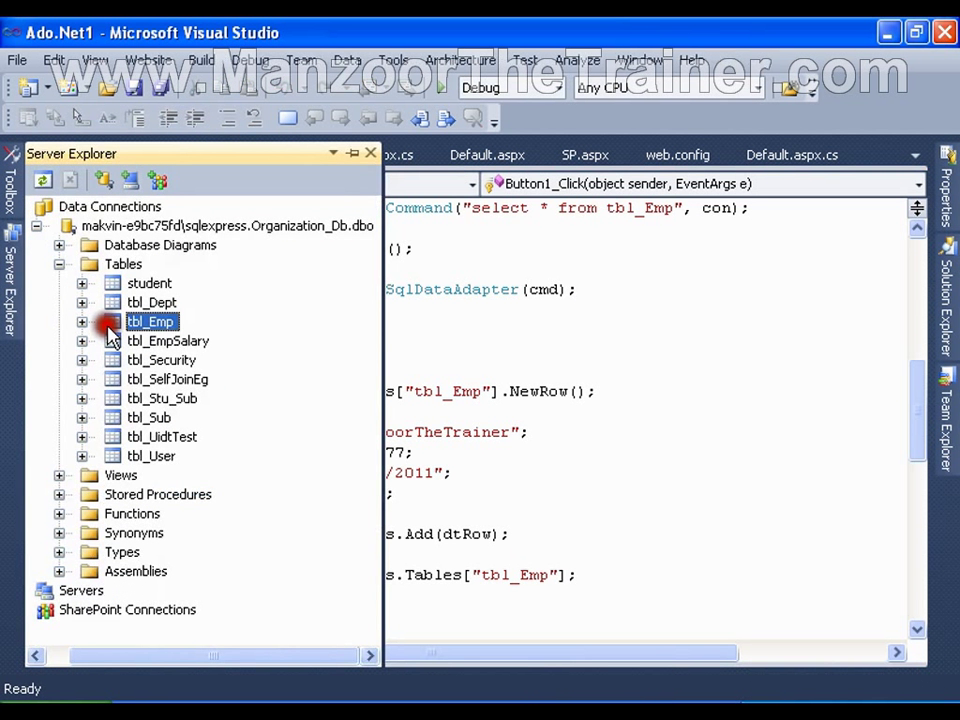
{"action": "mouse_move", "coordinate": [184, 478]}
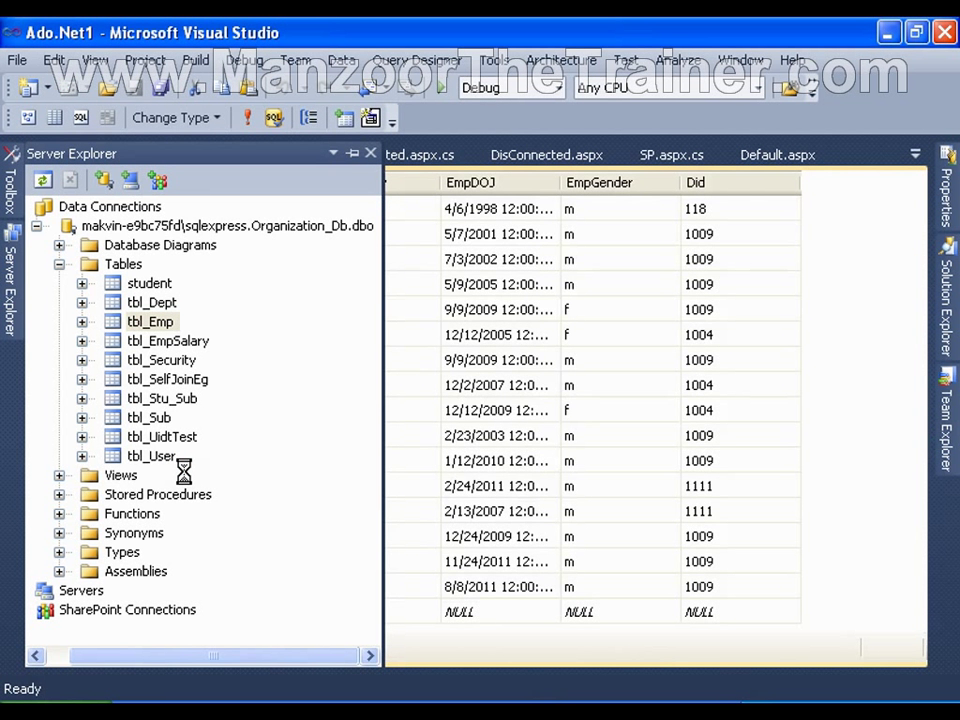
{"action": "double_click", "coordinate": [152, 320]}
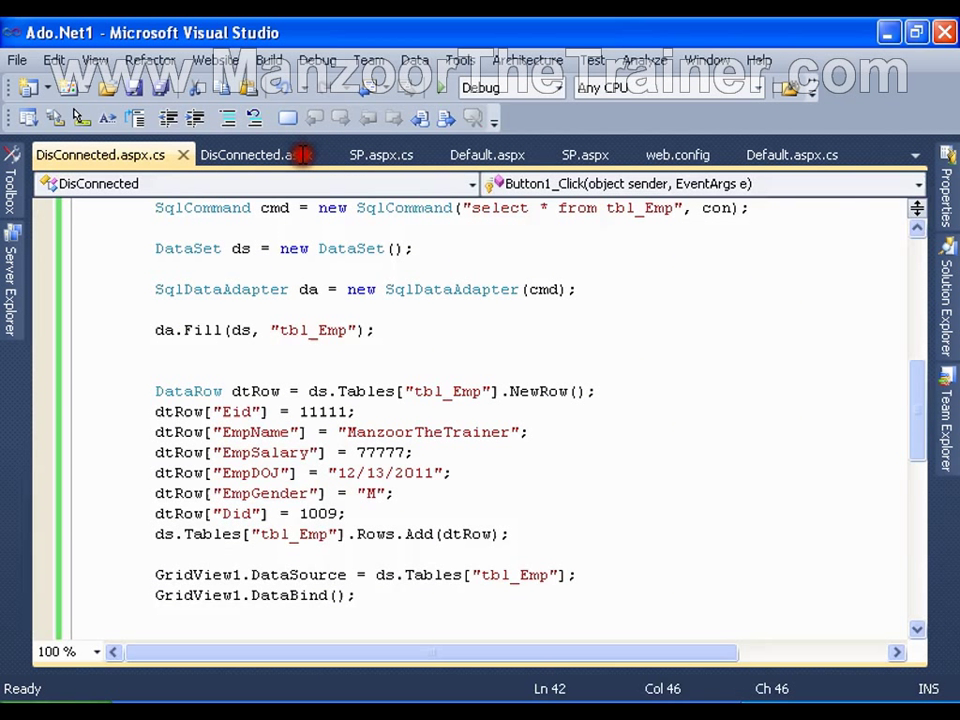
{"action": "mouse_move", "coordinate": [378, 398]}
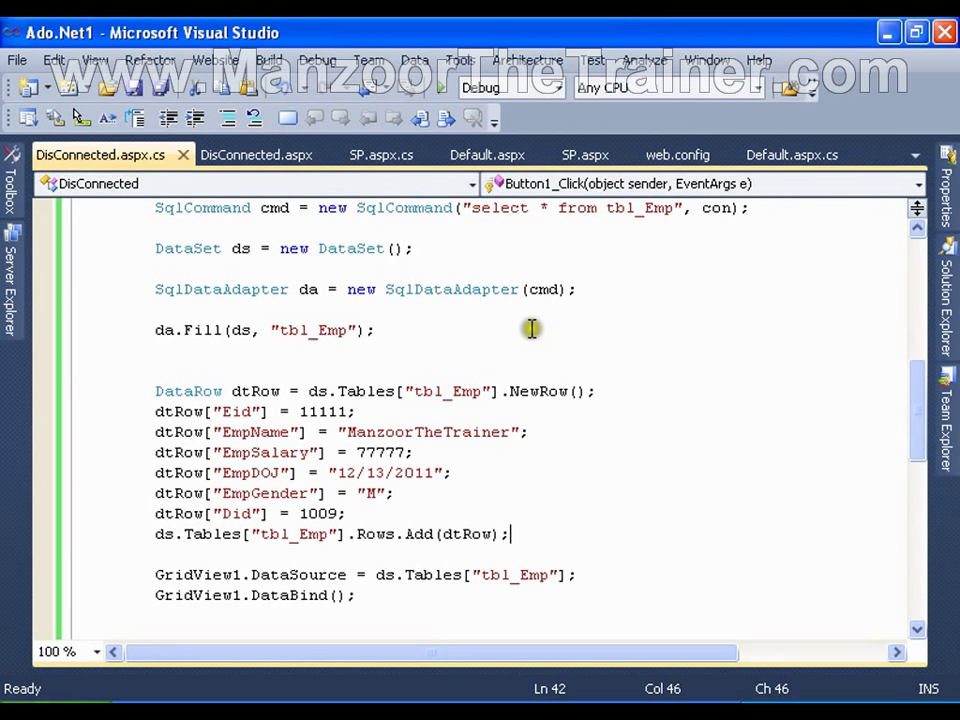
{"action": "mouse_move", "coordinate": [232, 344]}
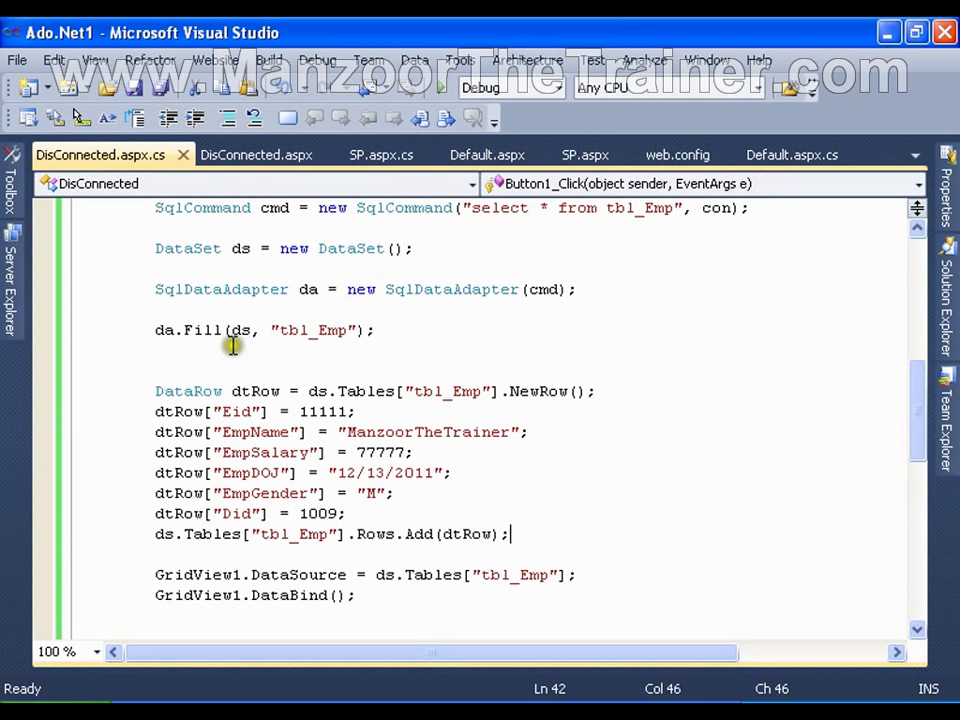
- Select the code block that builds dtRow and adds it to tbl_Emp
{"action": "left_click_drag", "start_coordinate": [156, 390], "coordinate": [510, 534]}
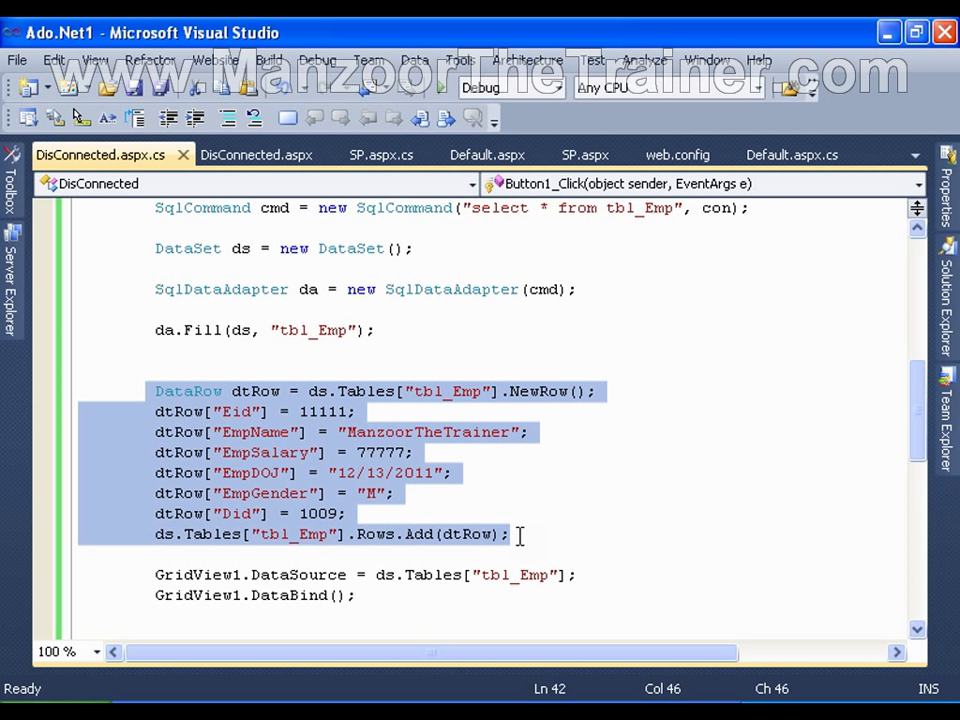
{"action": "mouse_move", "coordinate": [278, 300]}
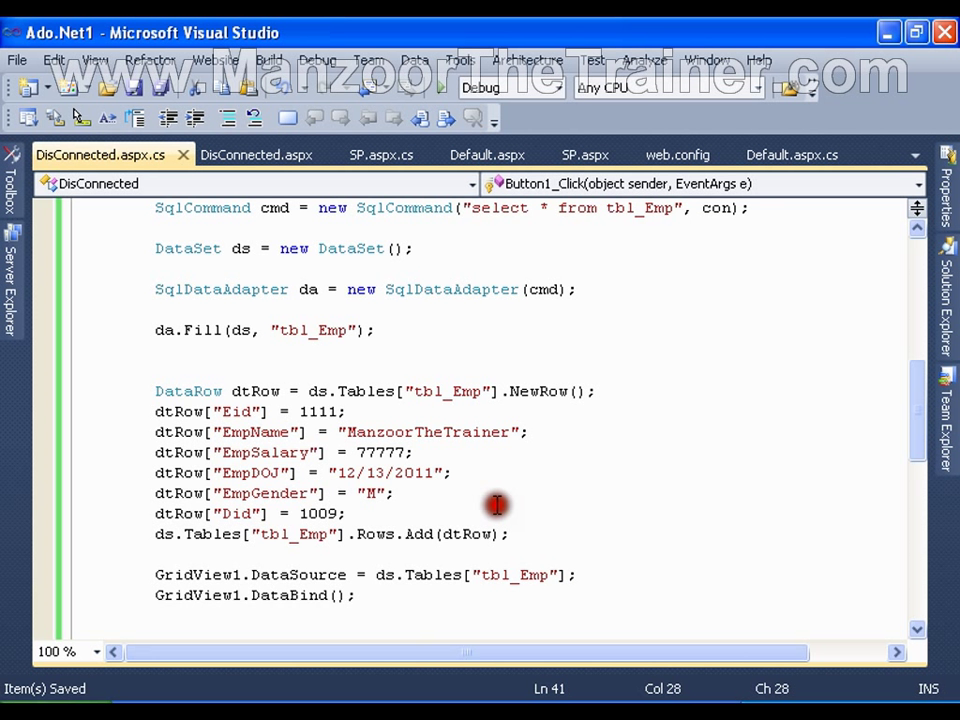
{"action": "mouse_move", "coordinate": [496, 504]}
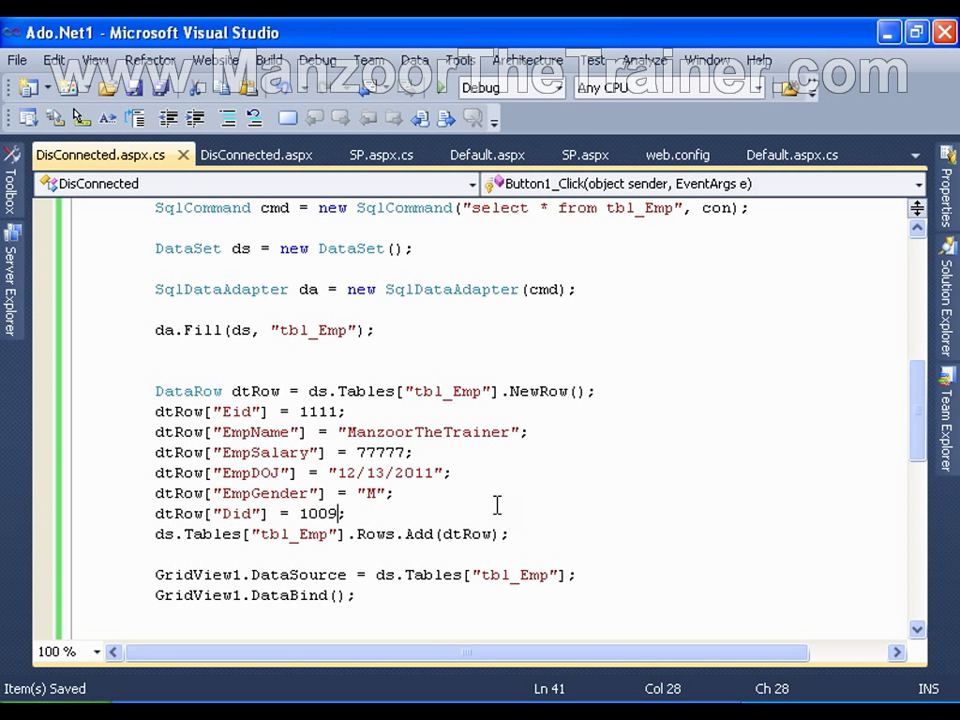
- Replace the new DataRow's Did value 1009 with 8888
{"action": "key", "text": "BackSpace"}
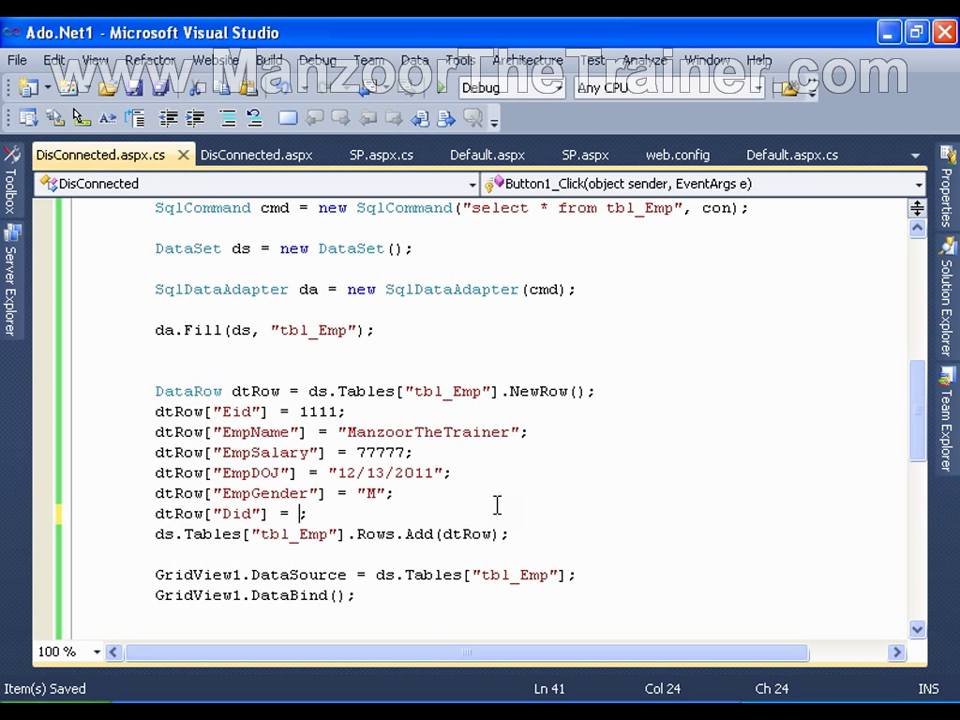
{"action": "type", "text": "88"}
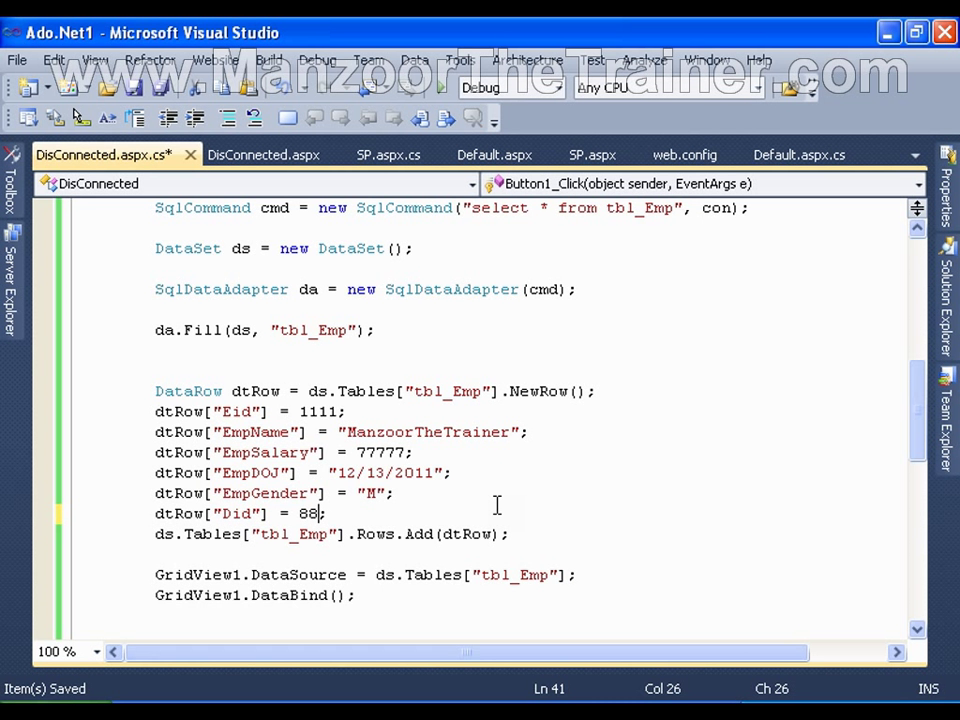
{"action": "type", "text": "88"}
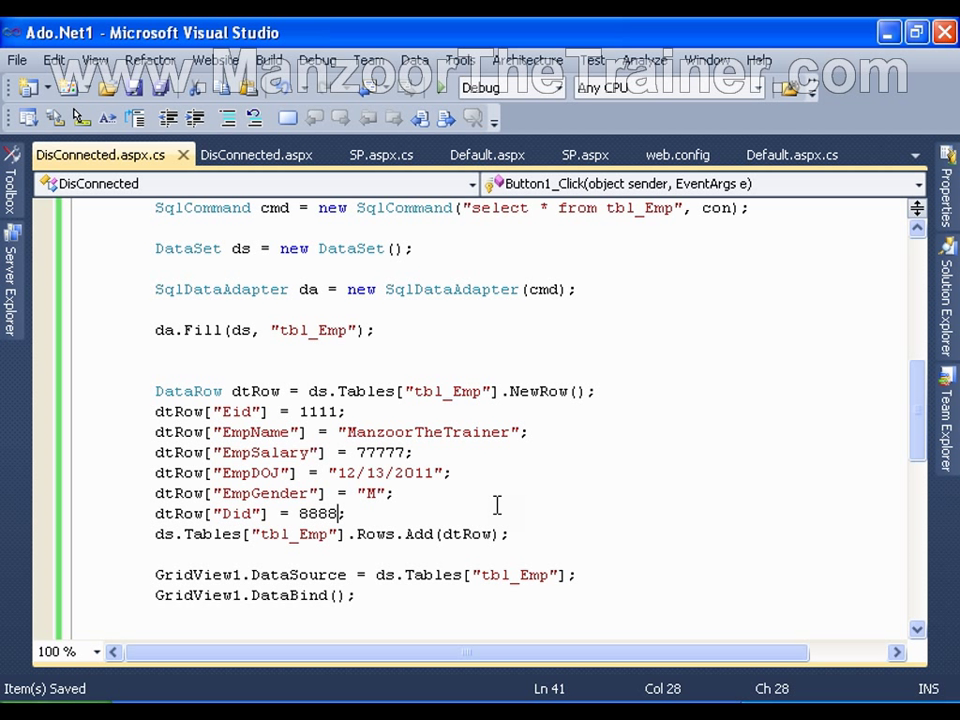
{"action": "mouse_move", "coordinate": [310, 32]}
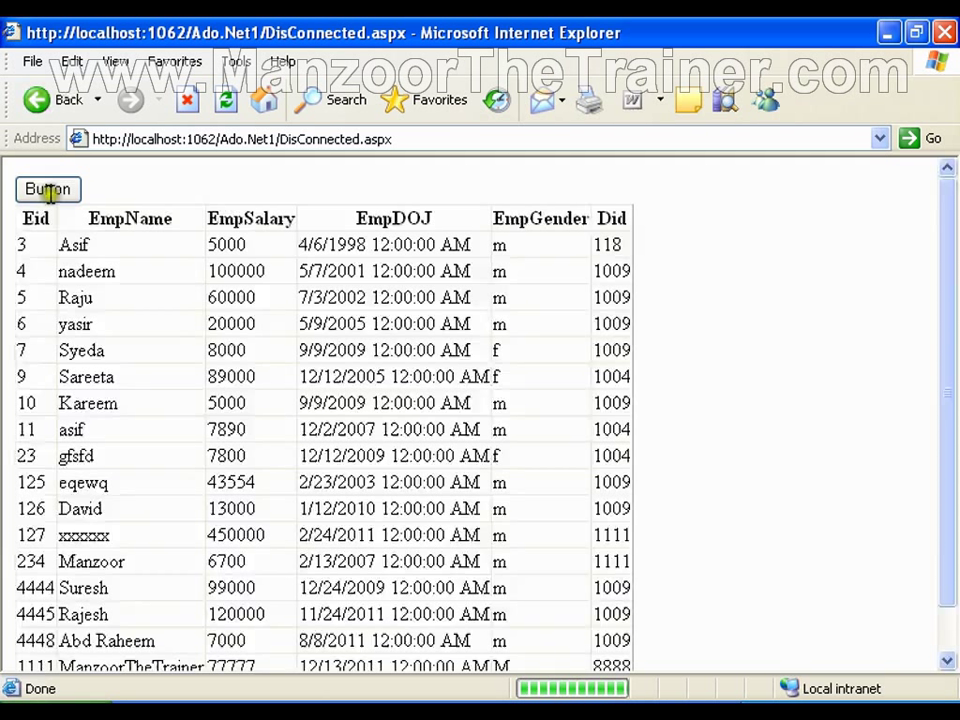
- Close the browser after confirming the 1111 ManzoorTheTrainer row with Did 8888
{"action": "left_click", "coordinate": [48, 188]}
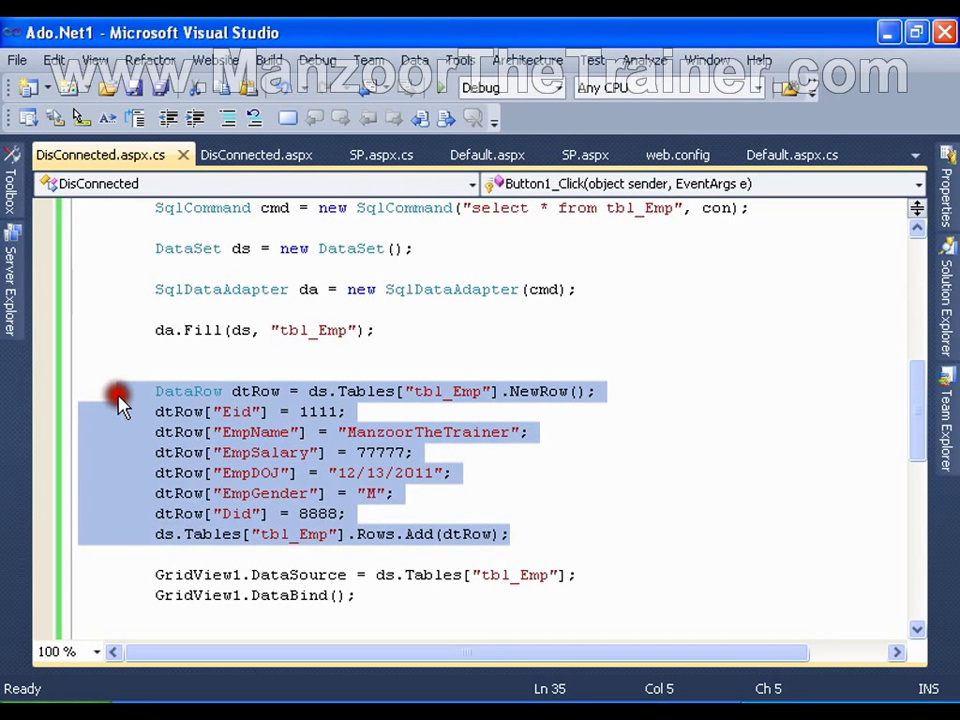
- Paste a copy of the row-adding block below the original and select dtRow to rename it dtRow1
{"action": "left_click", "coordinate": [176, 492]}
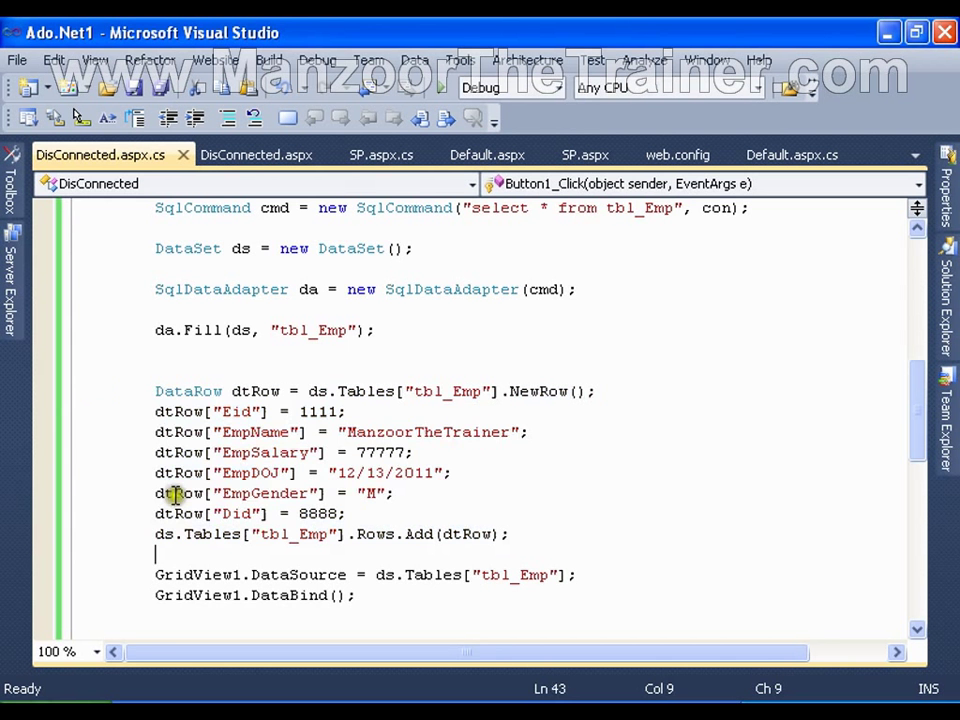
{"action": "key", "text": "Return"}
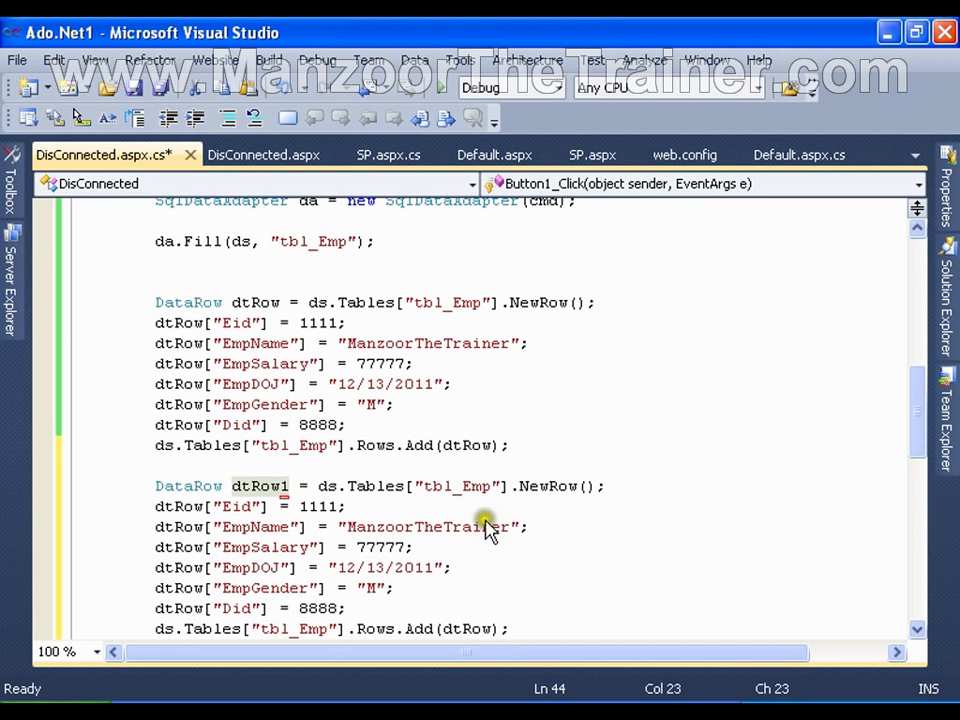
{"action": "double_click", "coordinate": [260, 486]}
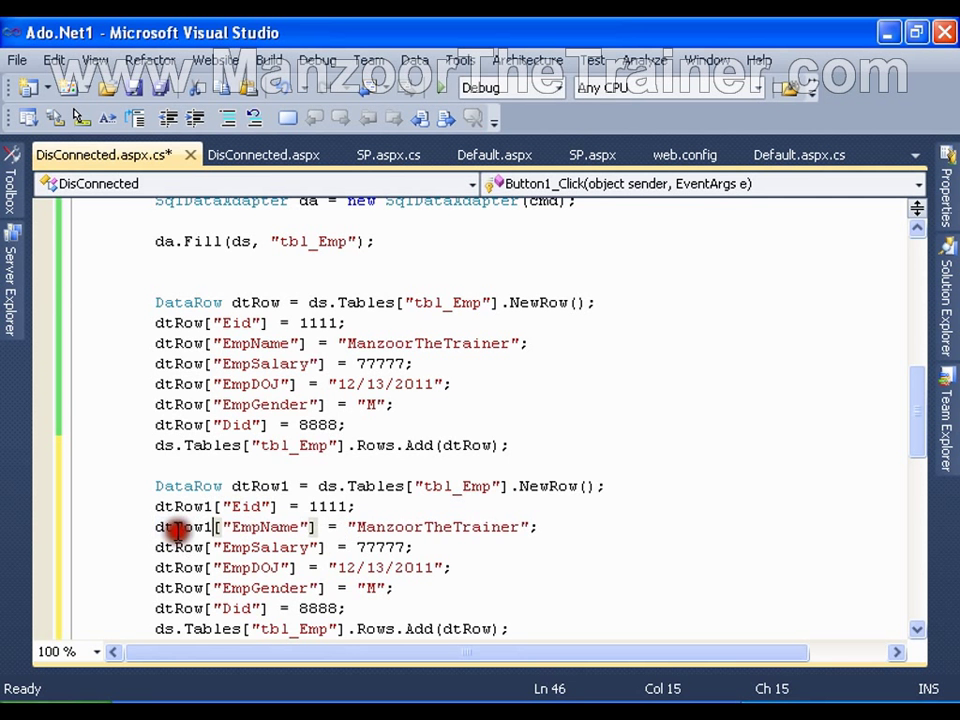
- Make the copied block use dtRow1 with EmpName "TheTrainer" and EmpSalary 77, then run the page
{"action": "scroll", "scroll_direction": "down", "scroll_amount": 3}
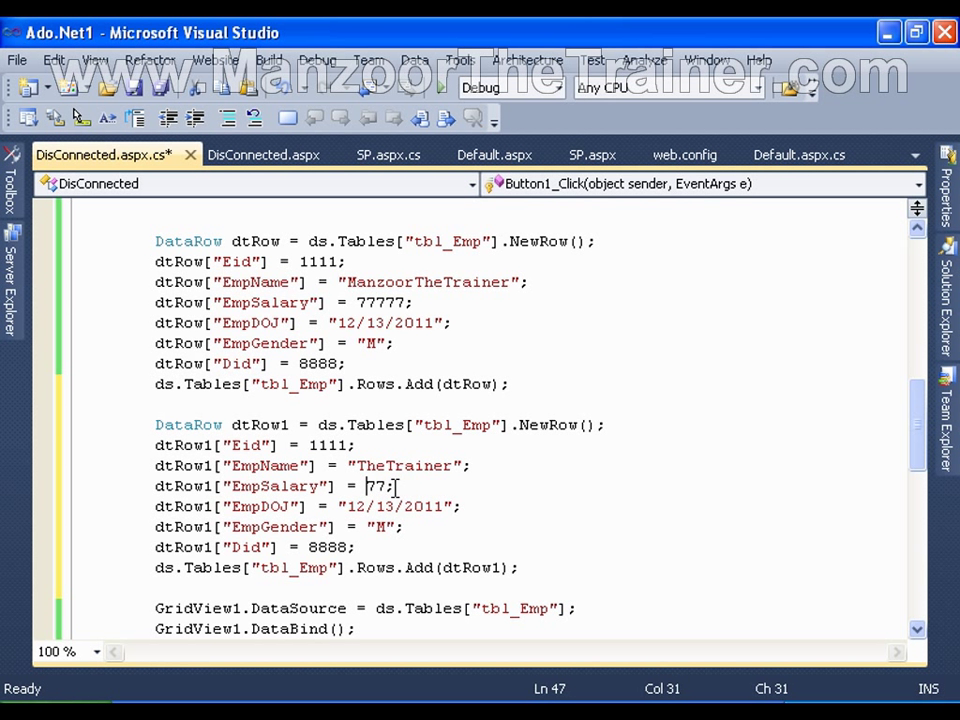
{"action": "mouse_move", "coordinate": [330, 320]}
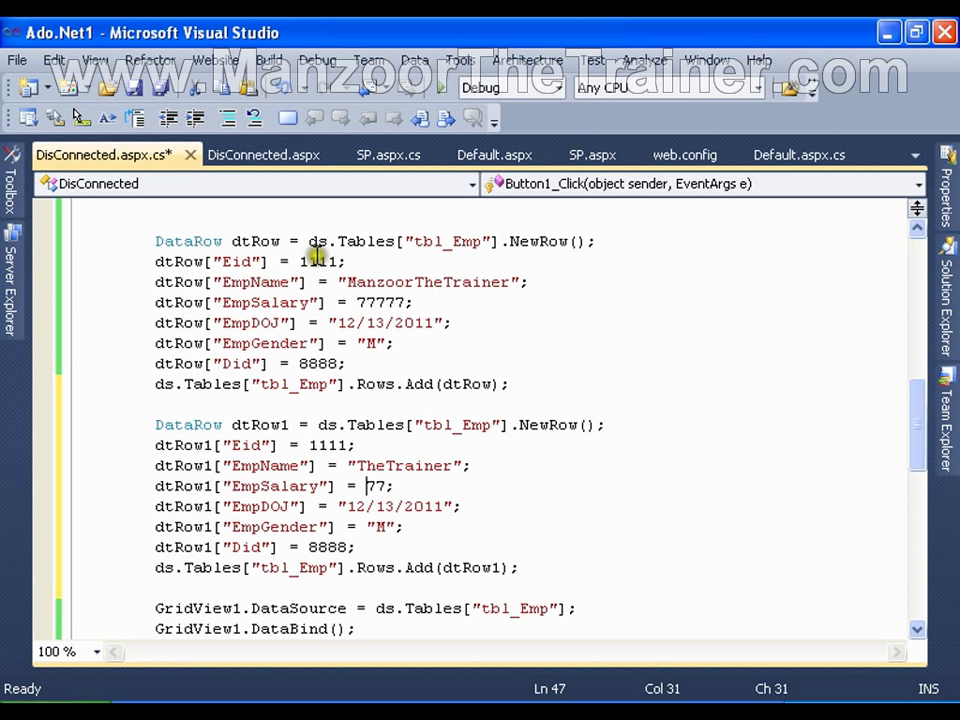
{"action": "left_click", "coordinate": [318, 260]}
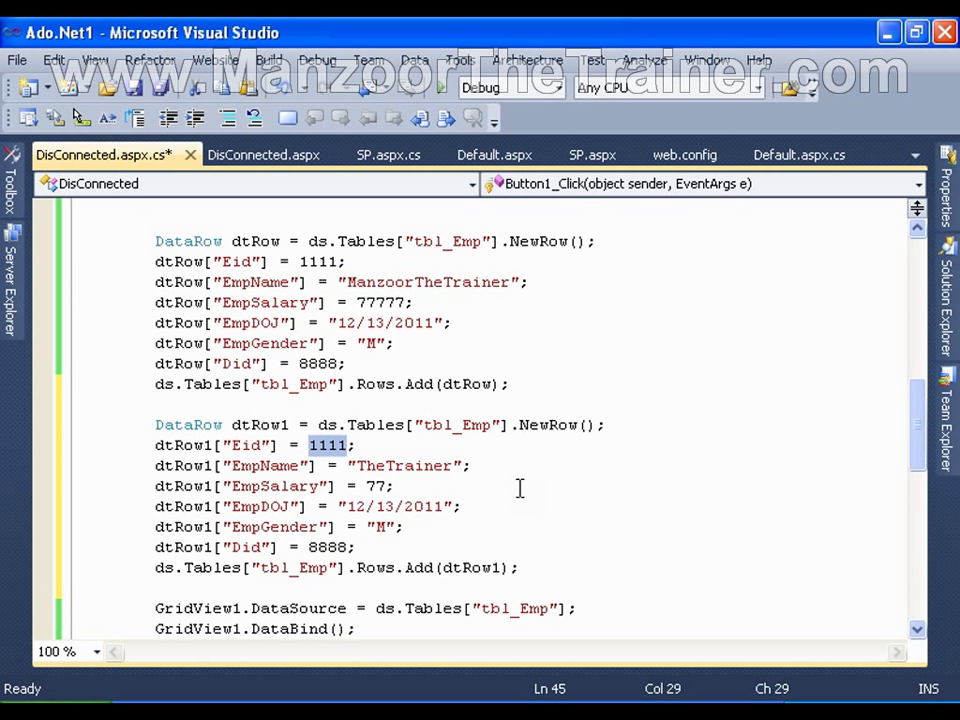
{"action": "key", "text": "ctrl+s"}
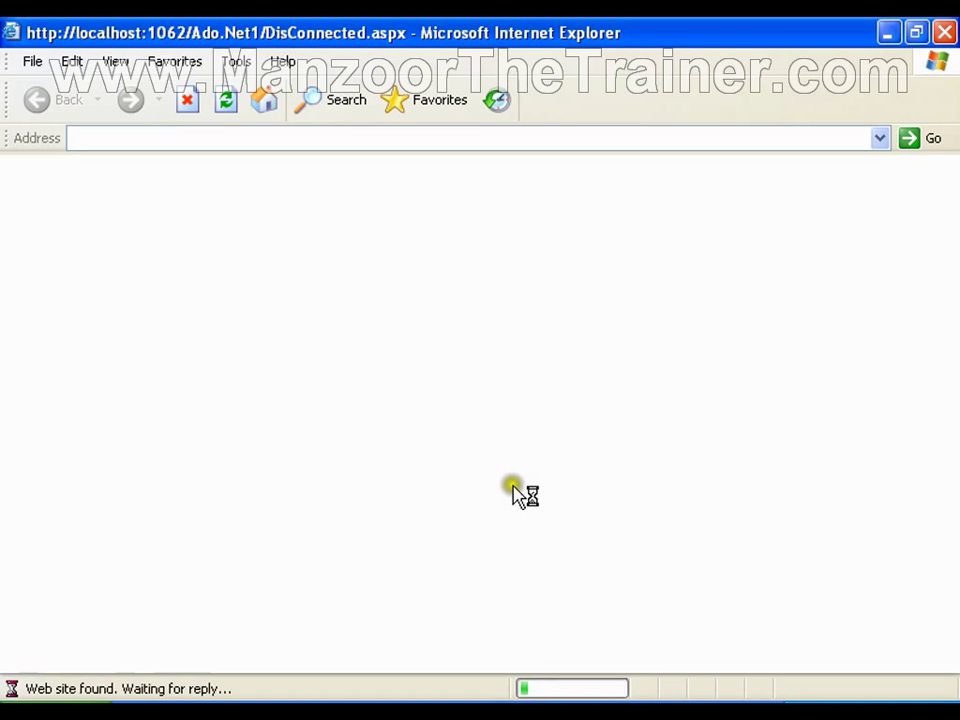
{"action": "mouse_move", "coordinate": [484, 440]}
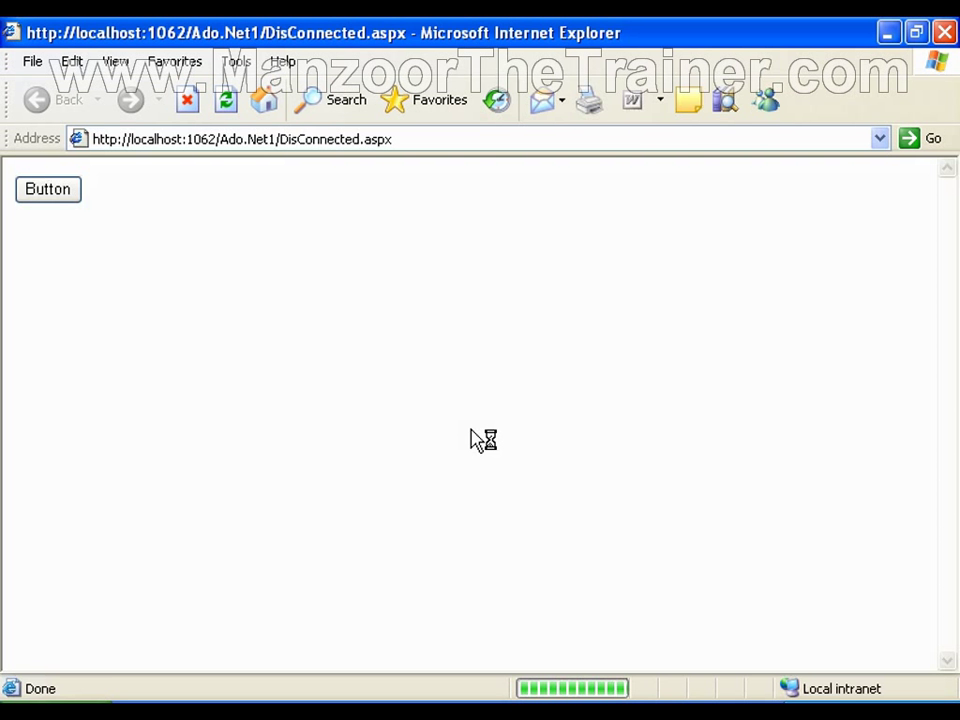
- Bind the GridView to show both 1111 rows: ManzoorTheTrainer and TheTrainer with Did 8888
{"action": "left_click", "coordinate": [48, 188]}
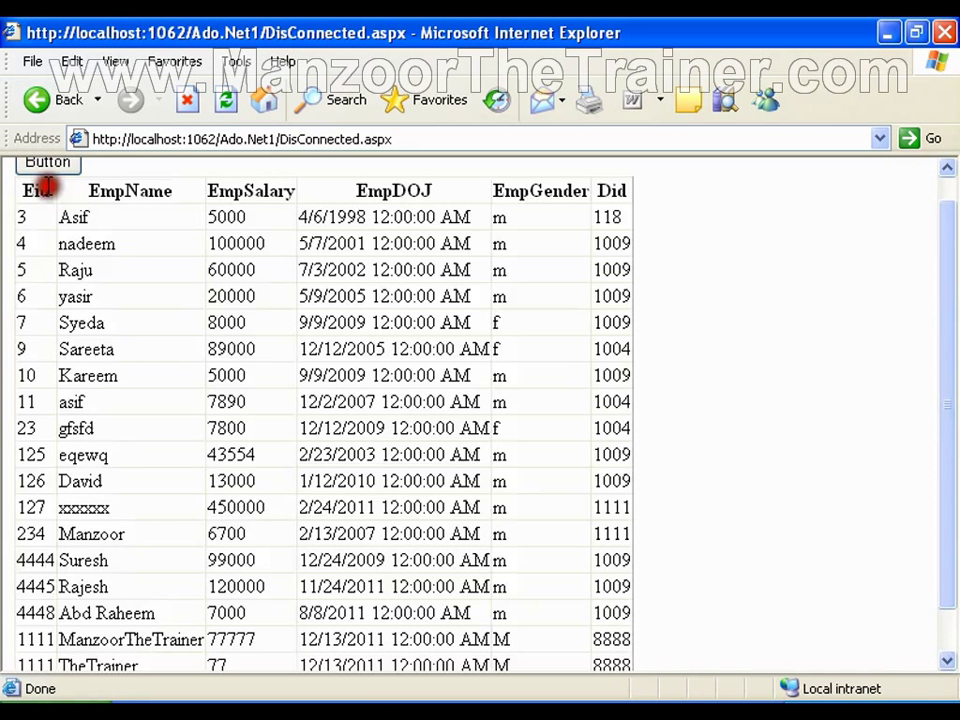
{"action": "scroll", "scroll_direction": "down", "scroll_amount": 3}
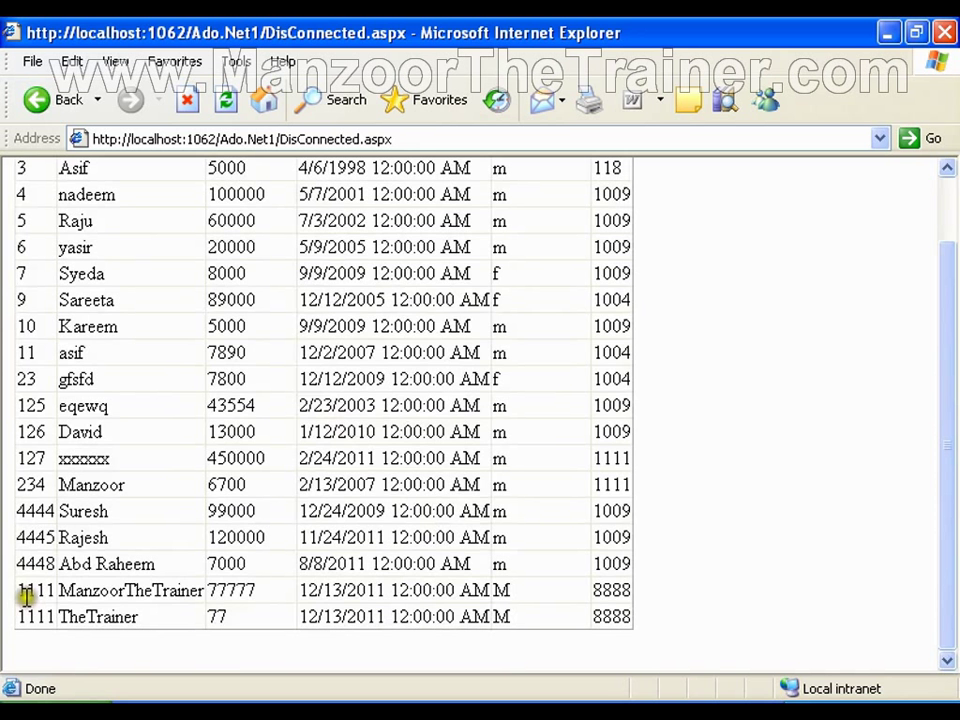